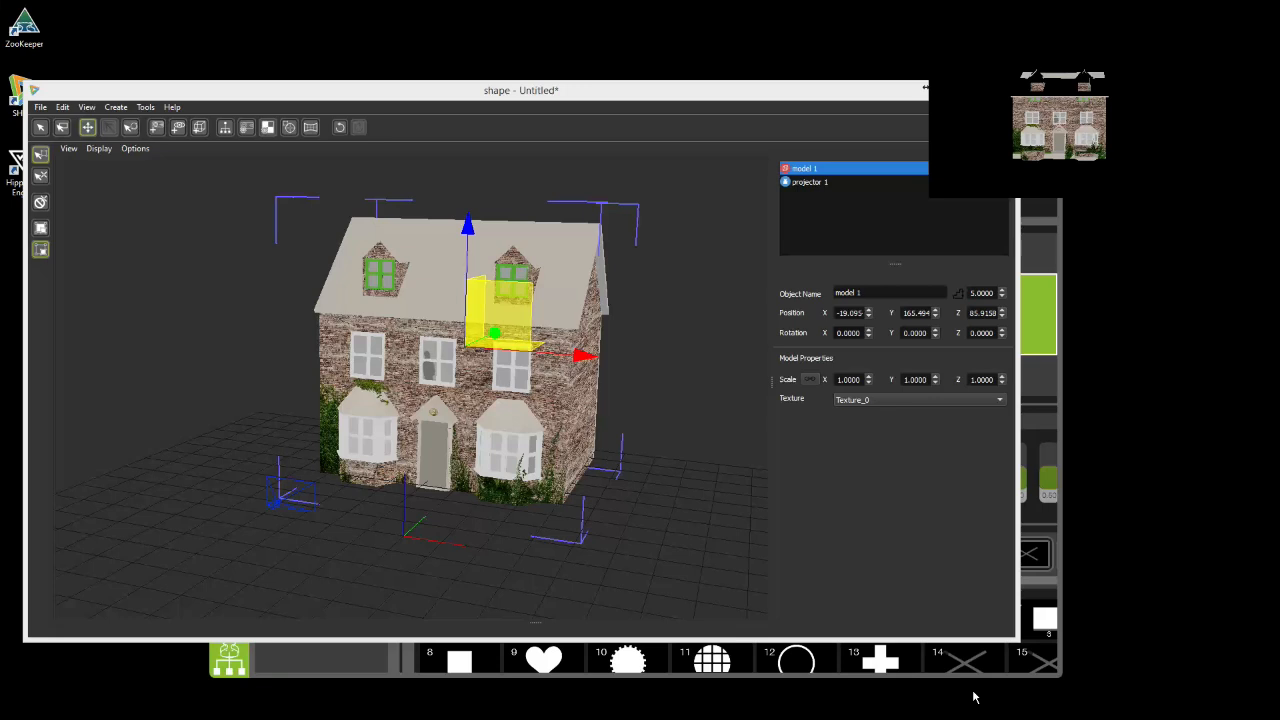
mouse_move(640, 688)
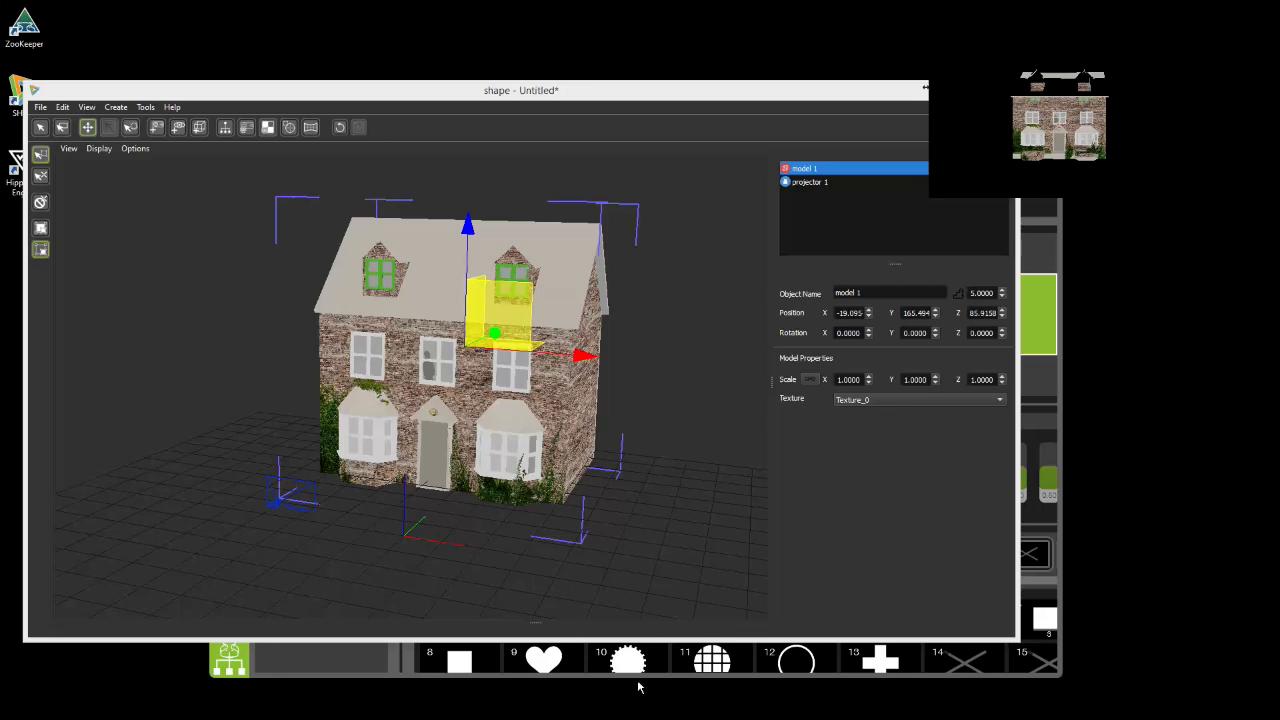
mouse_move(400, 94)
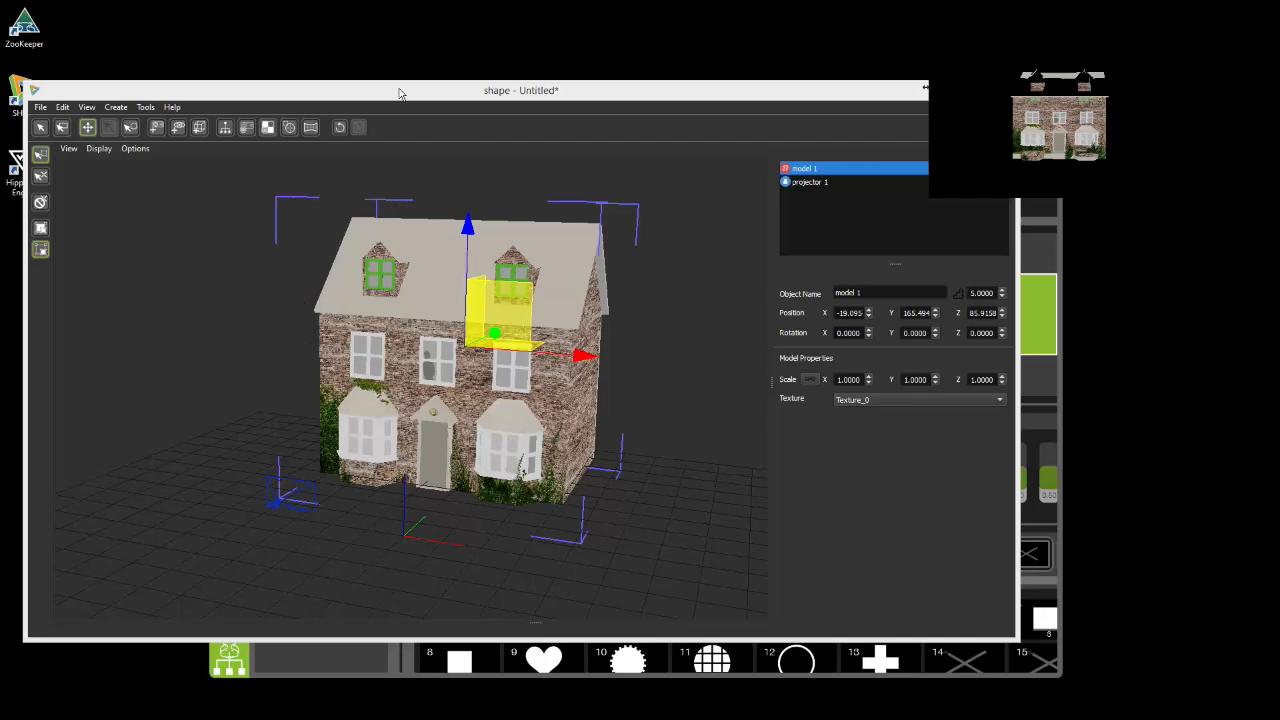
mouse_move(384, 110)
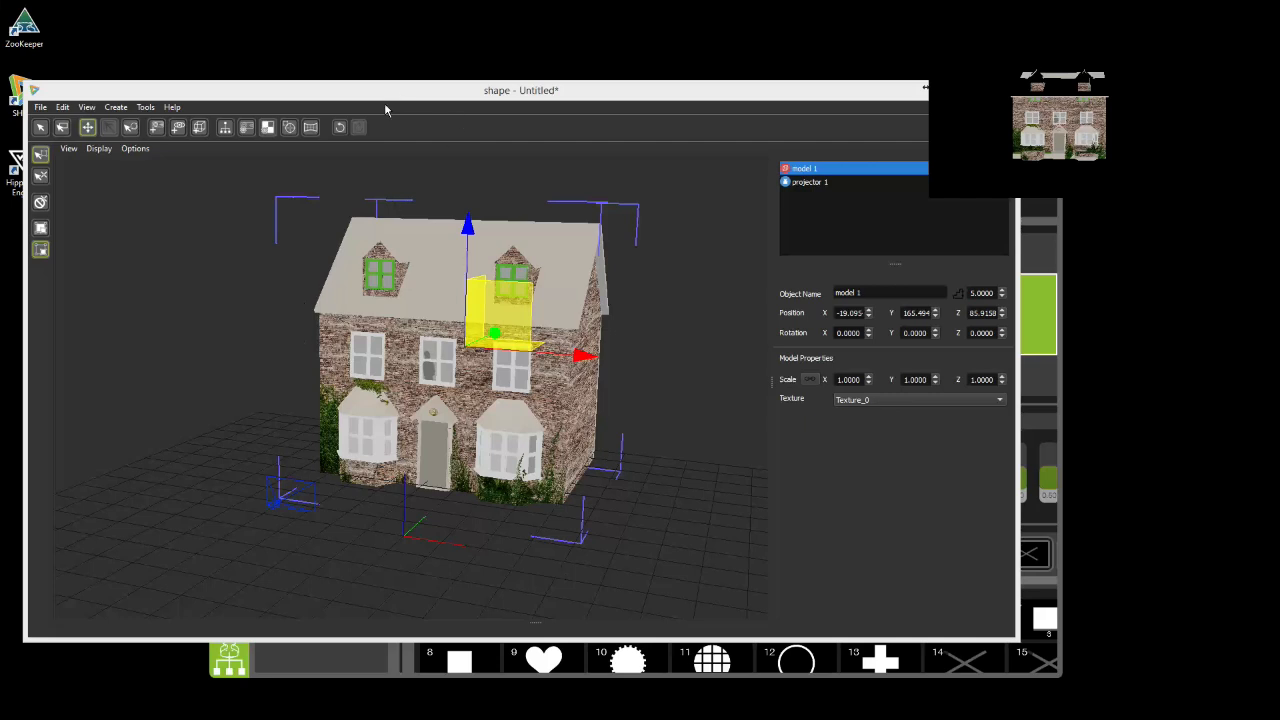
mouse_move(166, 432)
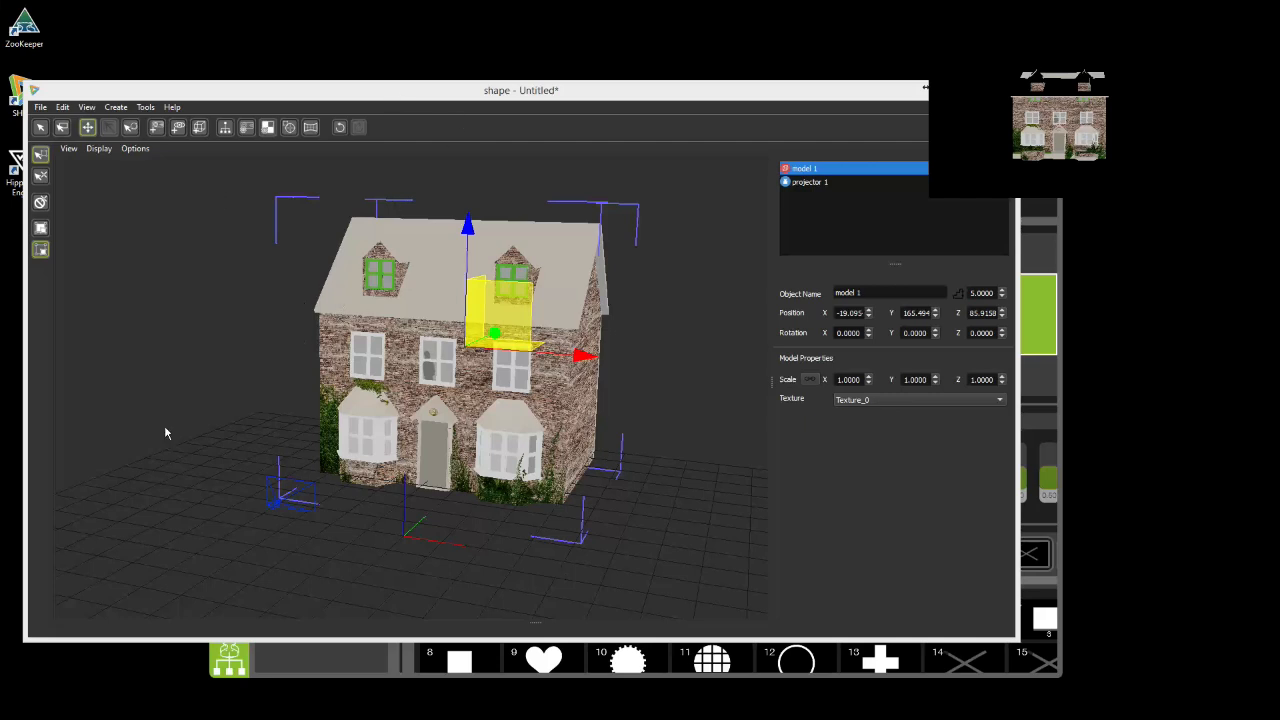
- Switch the Shape viewport display to Wireframe so the house shows its mesh edges
click(1000, 400)
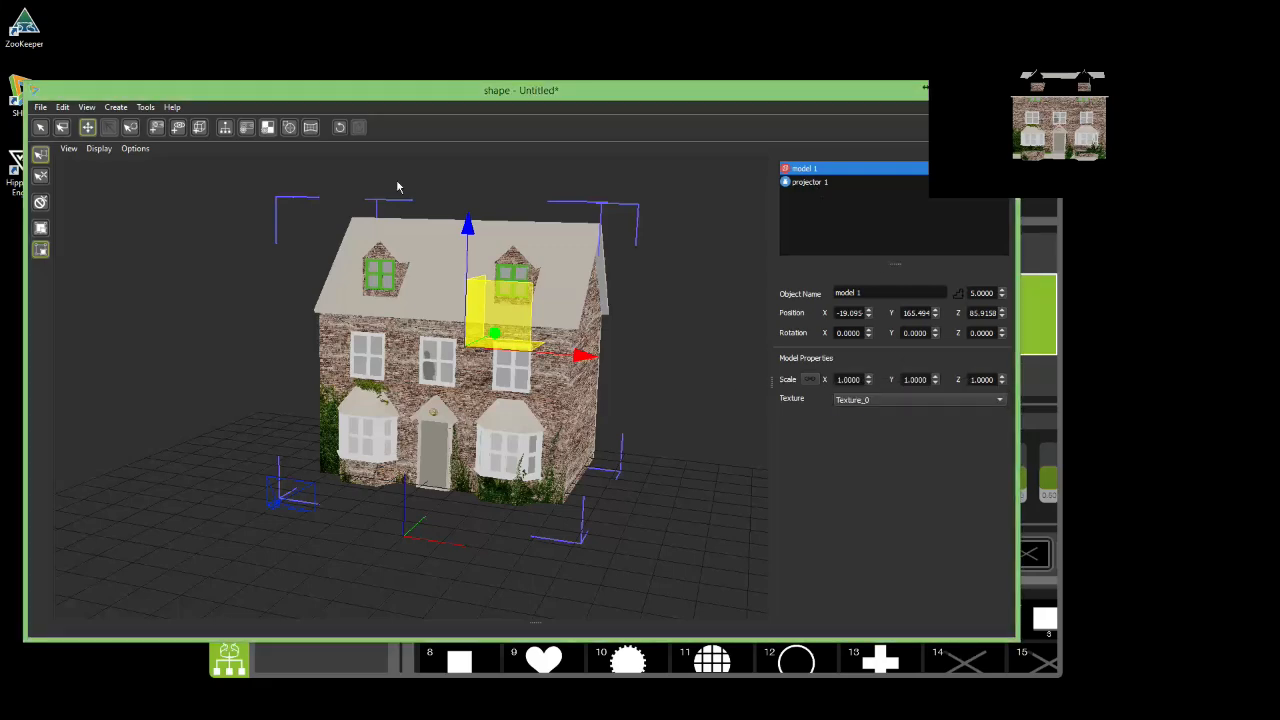
click(98, 148)
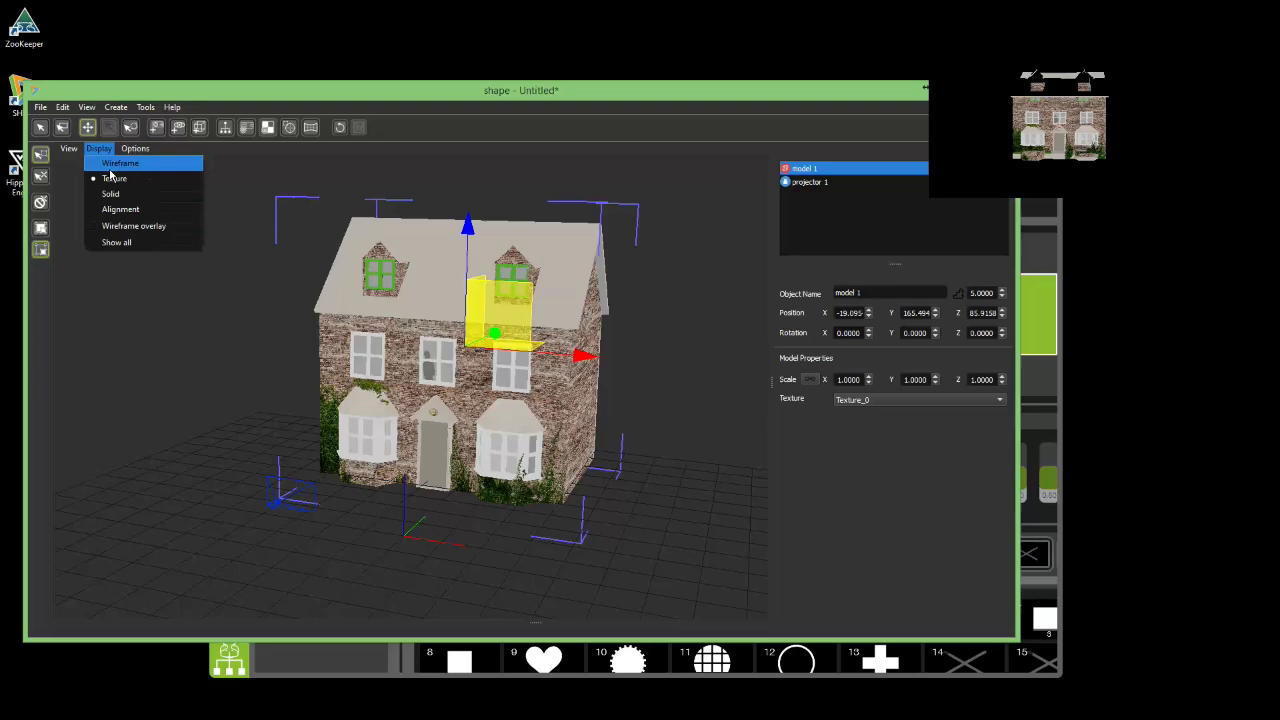
click(120, 164)
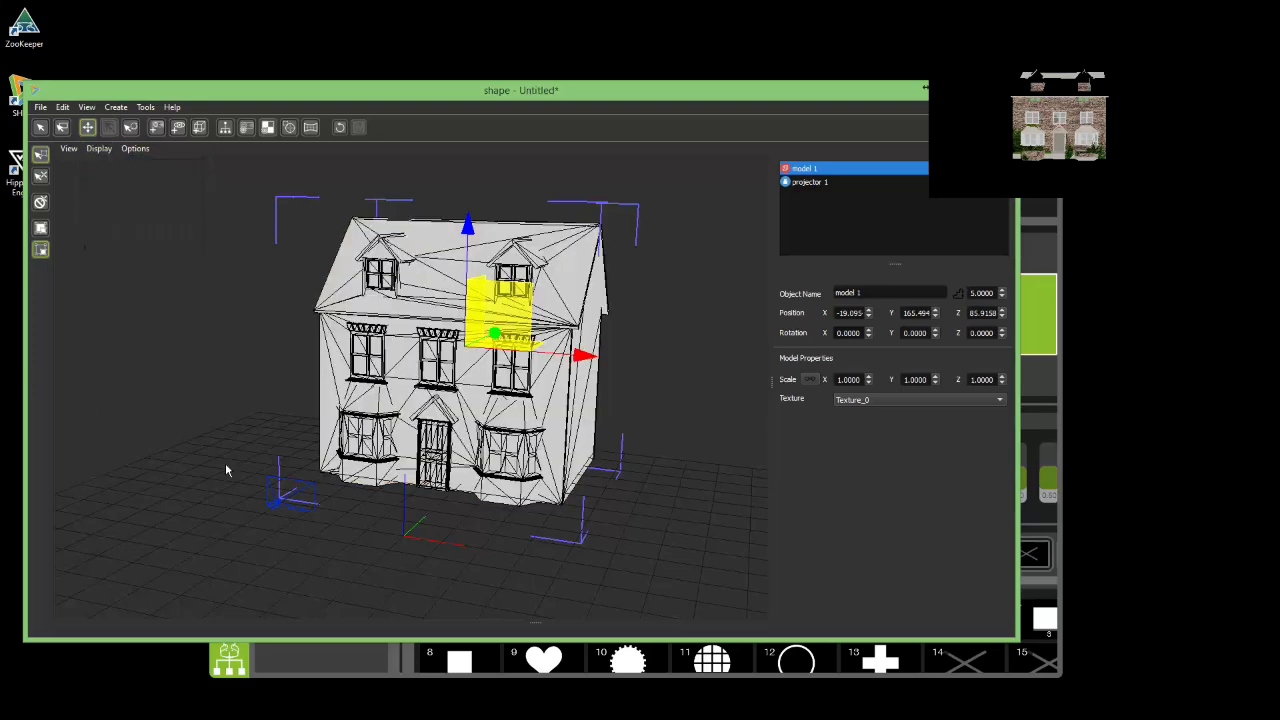
mouse_move(252, 184)
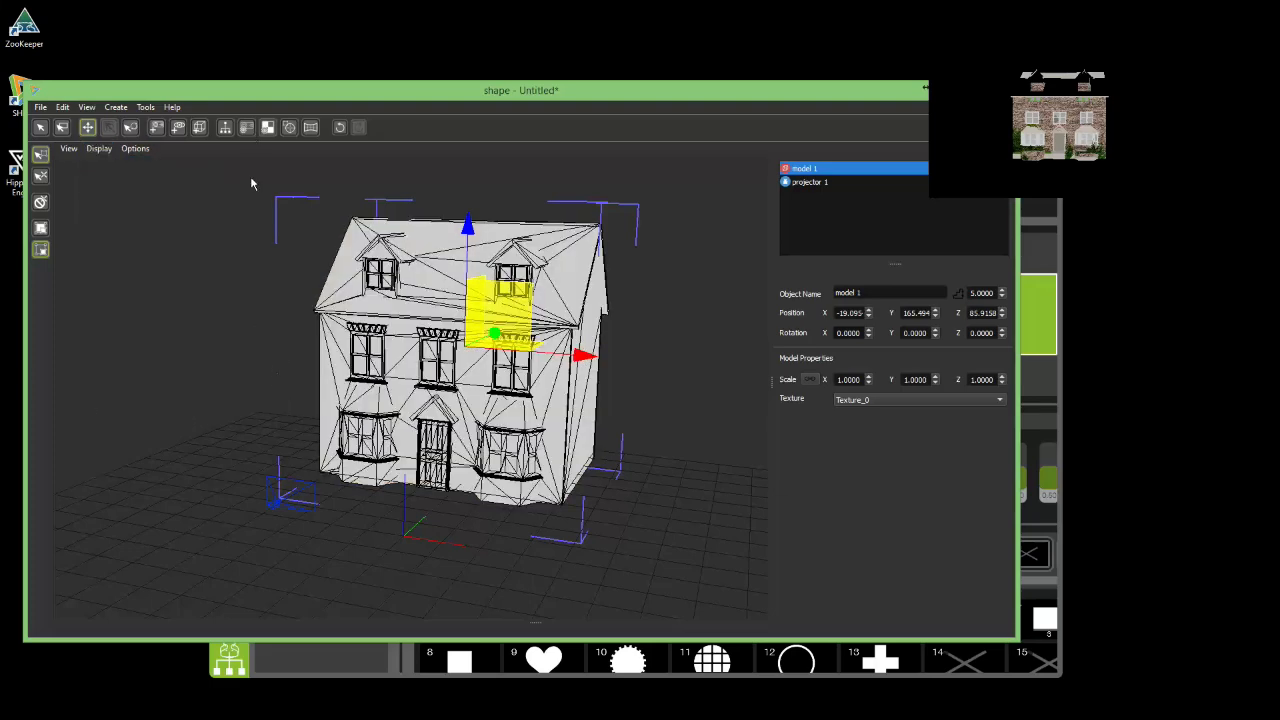
- Launch the Alignment Tool from the Tools menu and enlarge its window toward the top-left
click(146, 108)
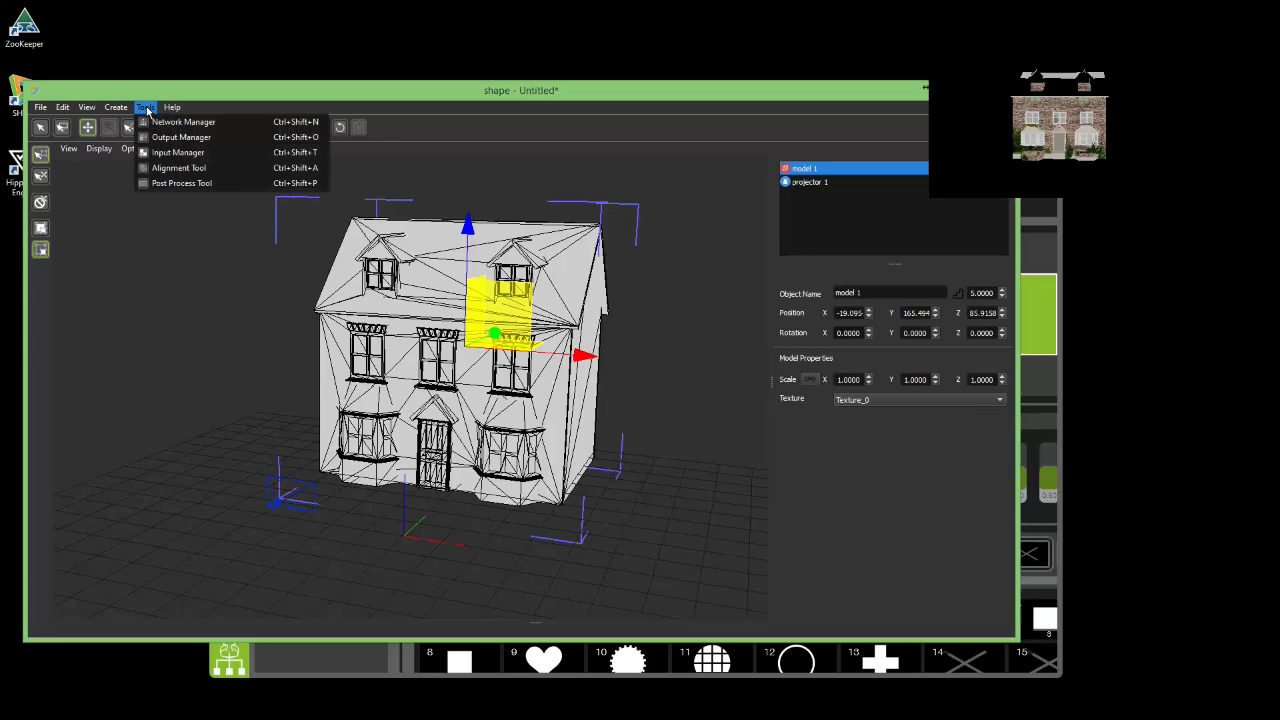
click(178, 168)
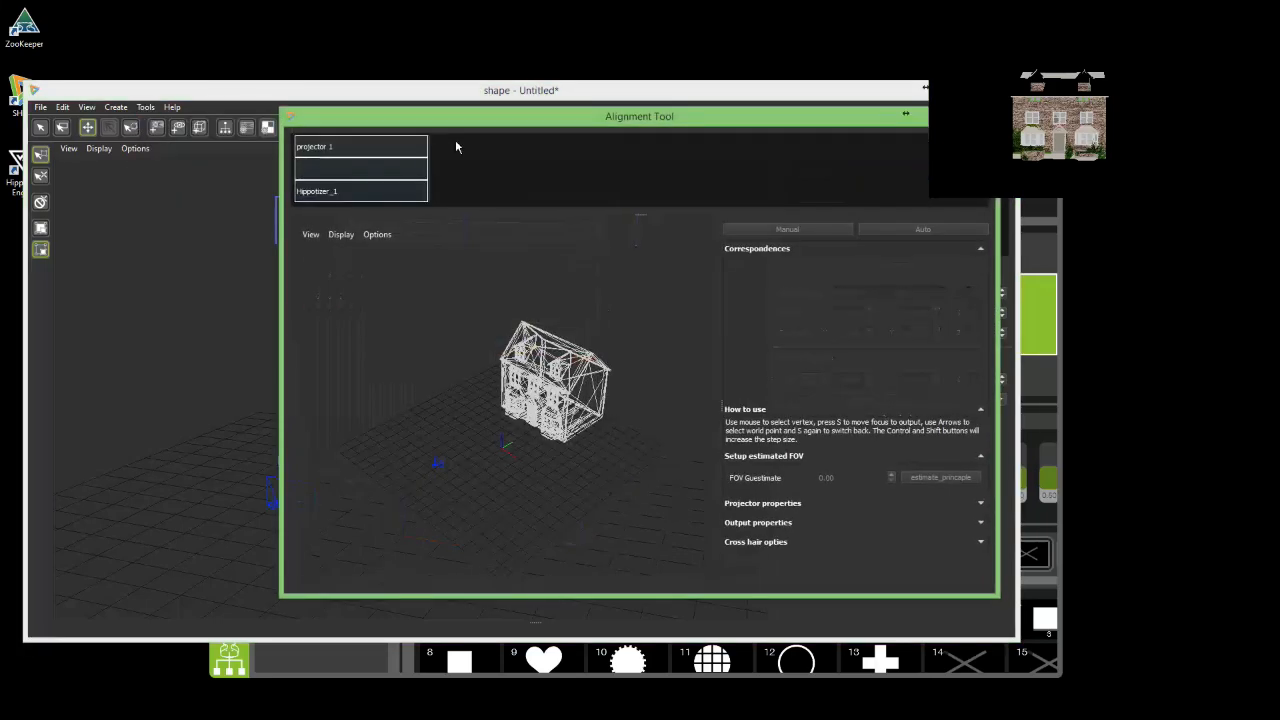
drag(640, 116, 496, 124)
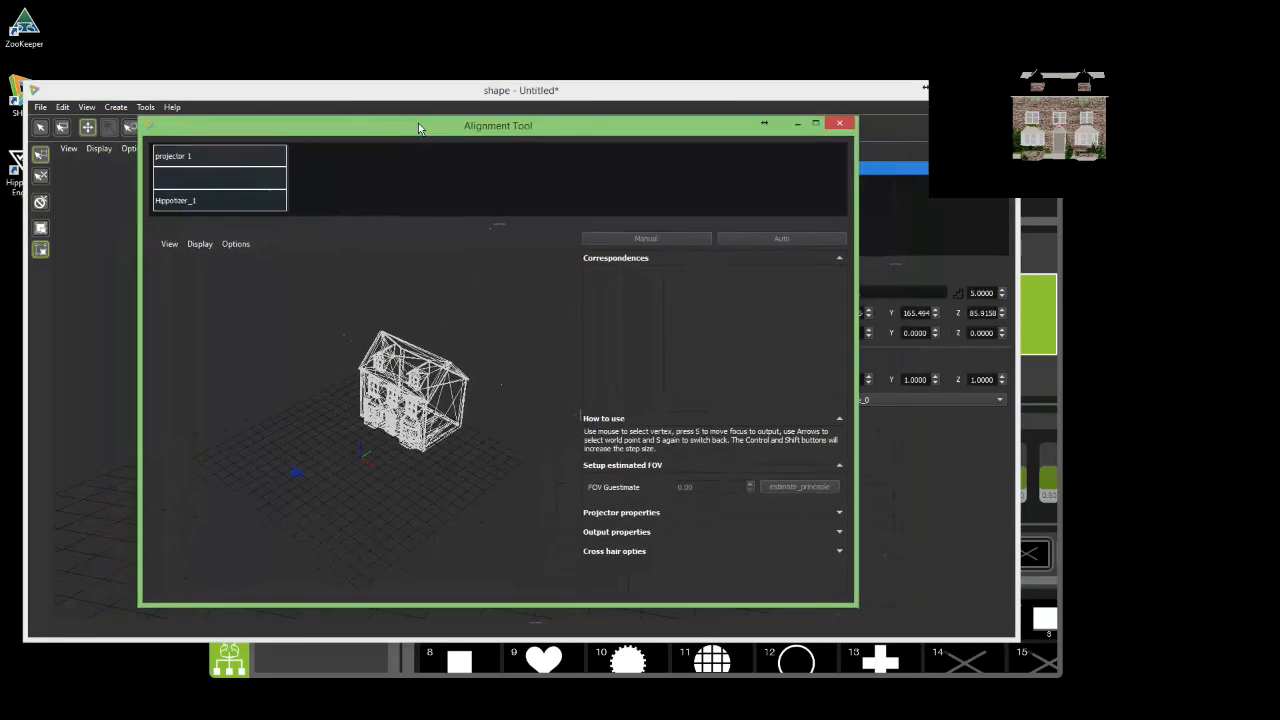
drag(498, 124, 456, 98)
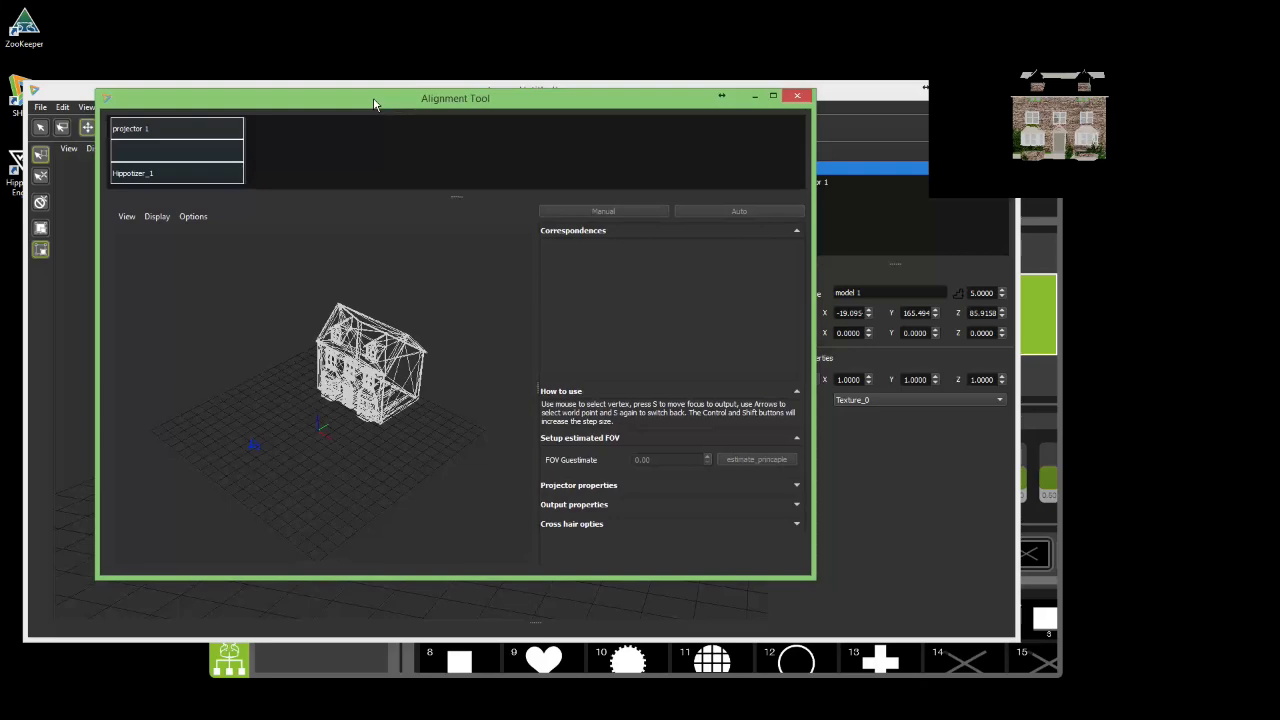
click(772, 96)
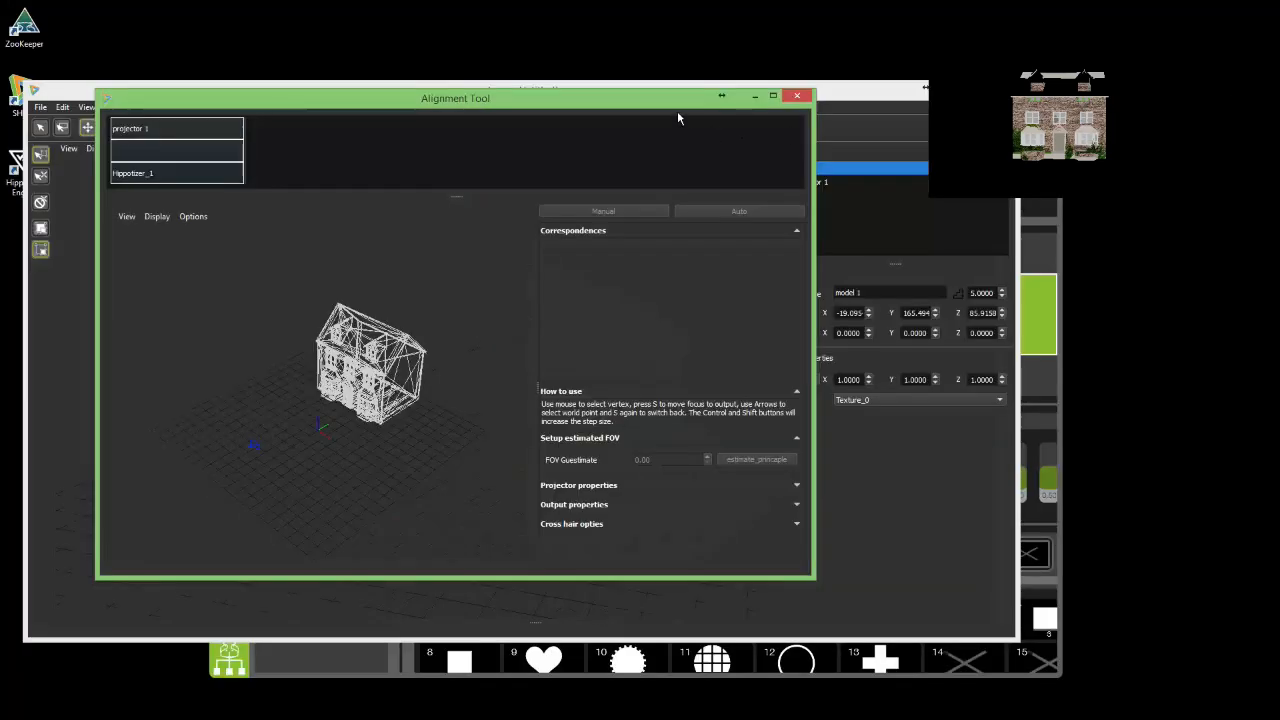
drag(456, 98, 368, 16)
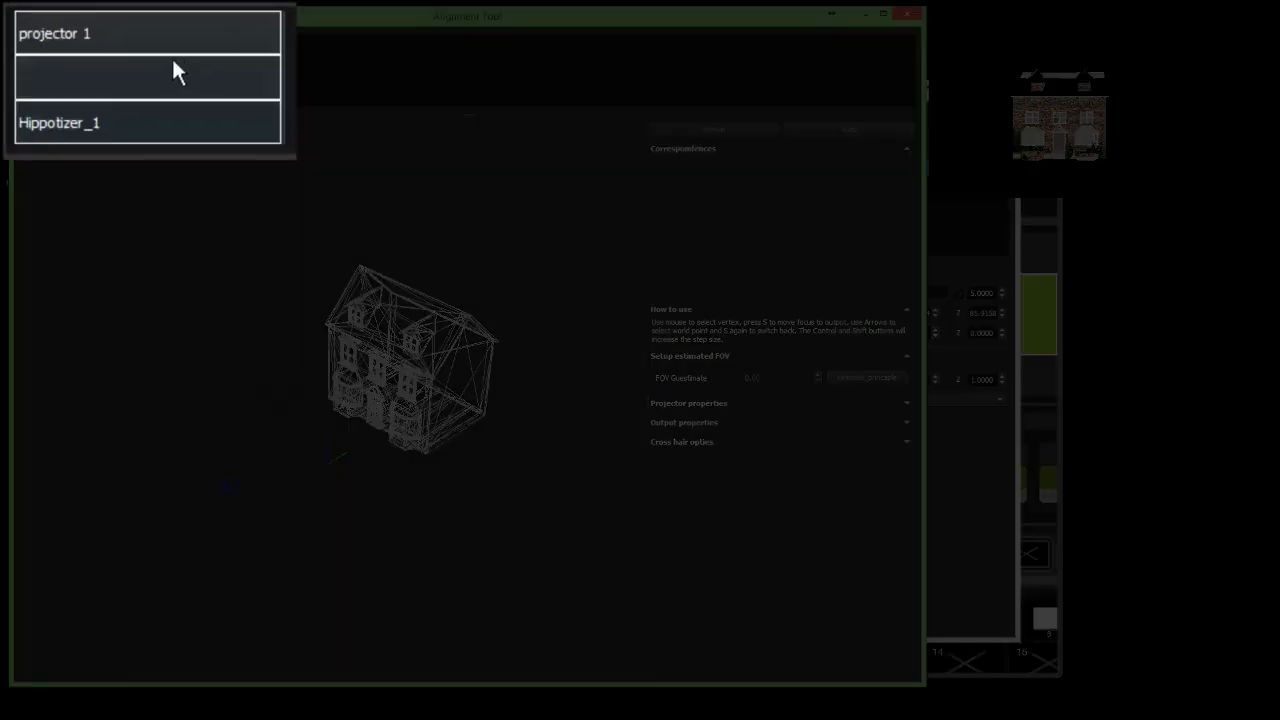
- Select the projector 1 / Hippotizer_1 pairing and orbit the house to a front-on view
click(148, 76)
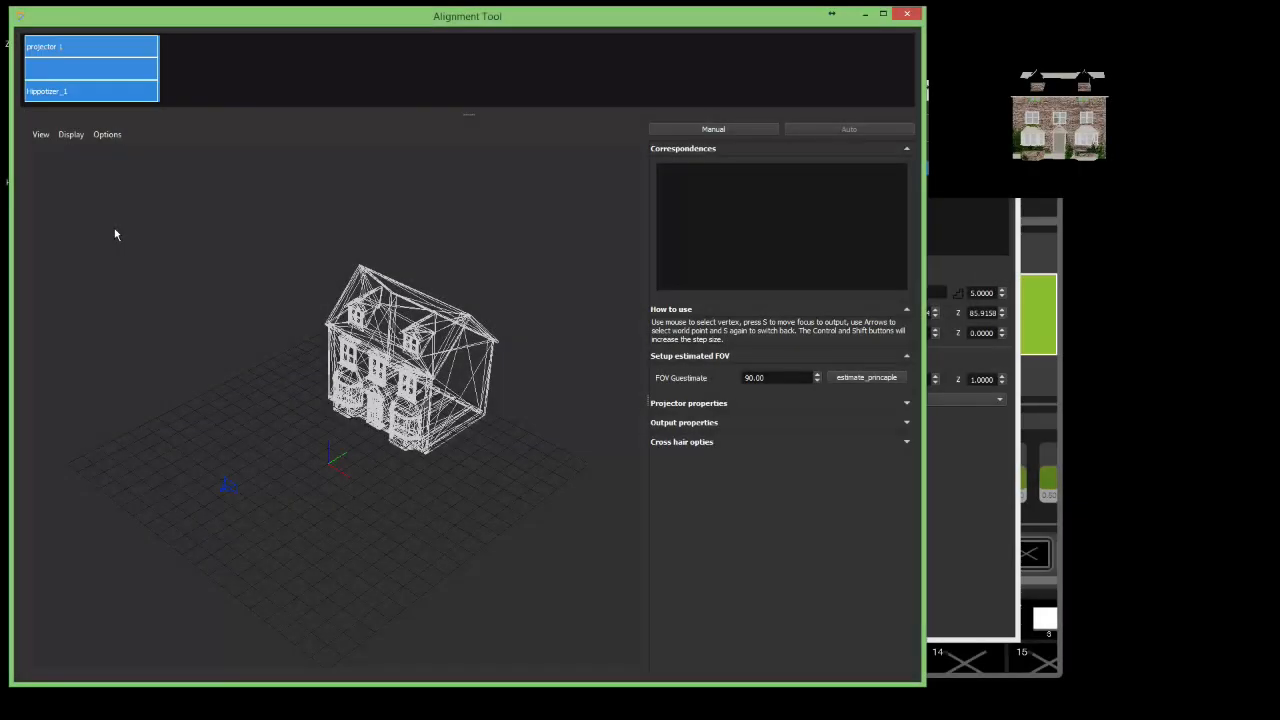
mouse_move(104, 408)
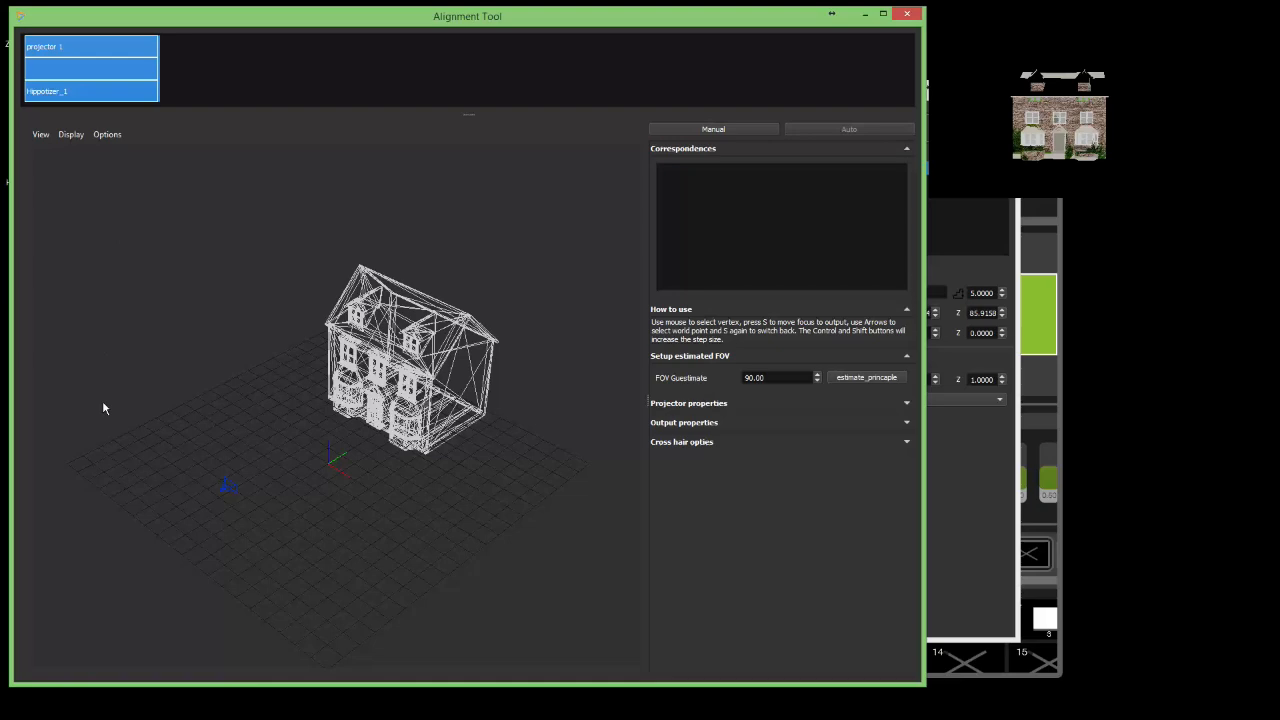
mouse_move(540, 552)
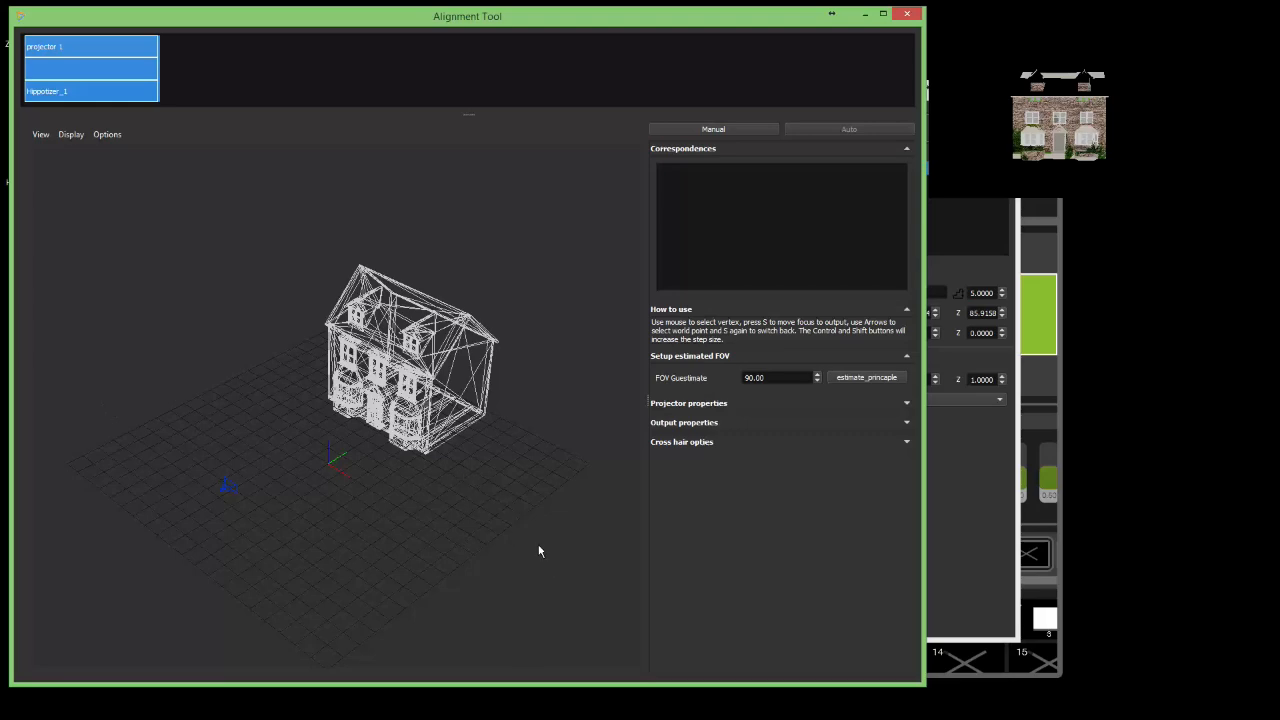
mouse_move(448, 324)
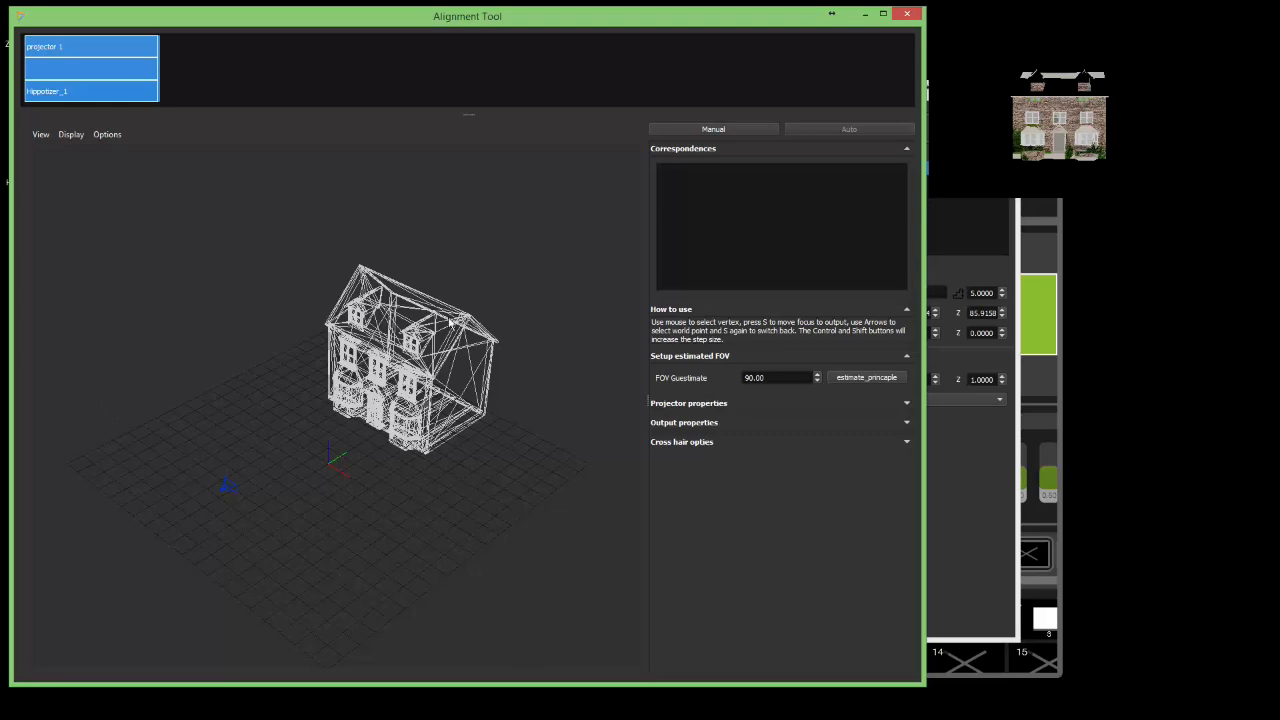
mouse_move(276, 536)
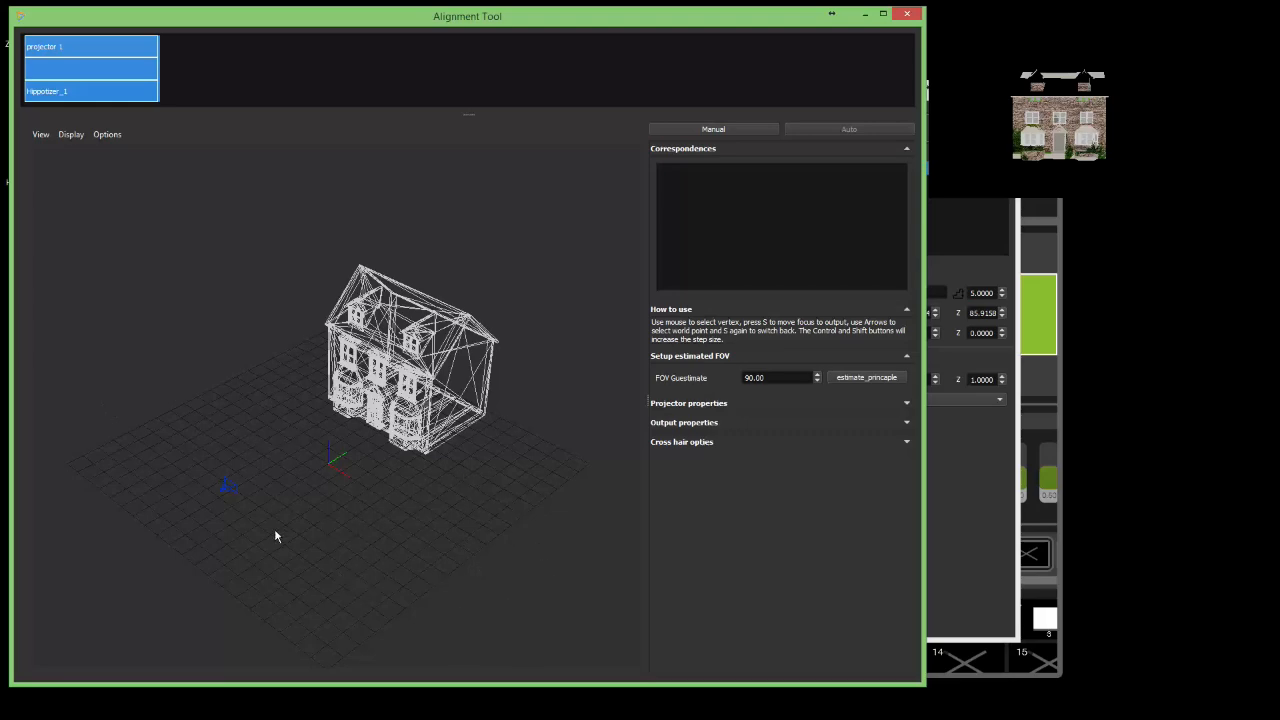
mouse_move(336, 576)
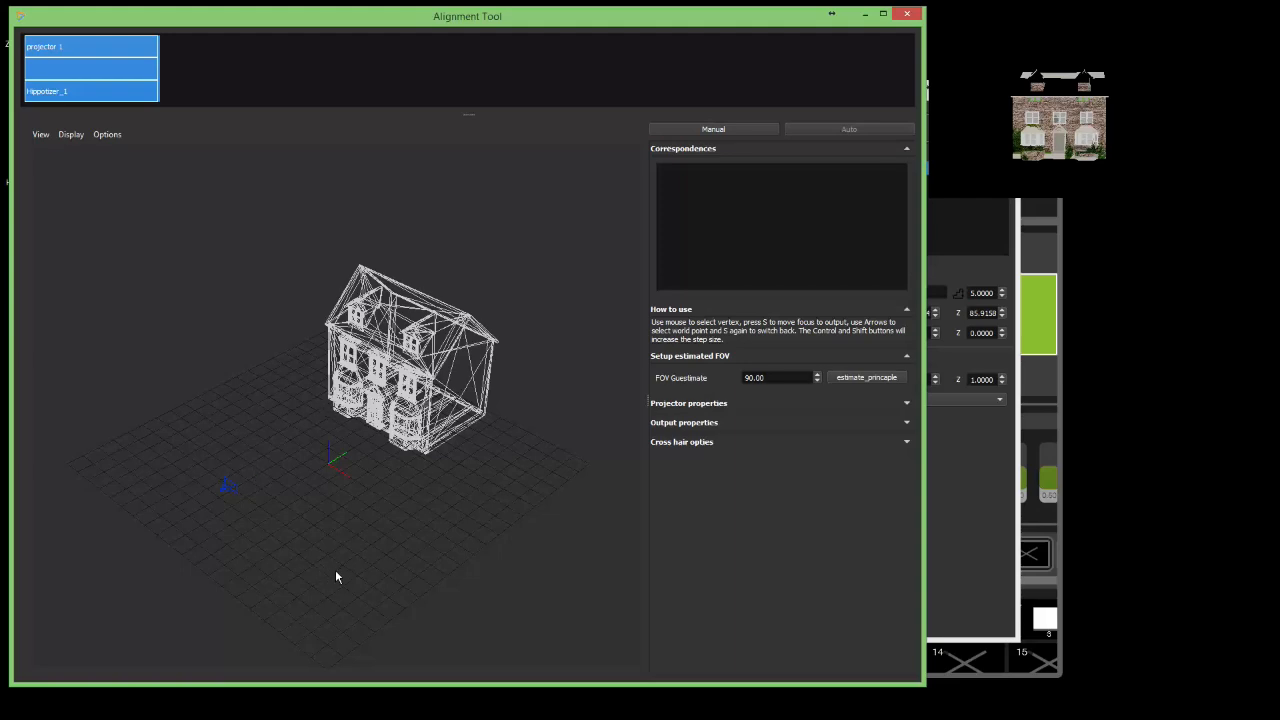
drag(336, 576, 200, 492)
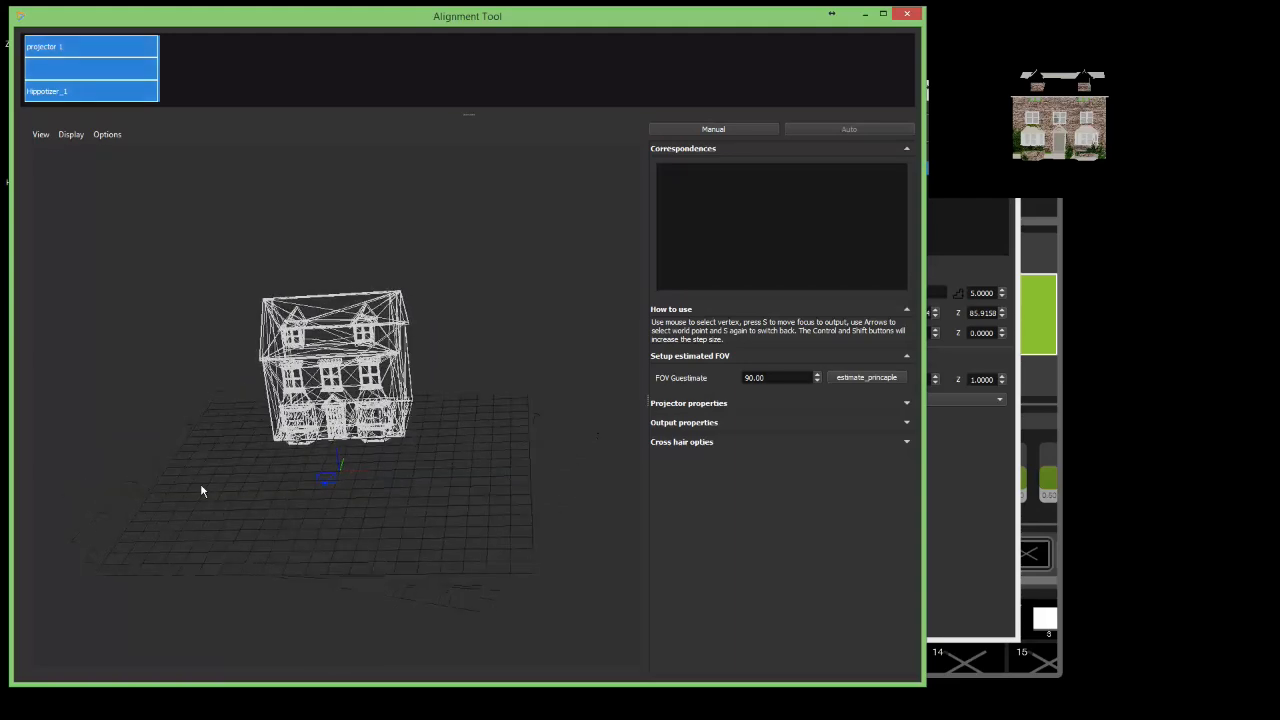
drag(200, 490, 220, 424)
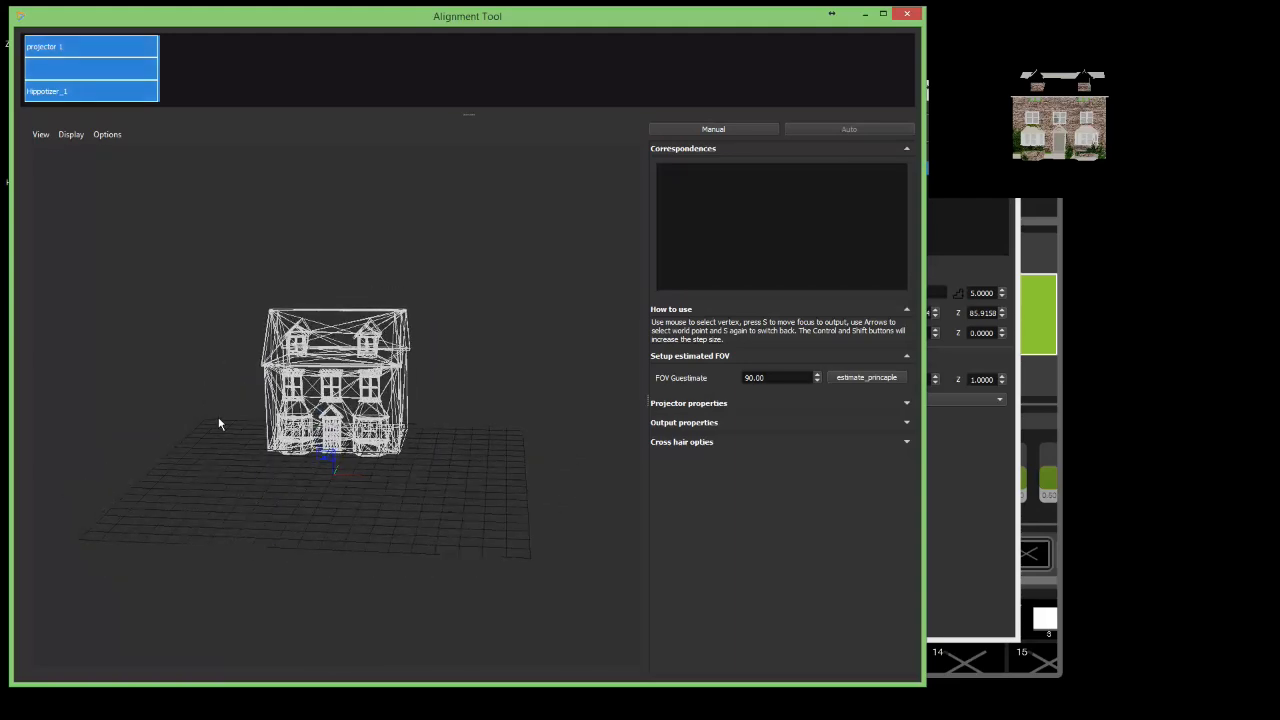
click(40, 134)
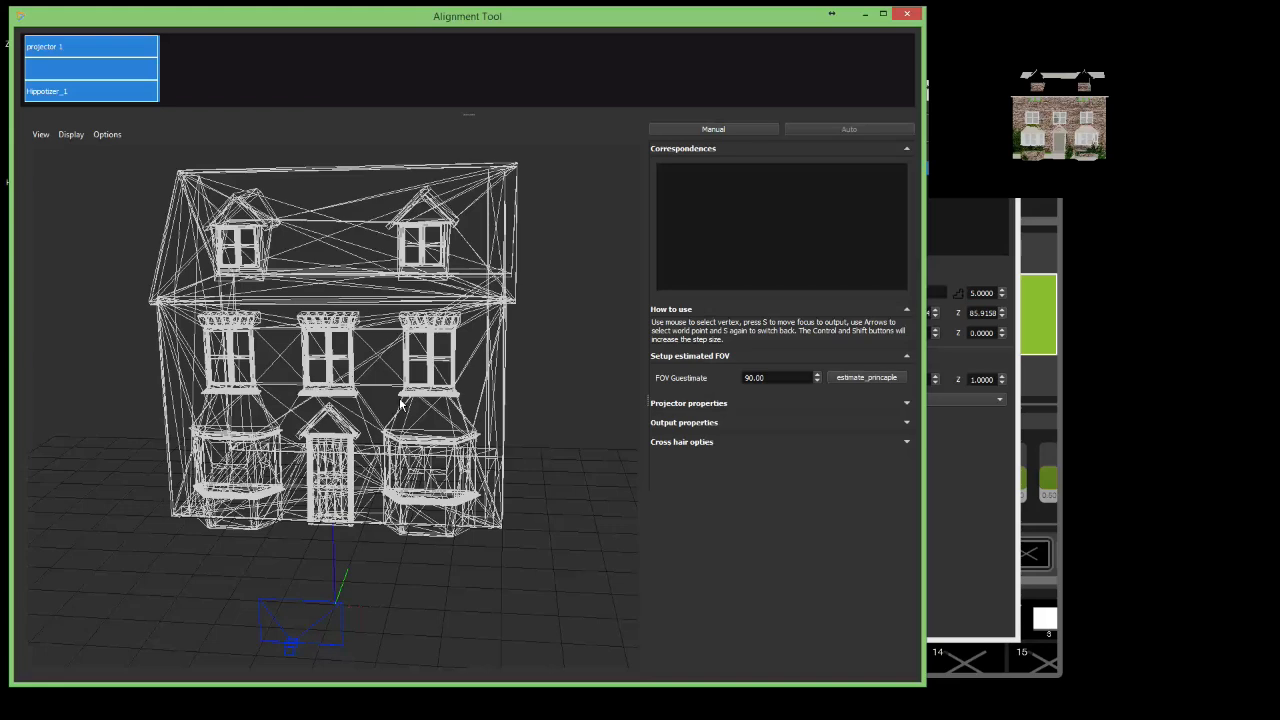
click(72, 134)
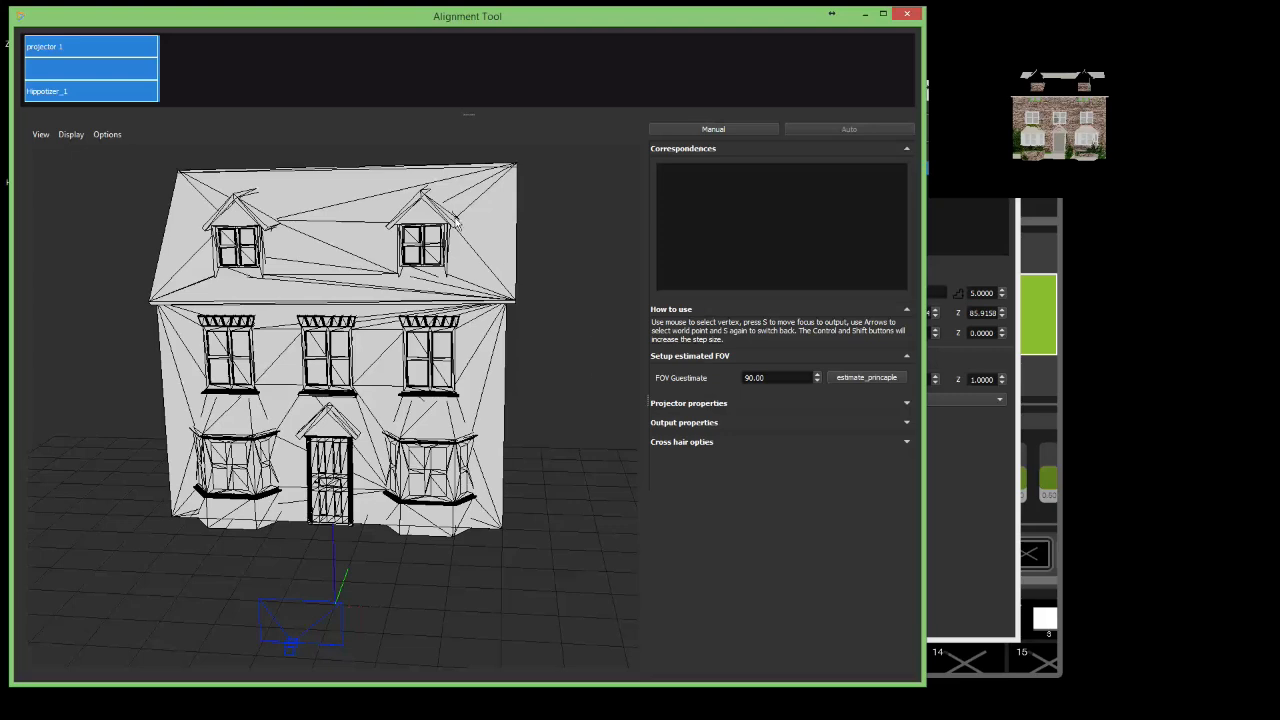
mouse_move(452, 552)
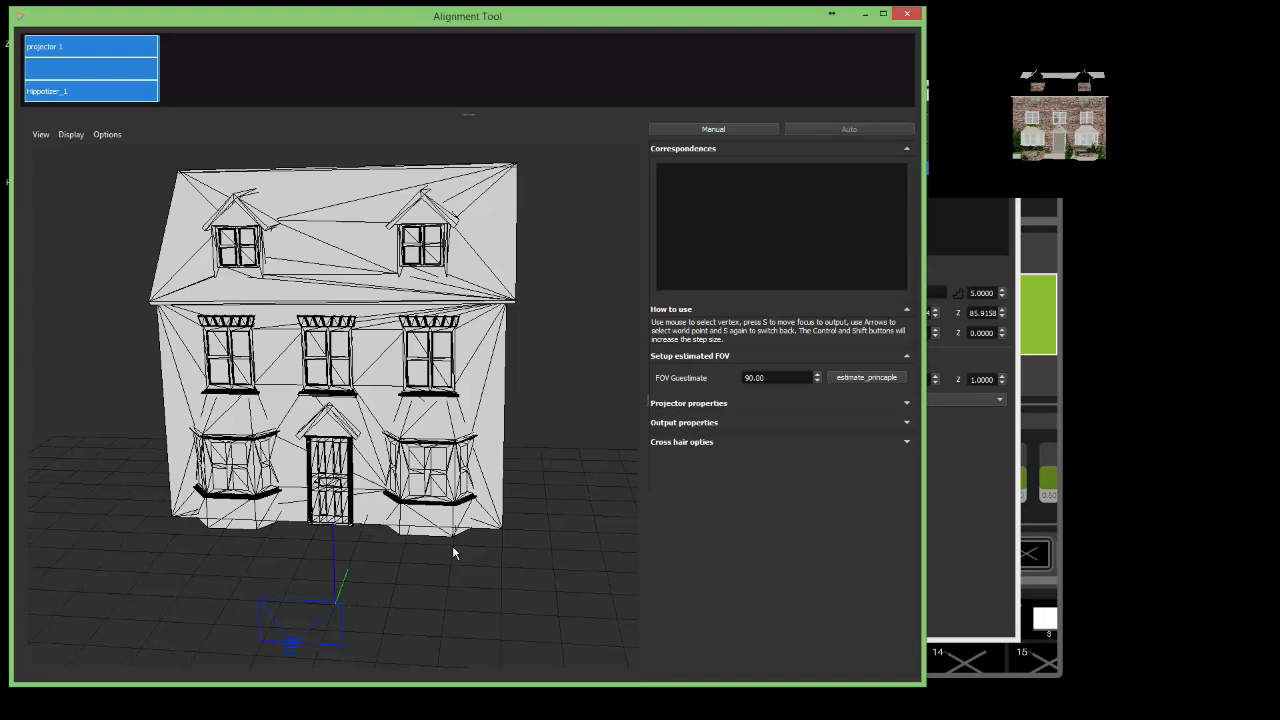
mouse_move(504, 232)
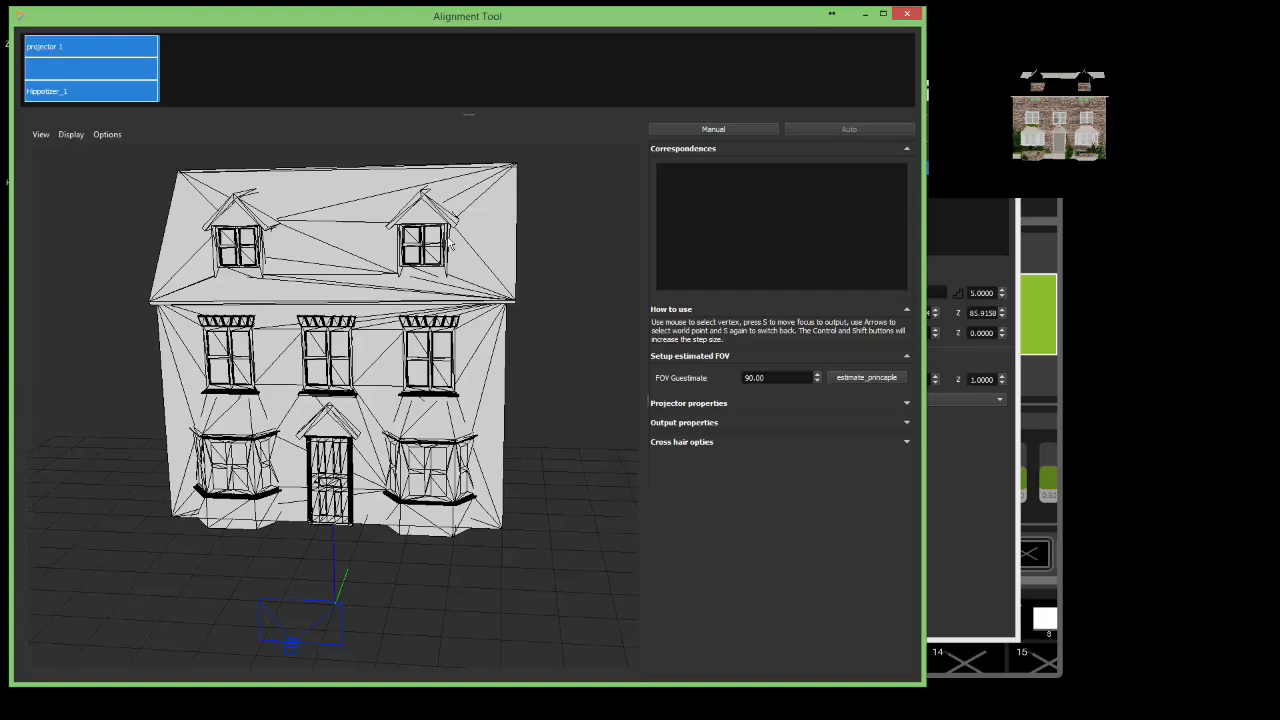
mouse_move(142, 312)
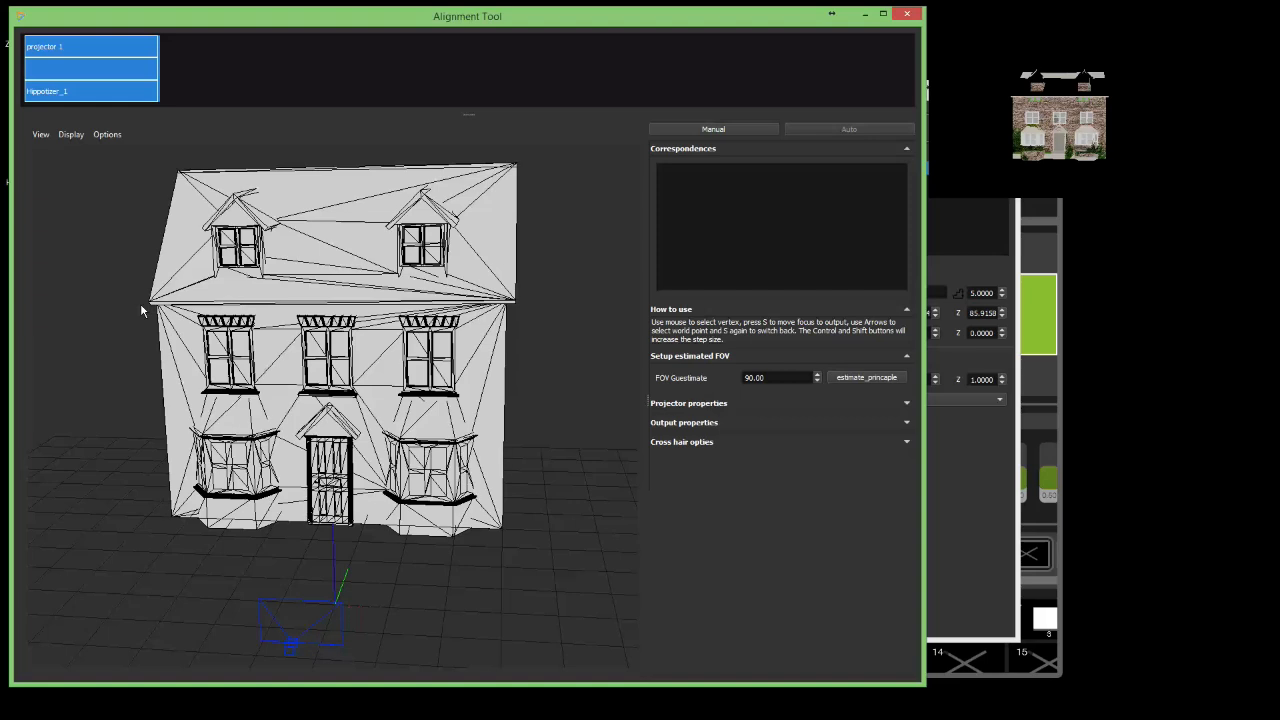
mouse_move(138, 354)
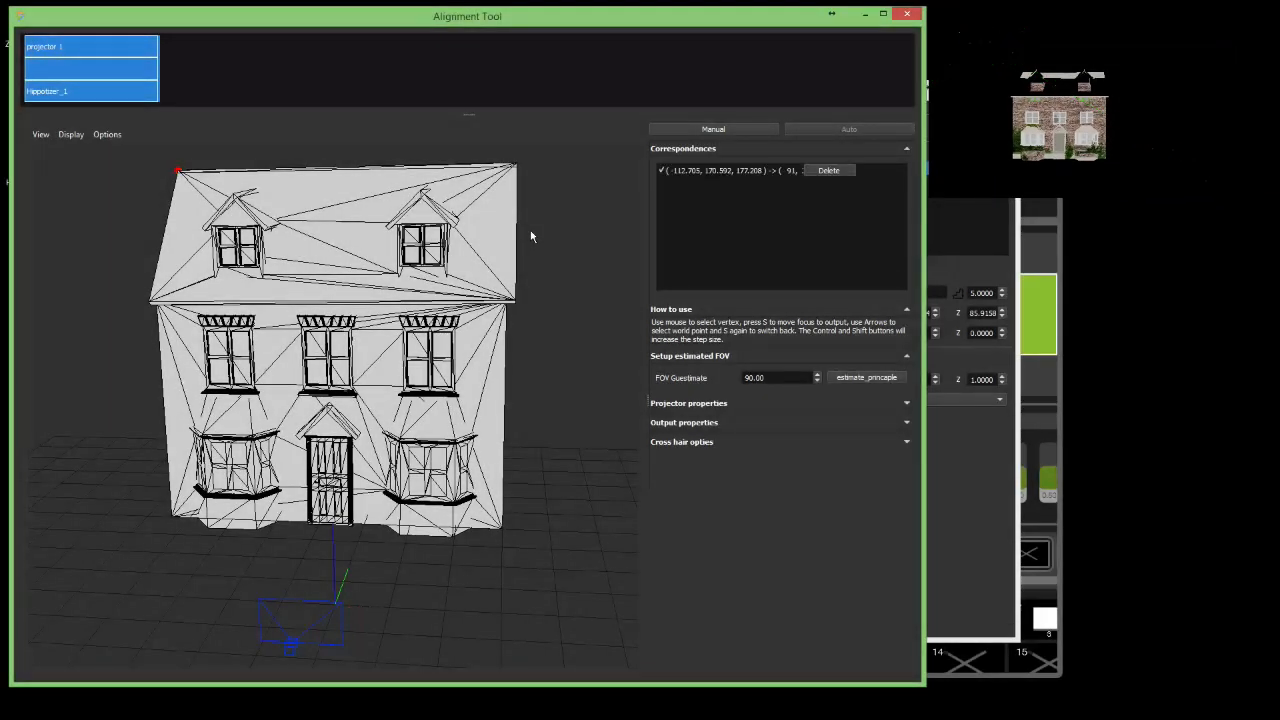
mouse_move(766, 332)
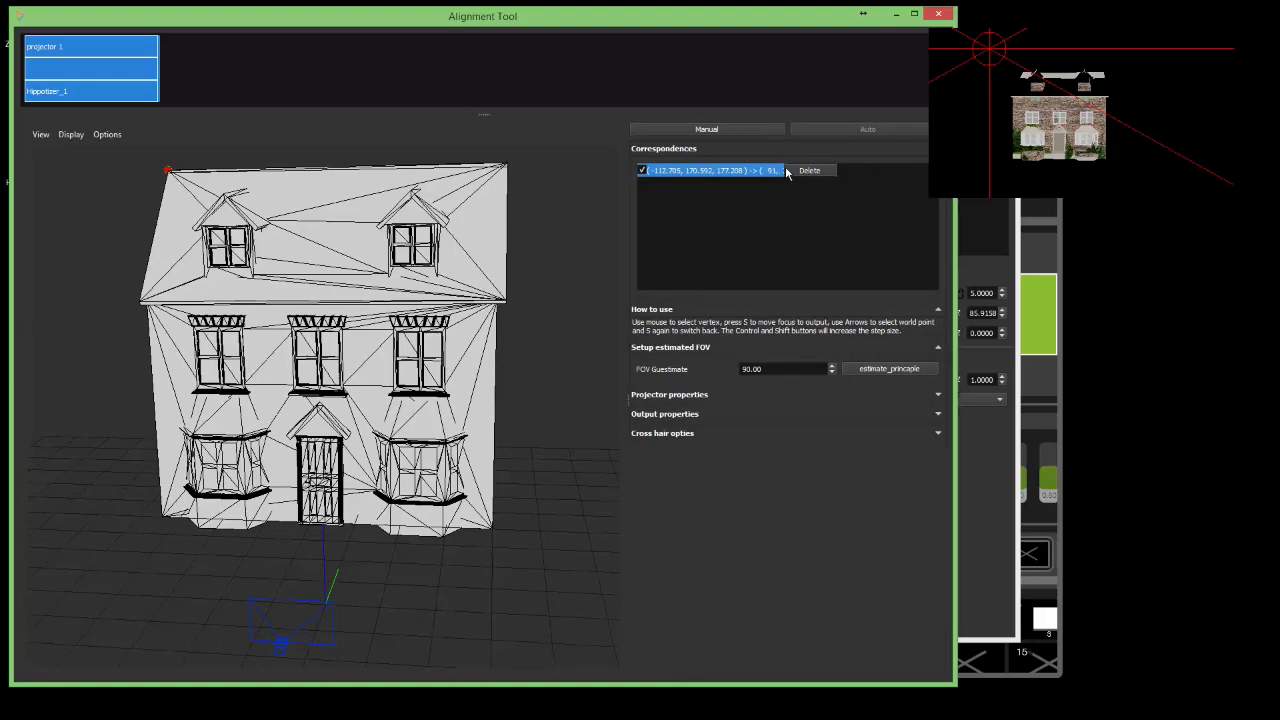
mouse_move(816, 192)
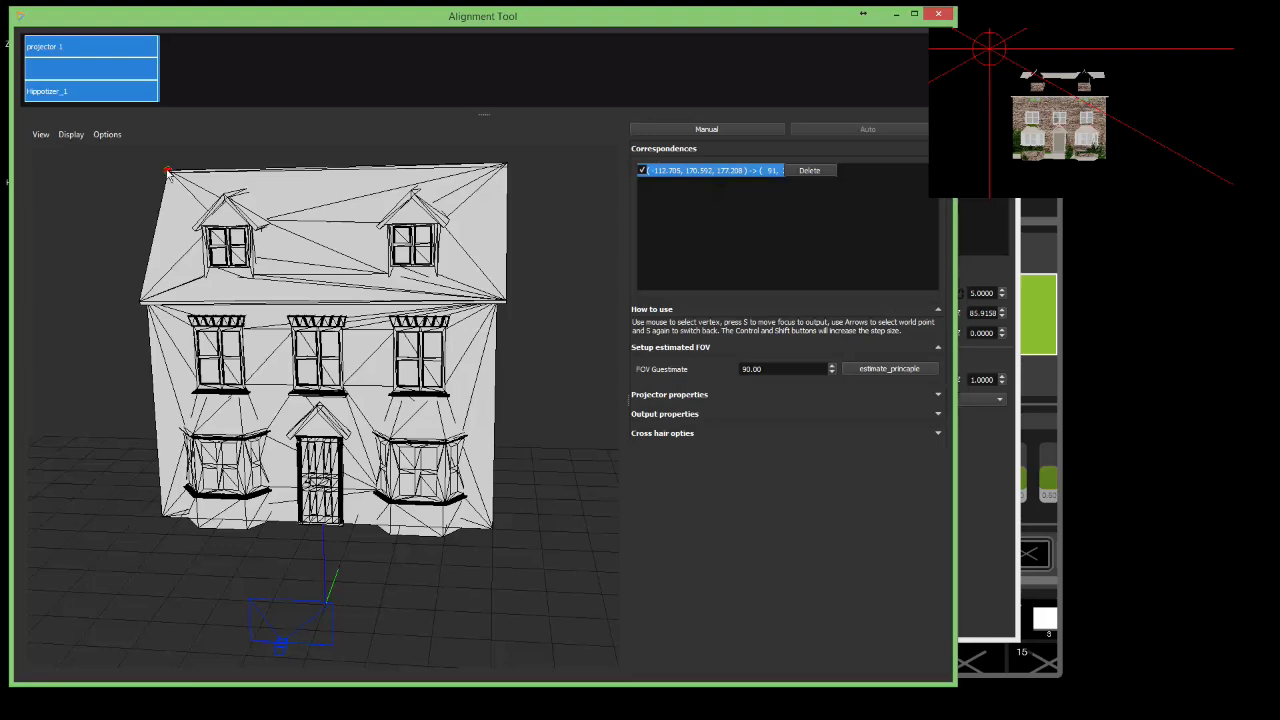
mouse_move(668, 404)
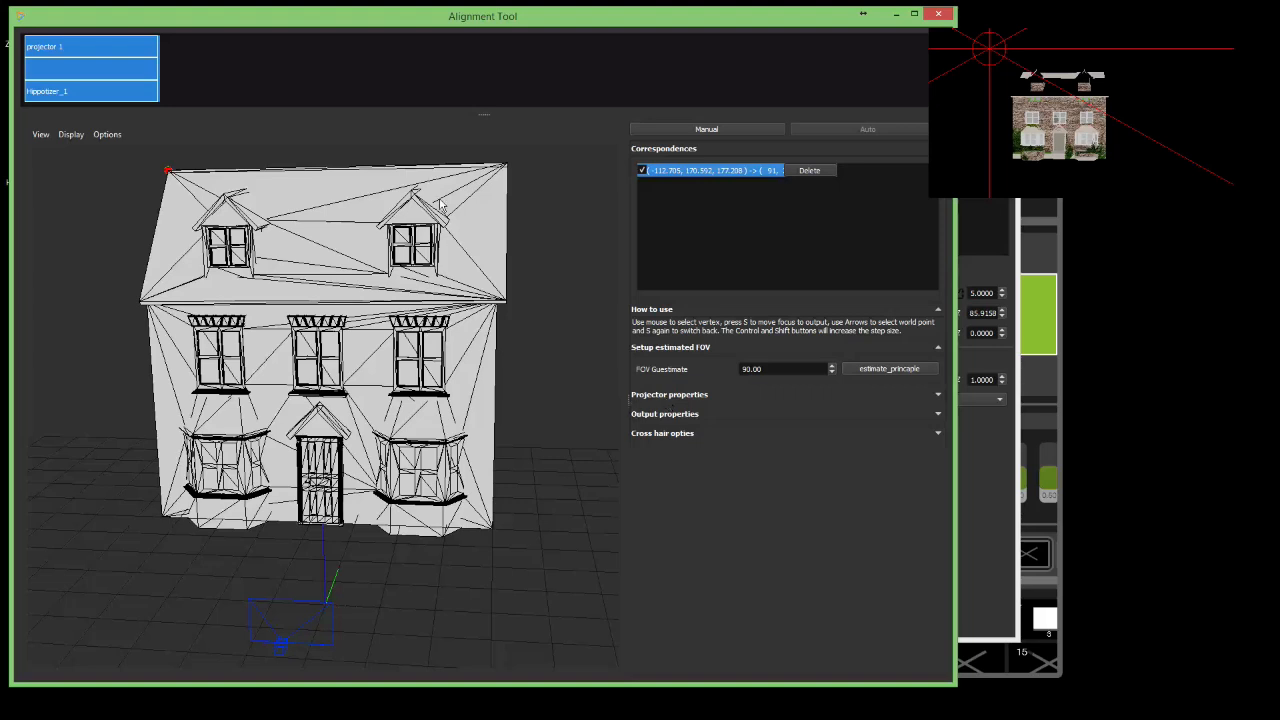
mouse_move(458, 230)
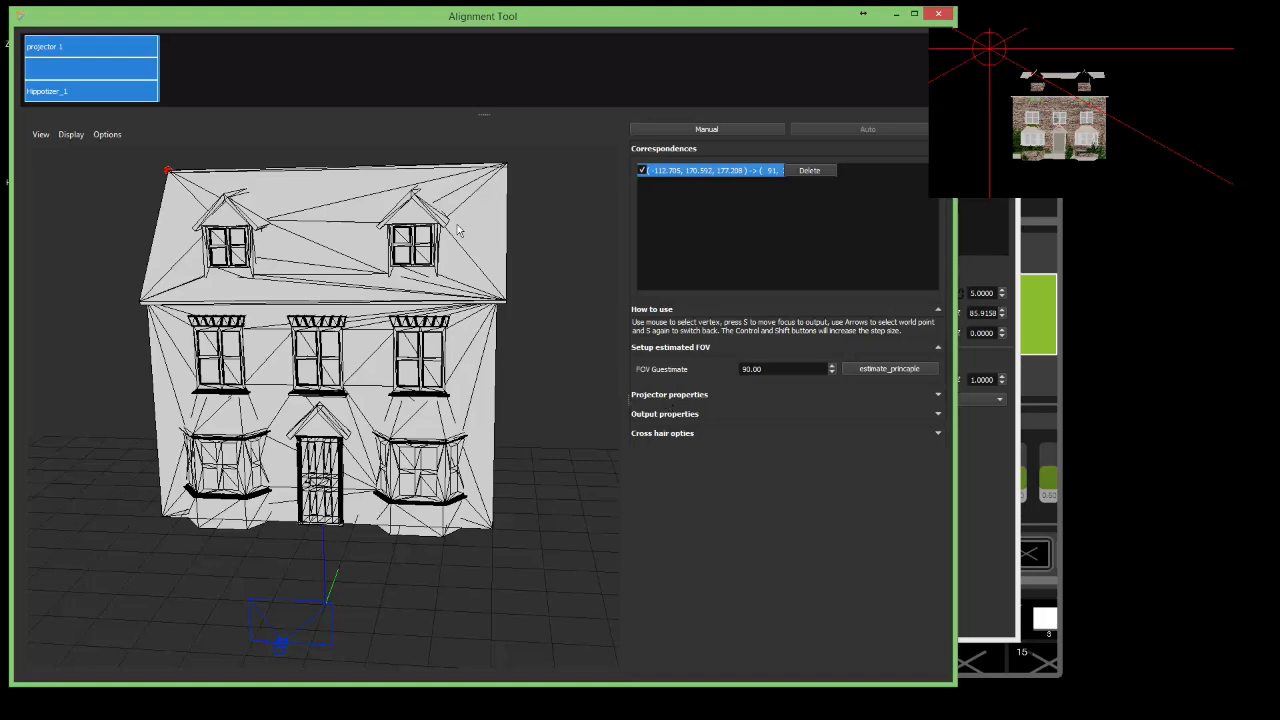
mouse_move(464, 244)
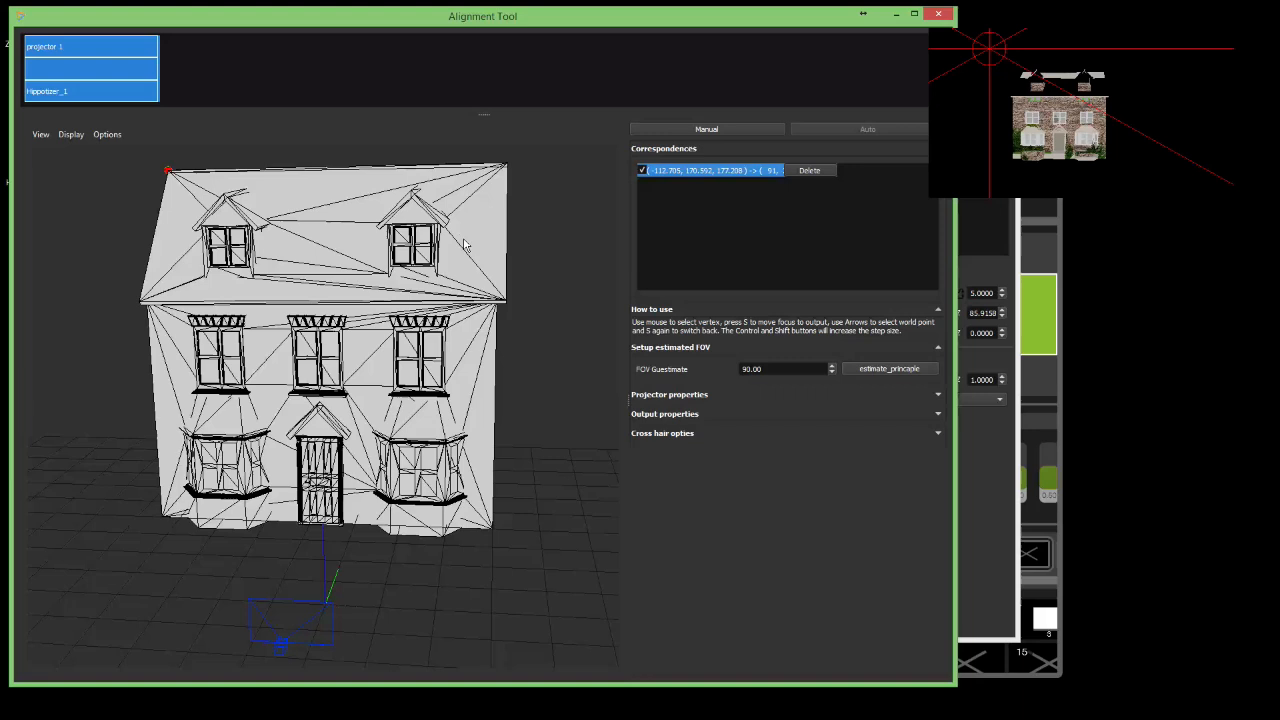
mouse_move(508, 168)
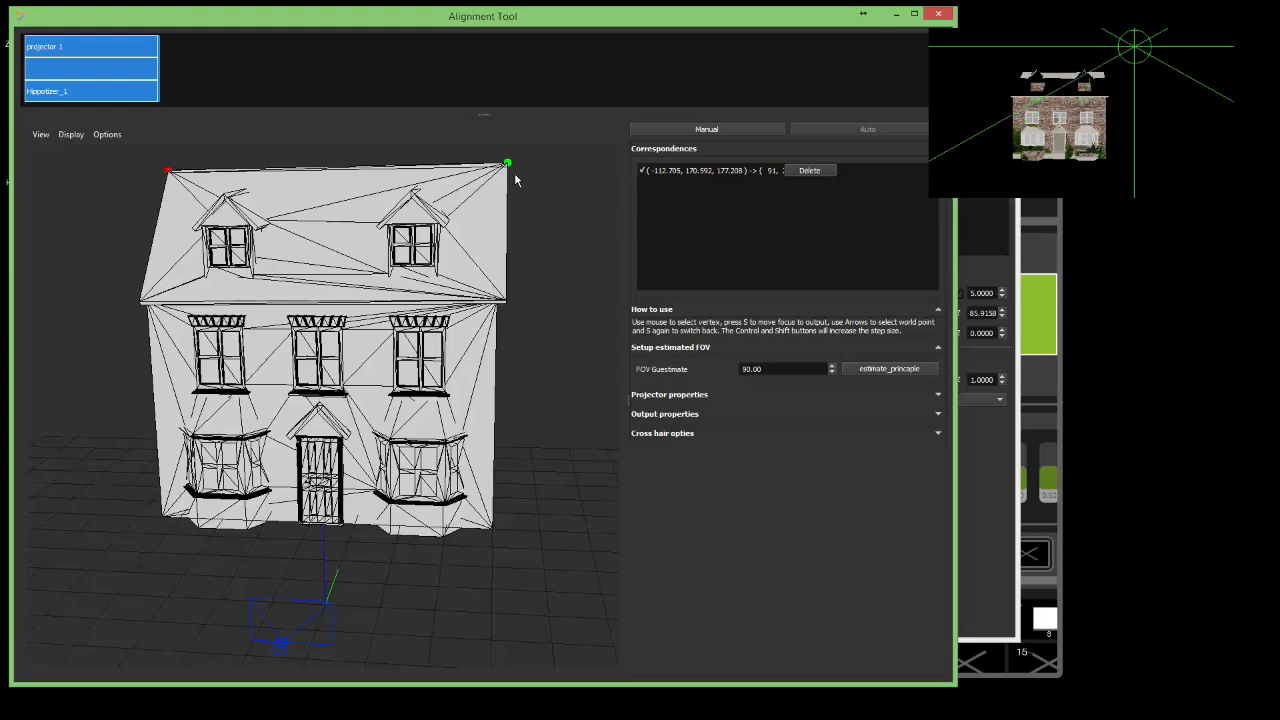
- Match the top-right roof corner and bottom-right front corner to their output points
click(508, 164)
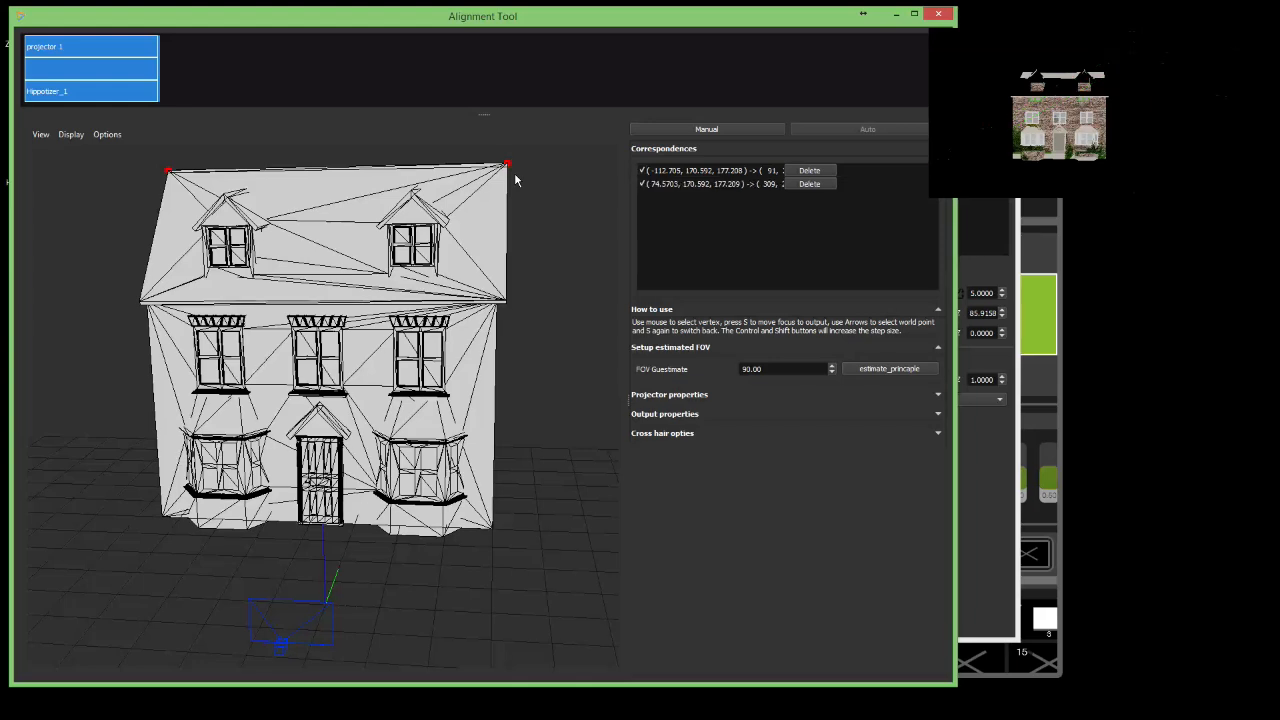
mouse_move(492, 536)
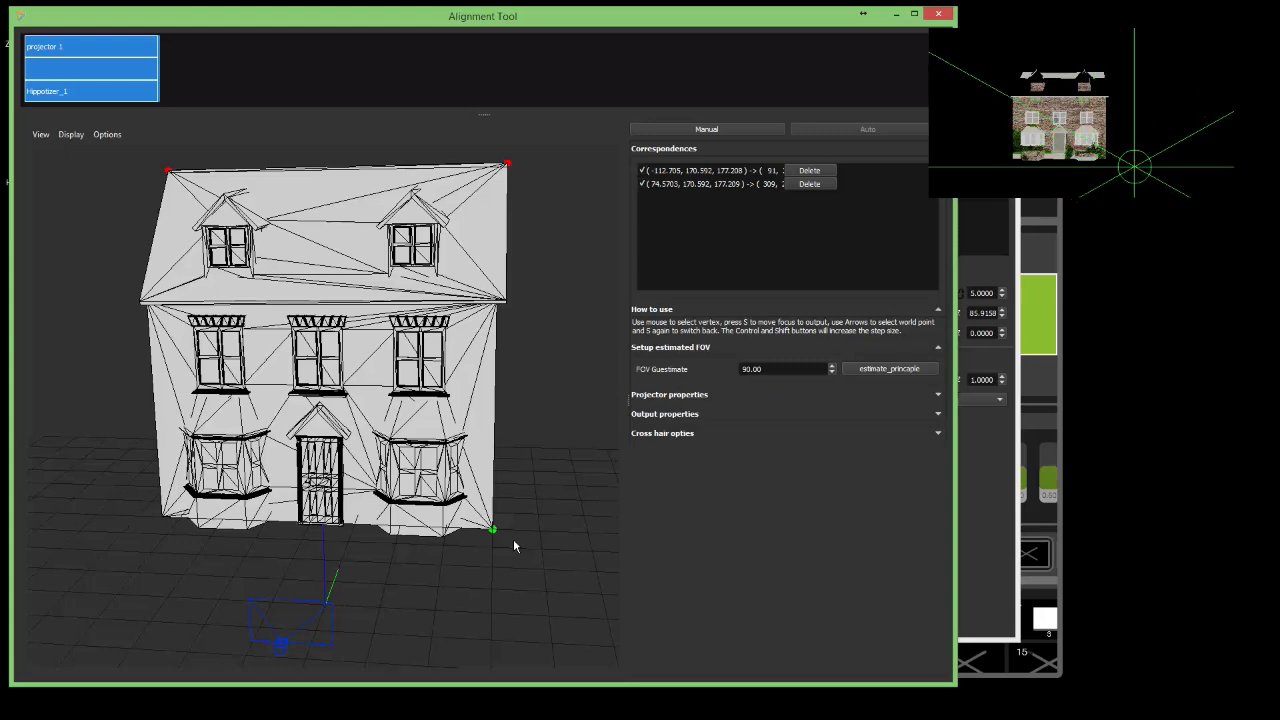
click(492, 528)
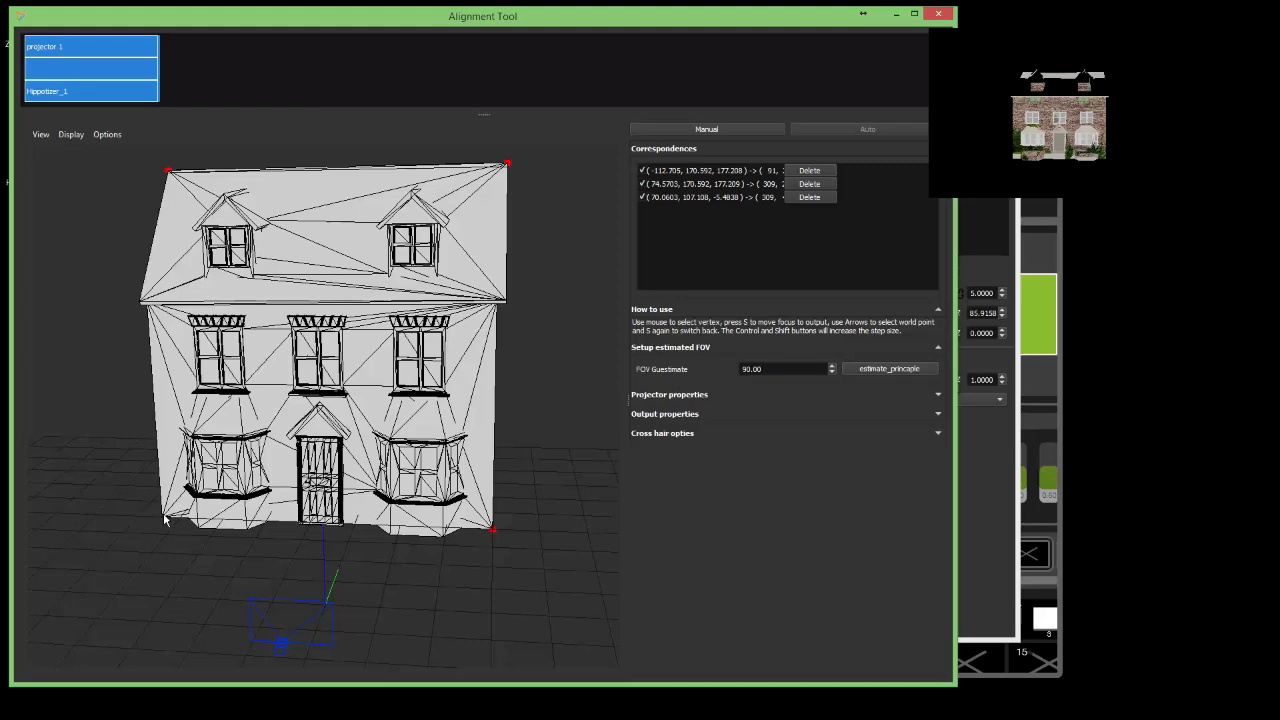
mouse_move(560, 528)
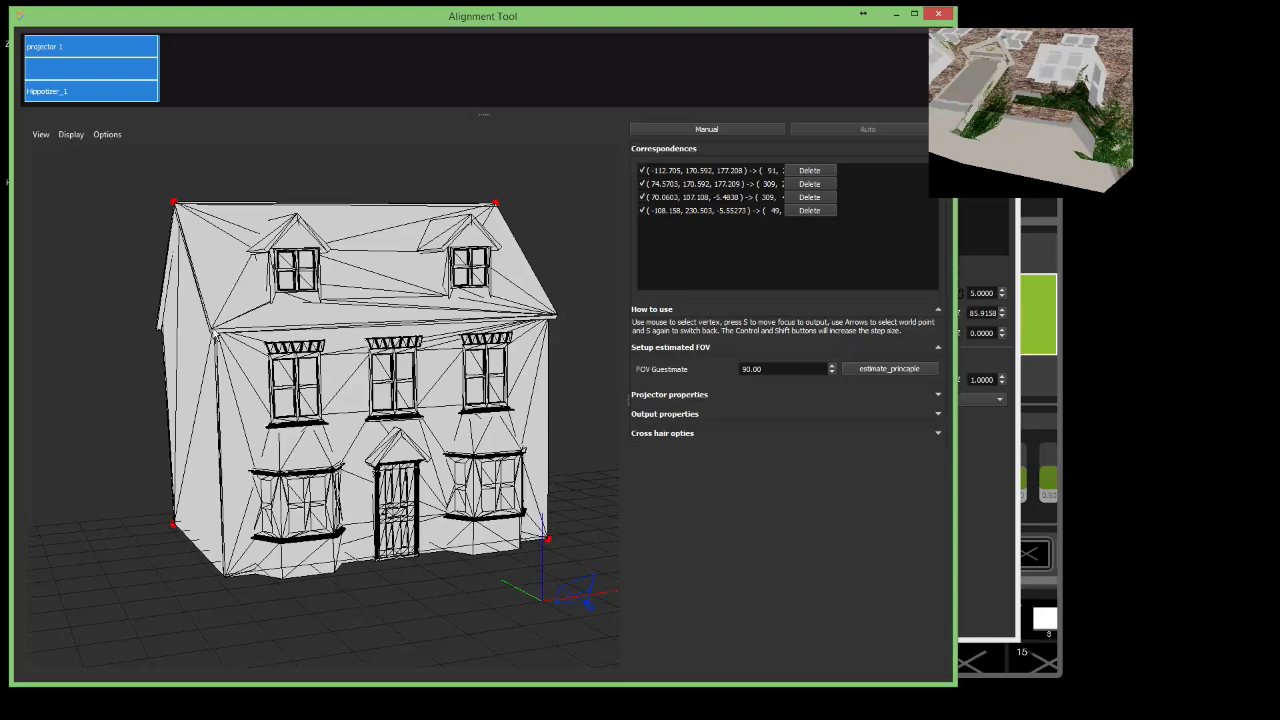
- Add a fifth correspondence on the side-wall corner vertex and its output point
click(212, 330)
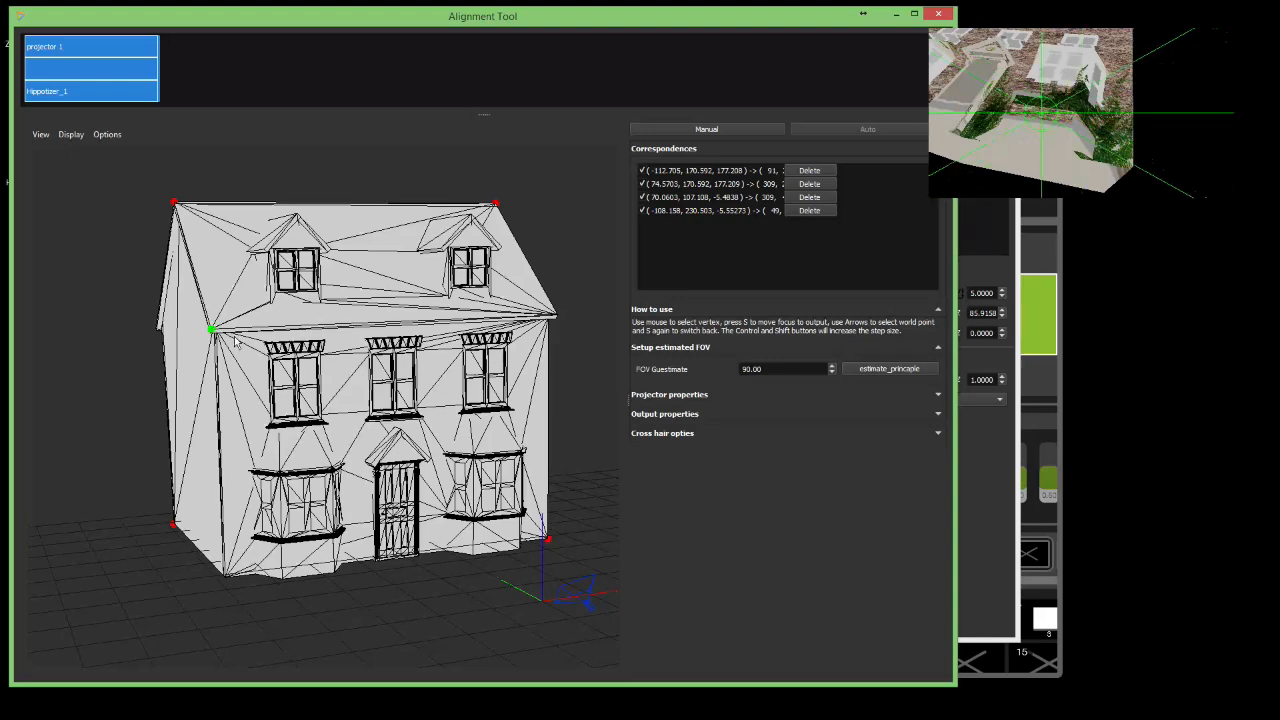
click(210, 330)
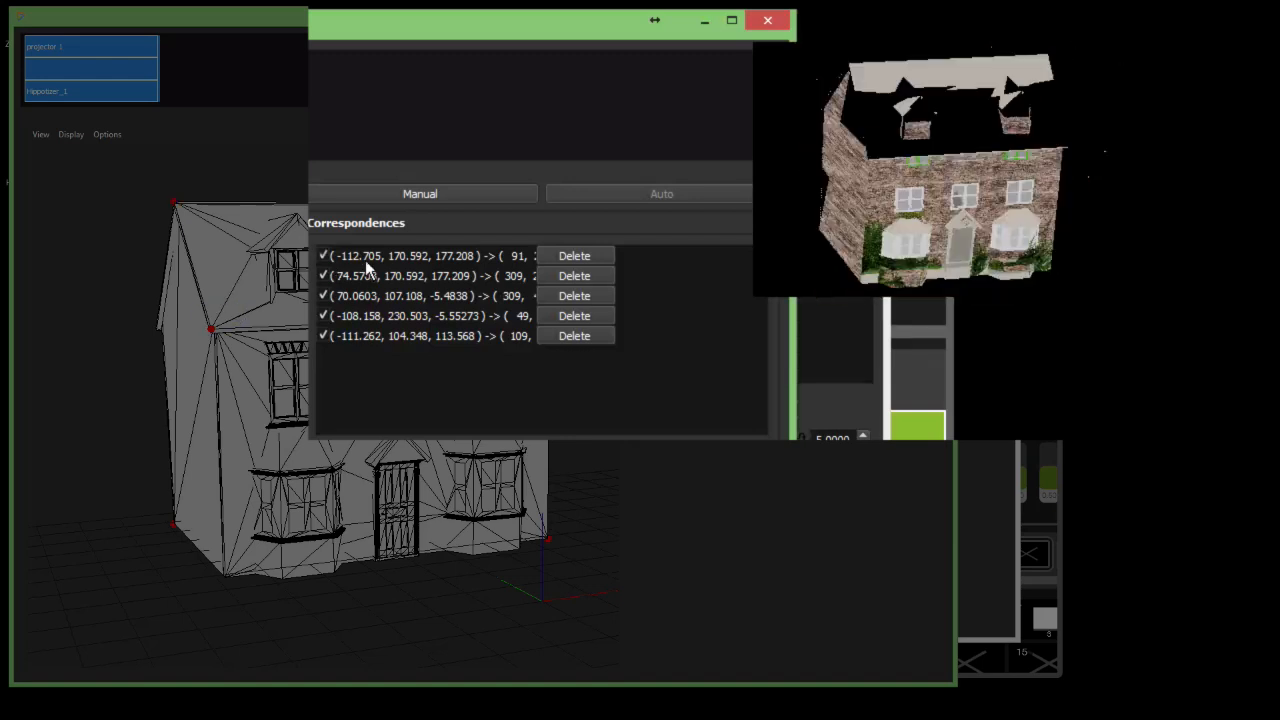
mouse_move(548, 410)
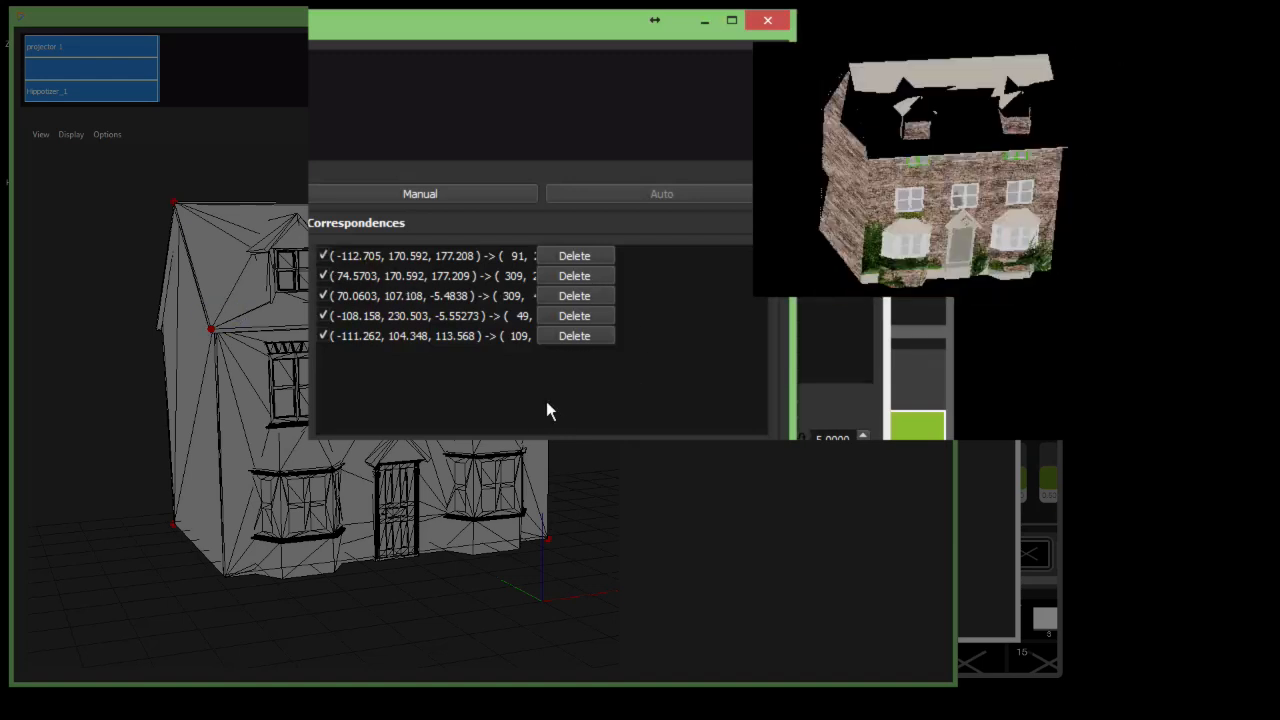
mouse_move(504, 414)
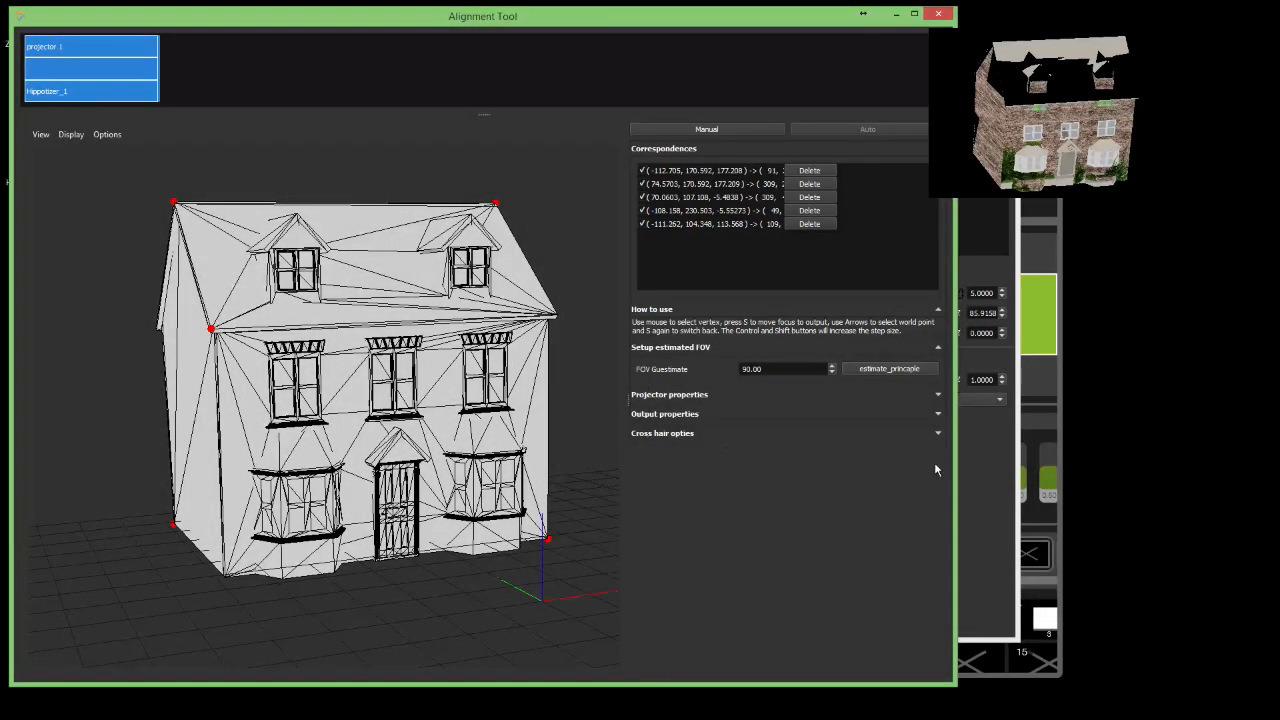
- Expand Cross hair options and Output properties, tick Hide model, then restore the model
click(662, 432)
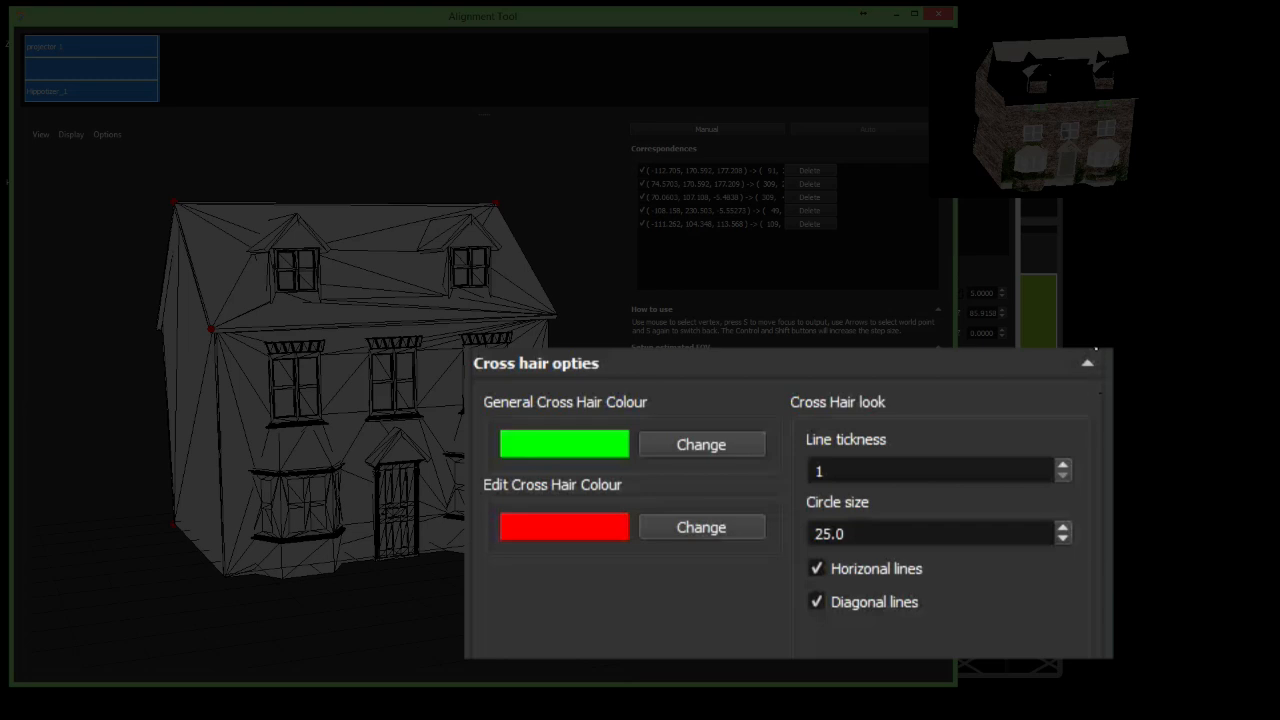
mouse_move(1004, 612)
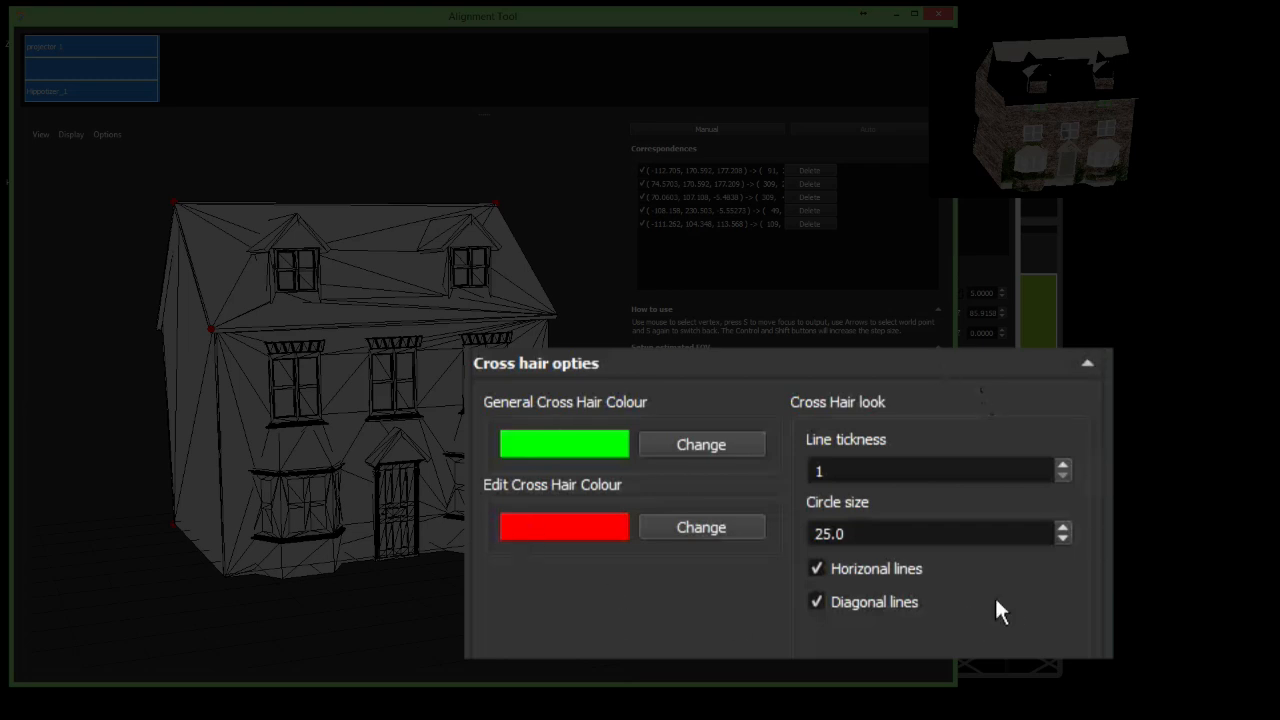
mouse_move(878, 622)
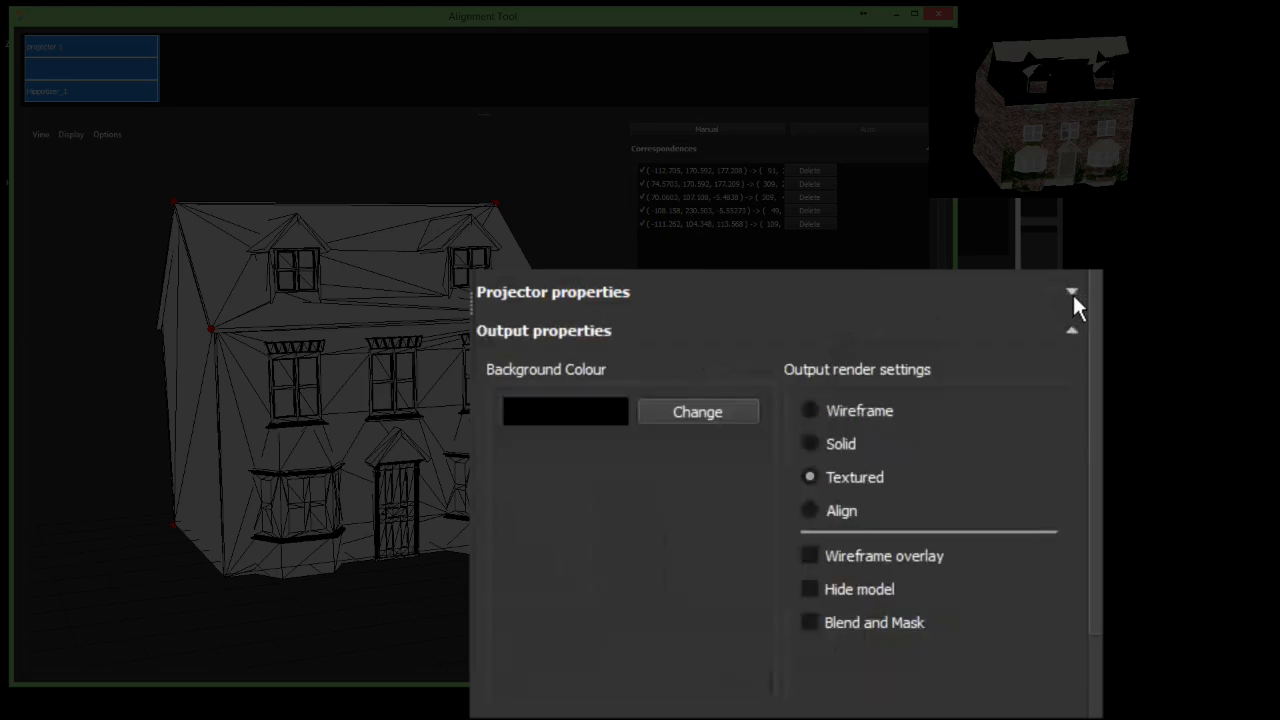
click(808, 588)
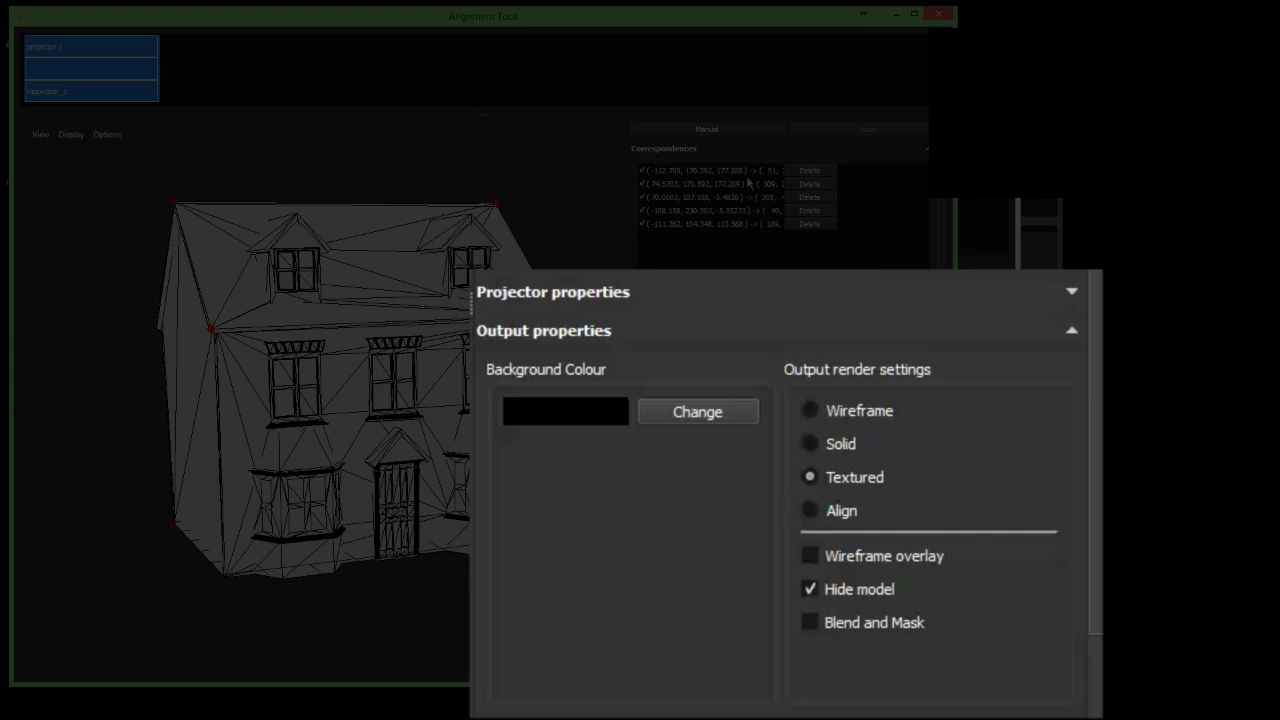
click(704, 210)
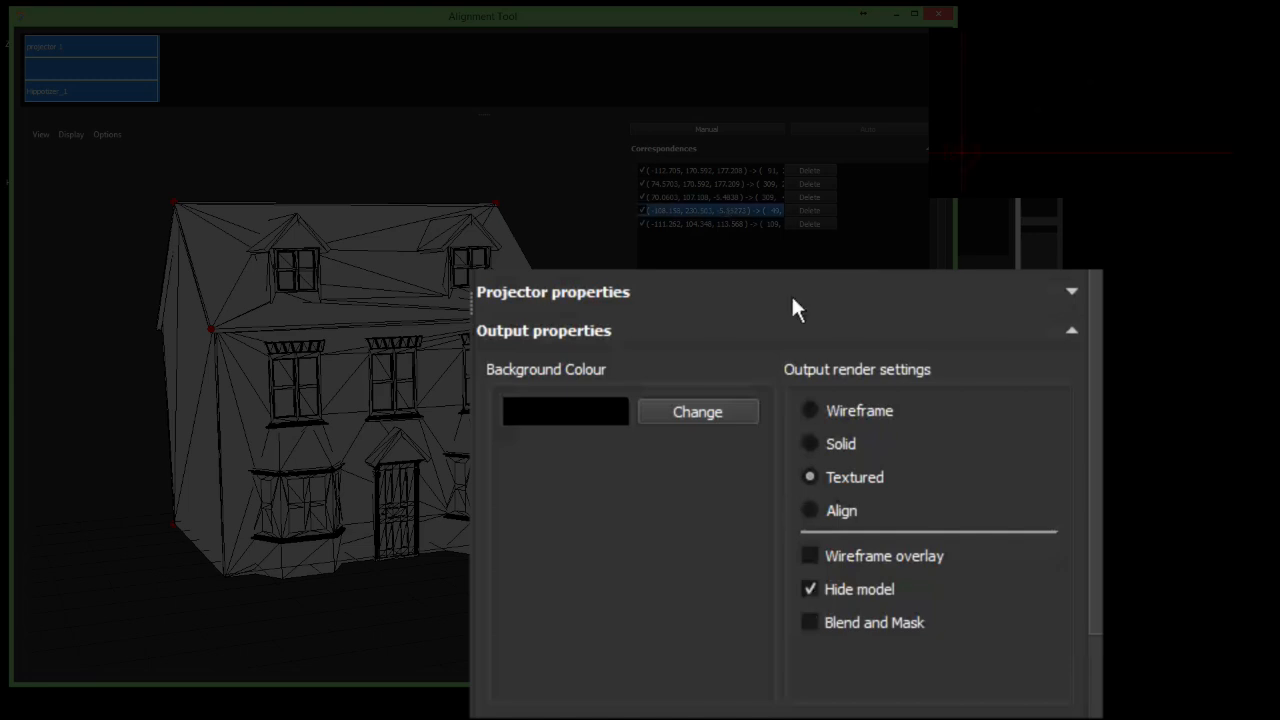
mouse_move(868, 558)
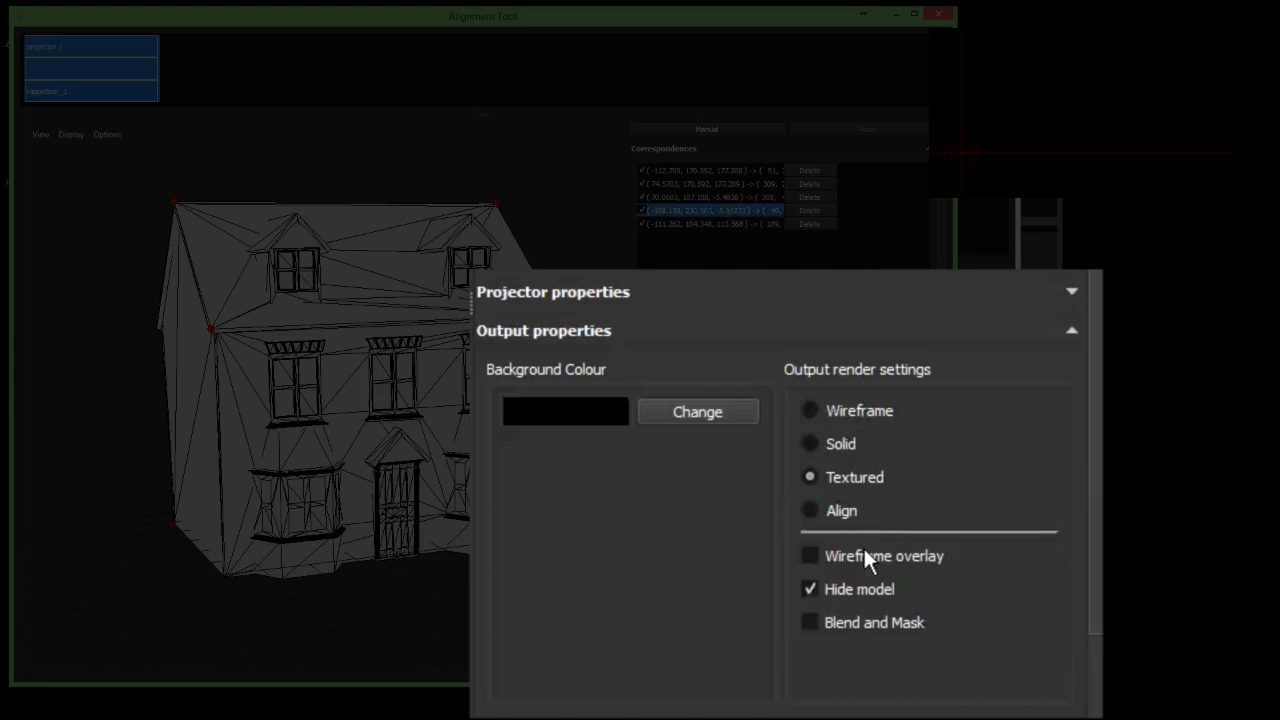
click(808, 588)
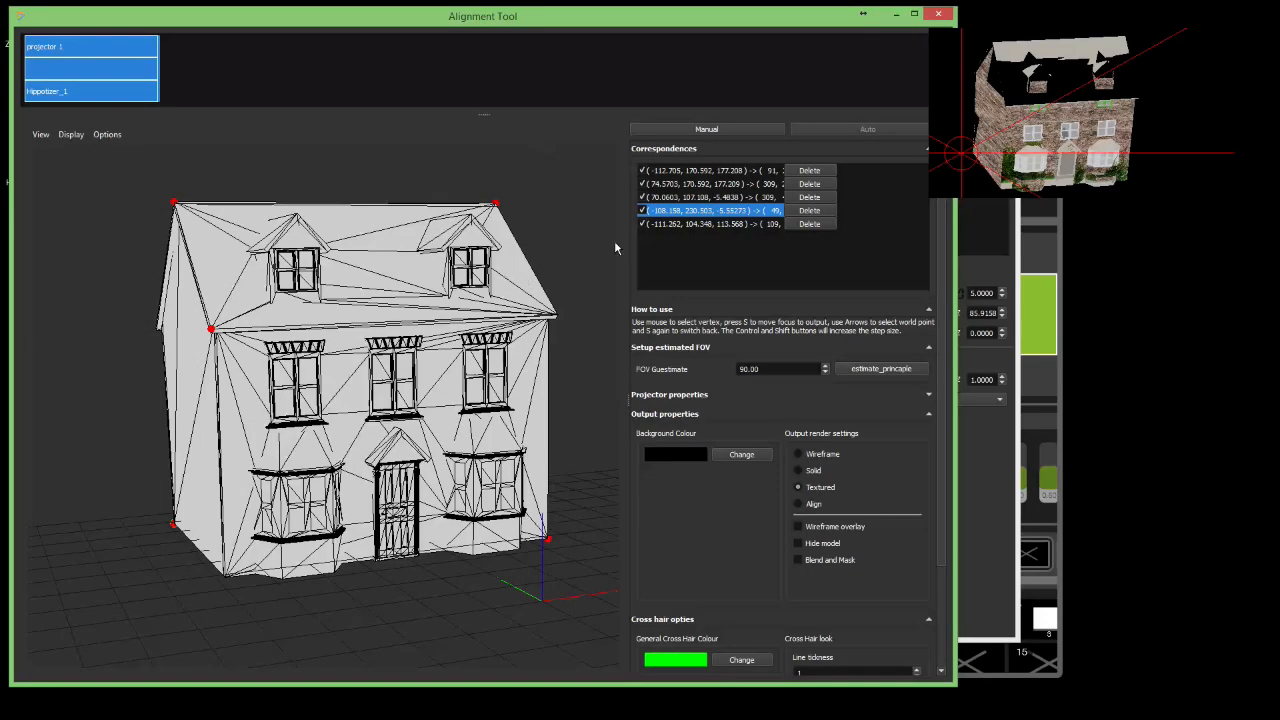
mouse_move(912, 16)
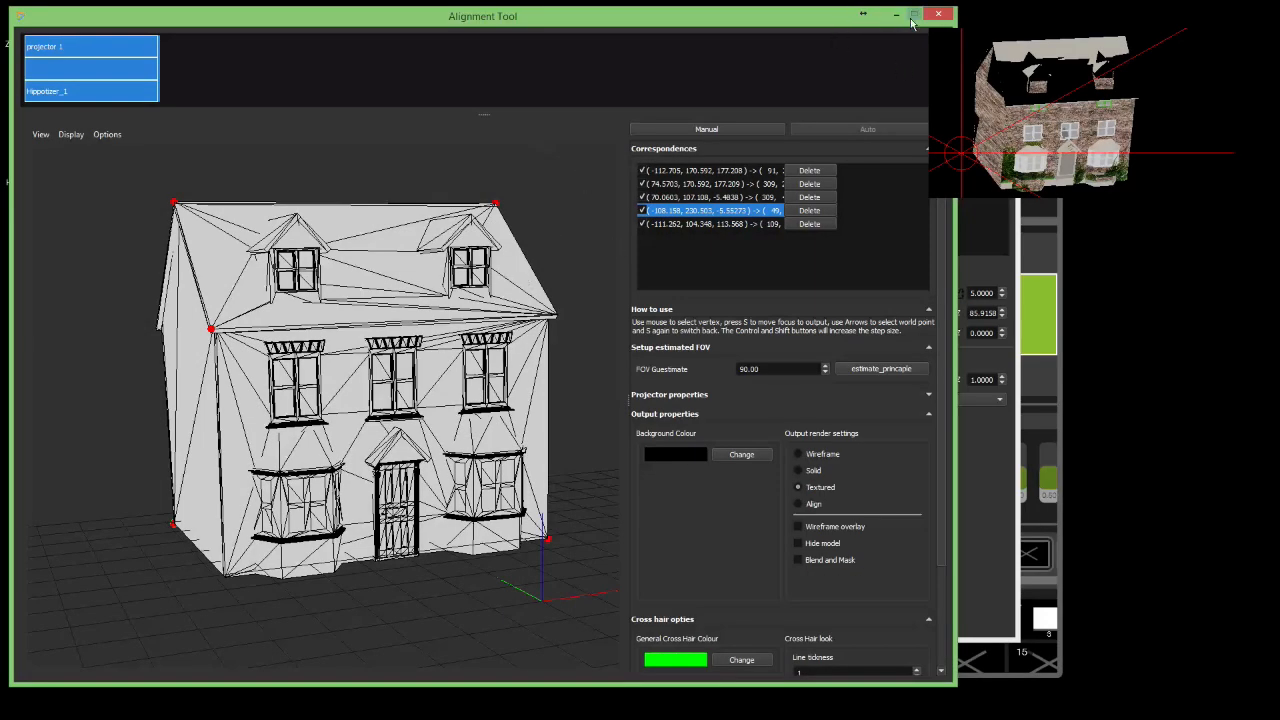
- Close the Alignment Tool and bring up the Post Process Tool, enlarged to fill the screen
click(912, 12)
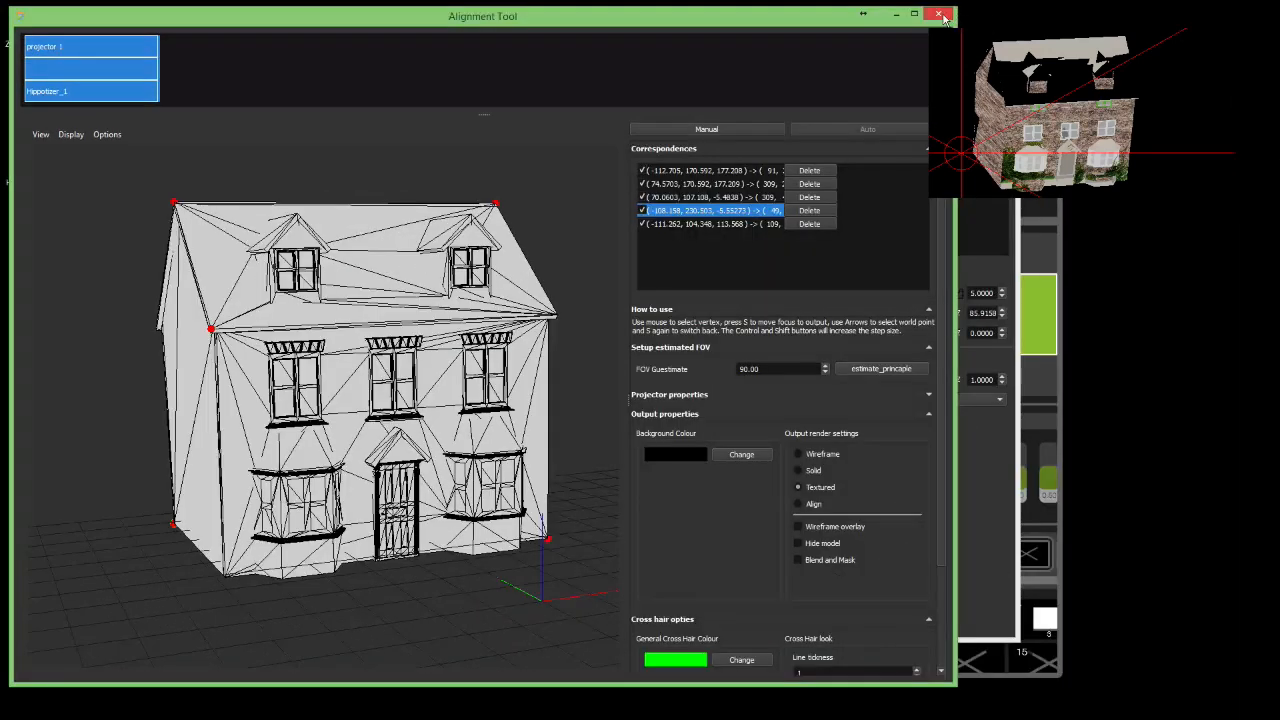
click(940, 16)
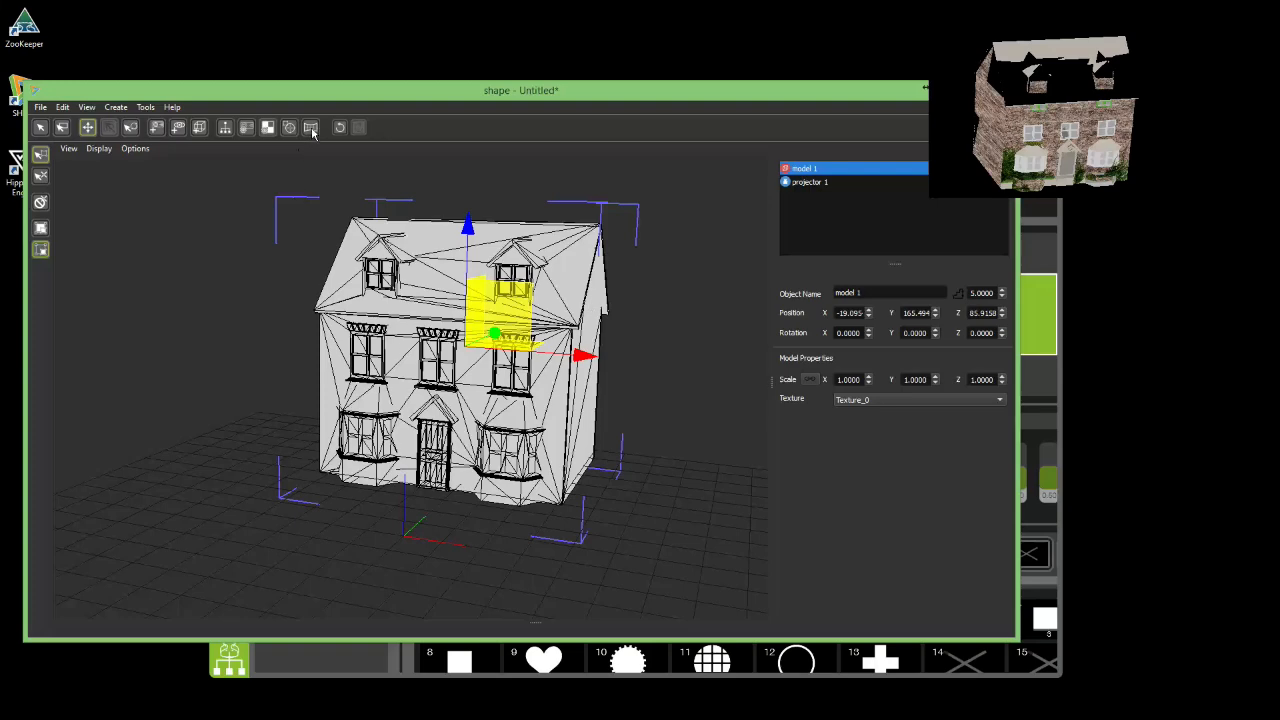
click(312, 128)
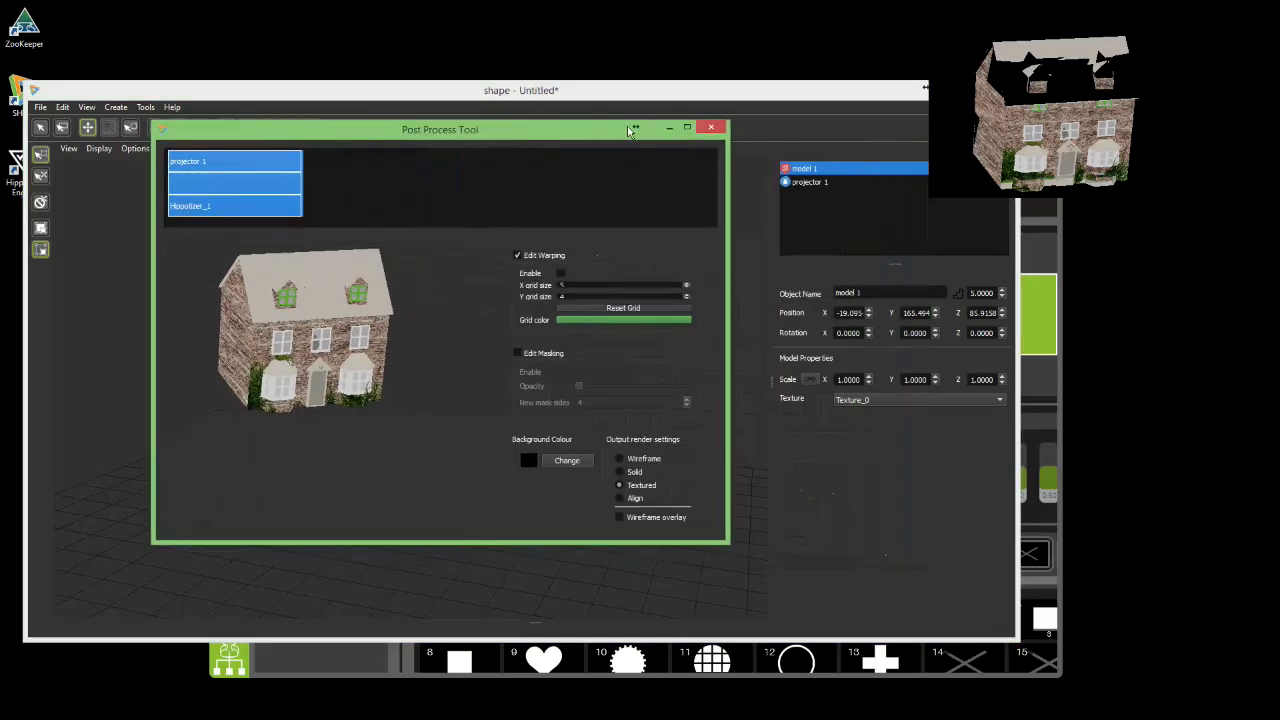
drag(440, 128, 388, 68)
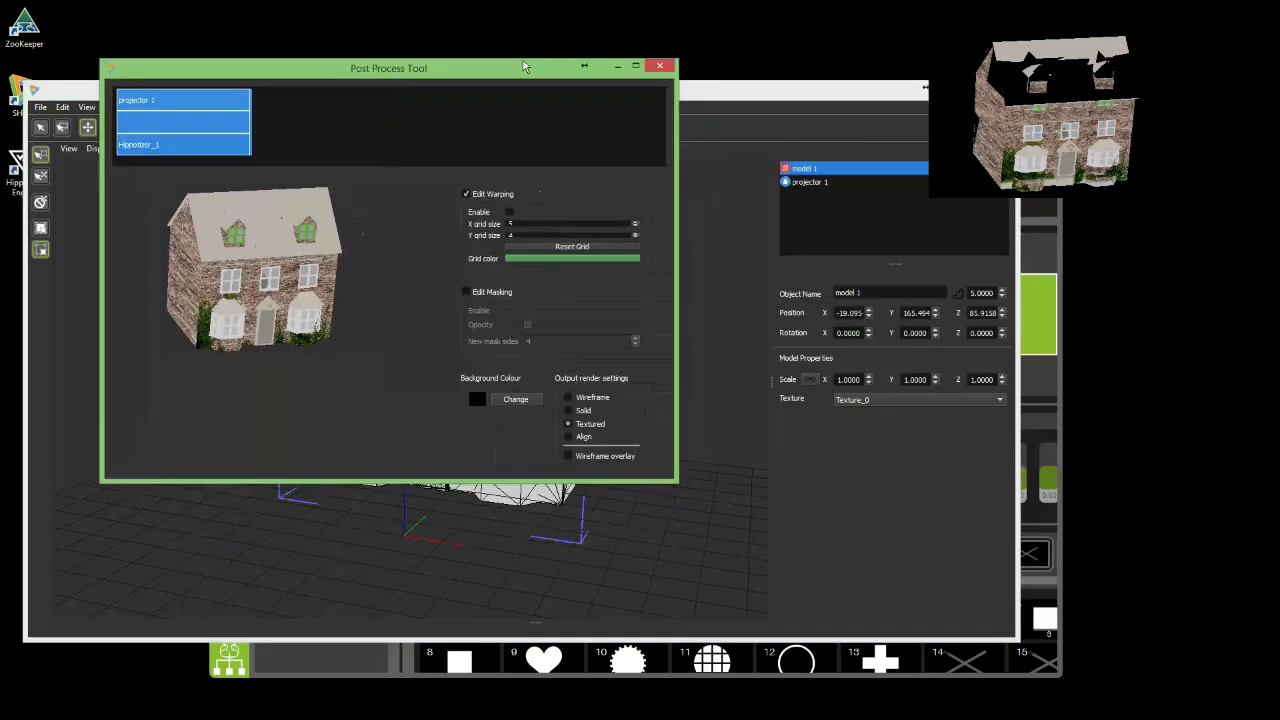
drag(388, 68, 296, 18)
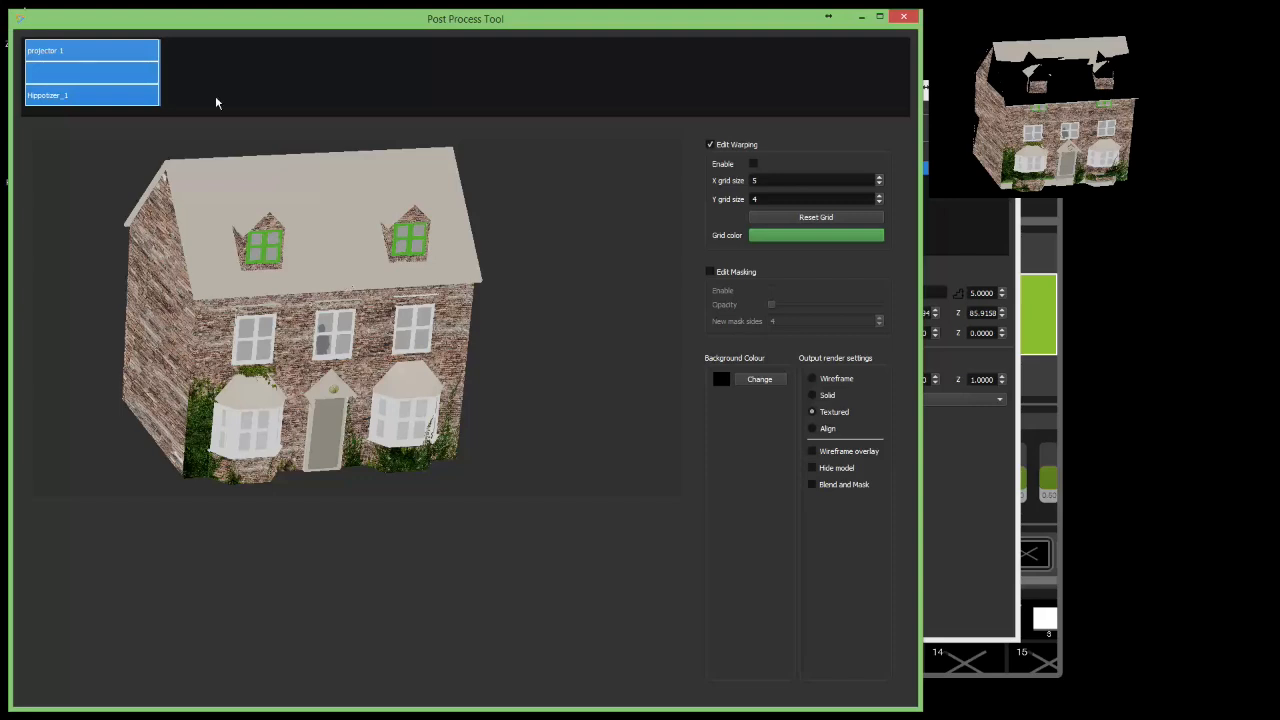
mouse_move(272, 324)
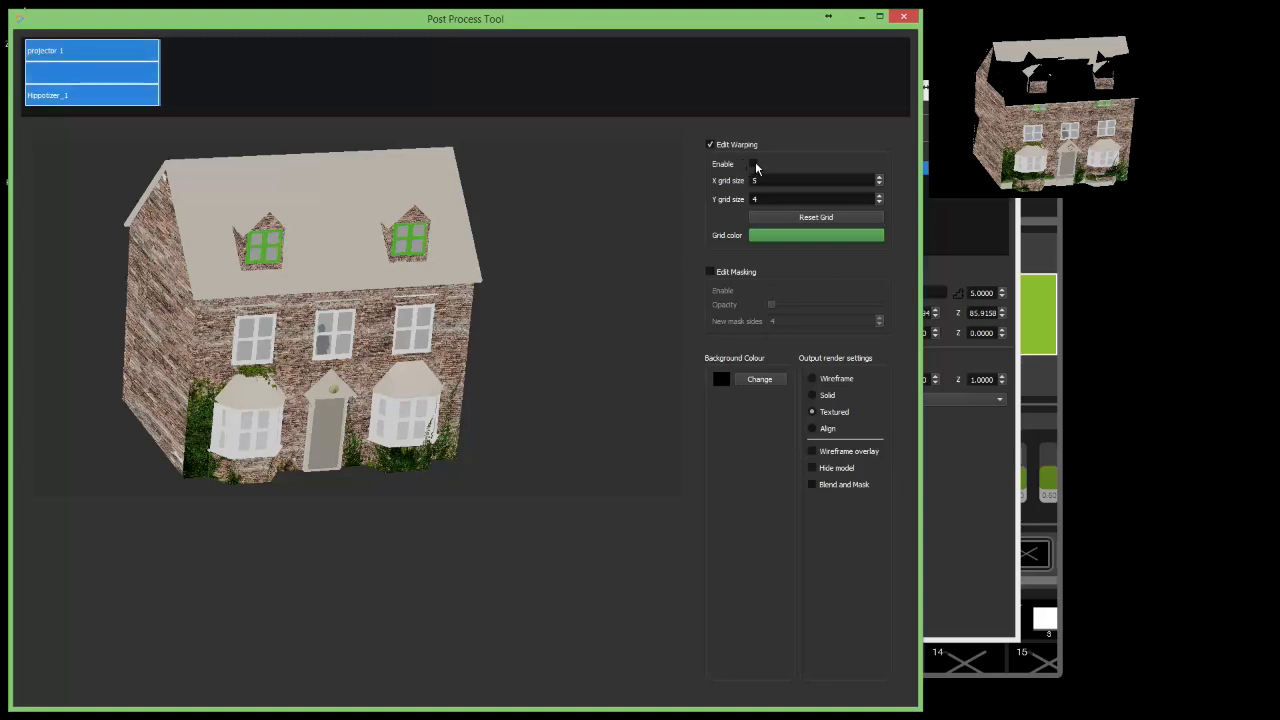
- Enable warping to show the green grid and nudge a grid point near the roof
click(752, 164)
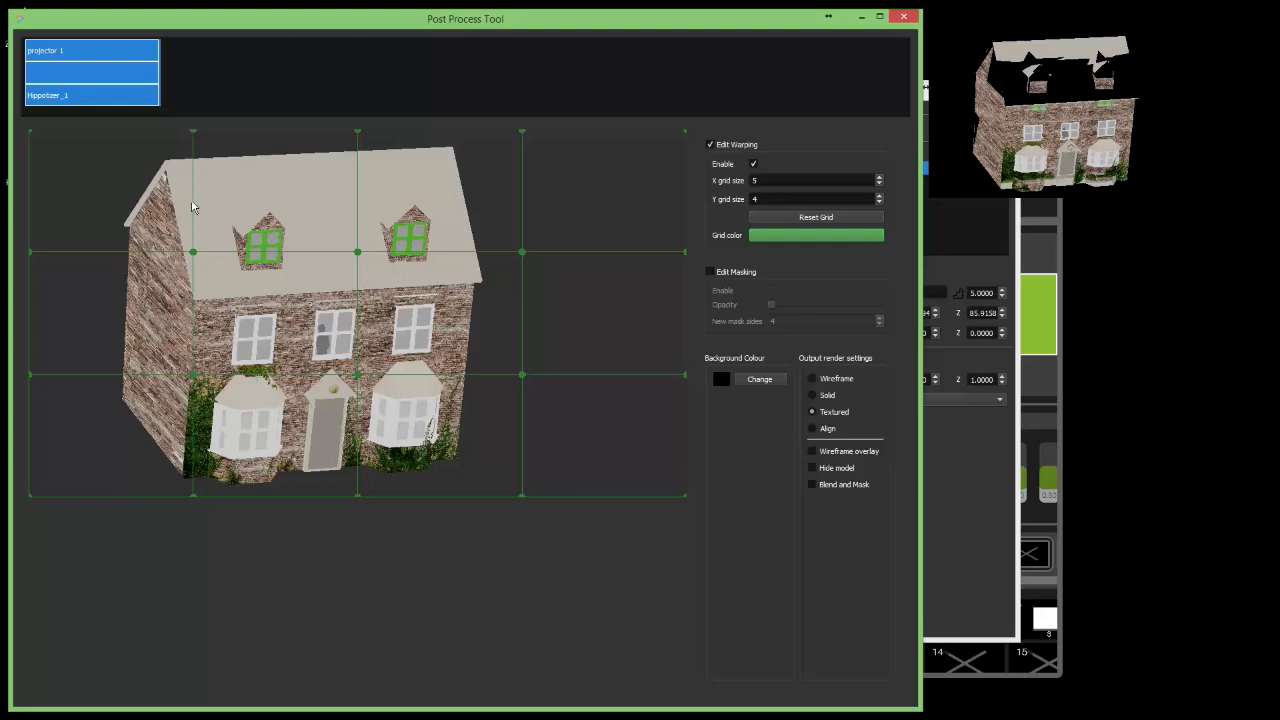
mouse_move(218, 194)
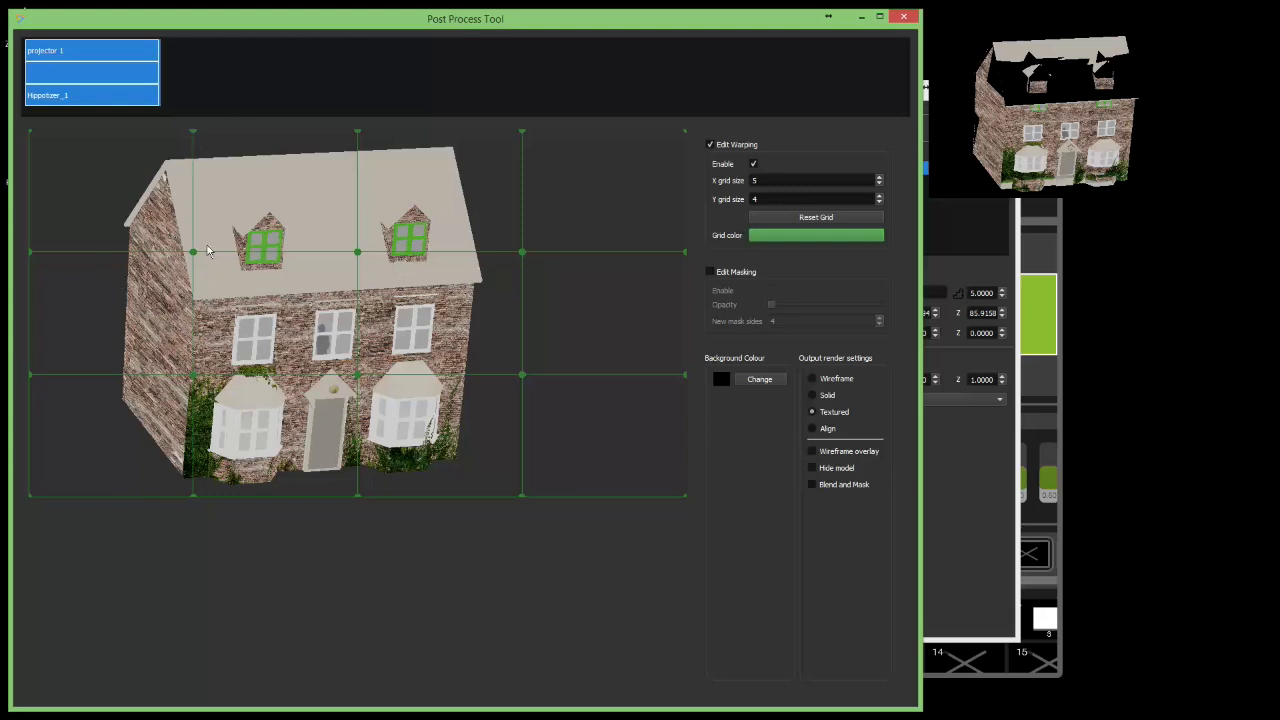
drag(192, 252, 196, 256)
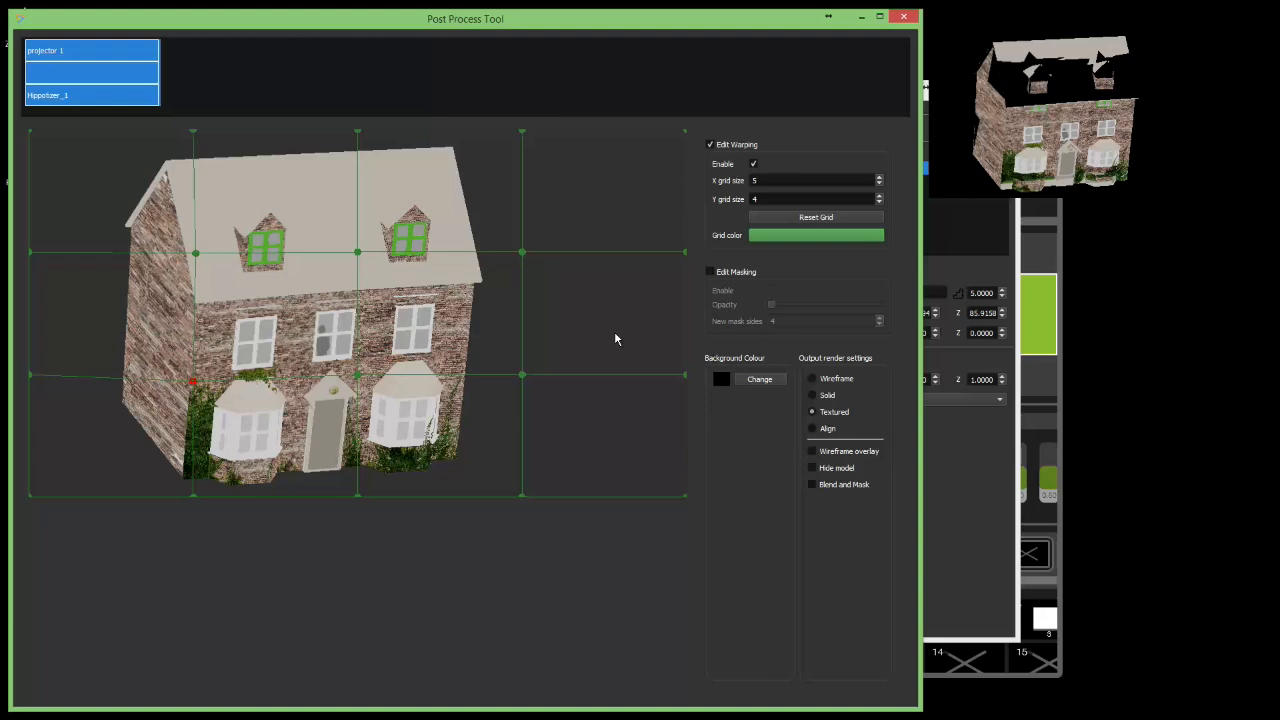
mouse_move(888, 200)
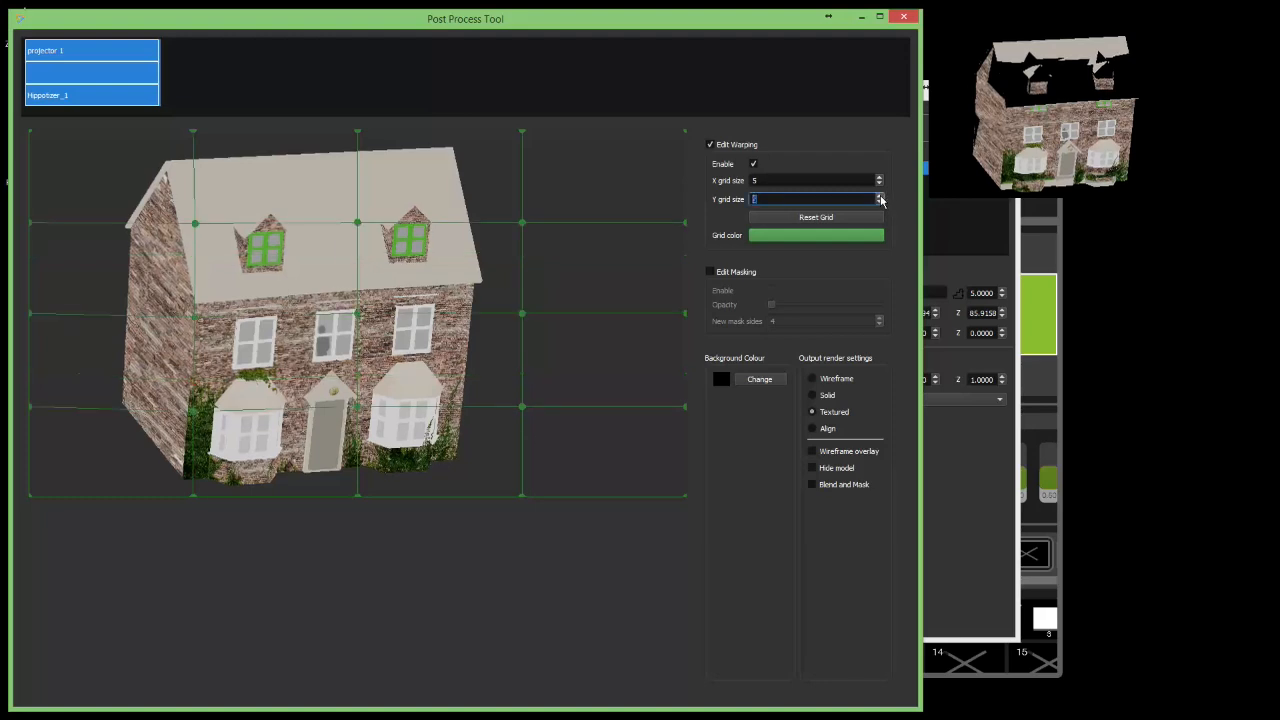
- Raise the Y grid size for more rows, adjust a roof grid point, then untick warping
click(880, 180)
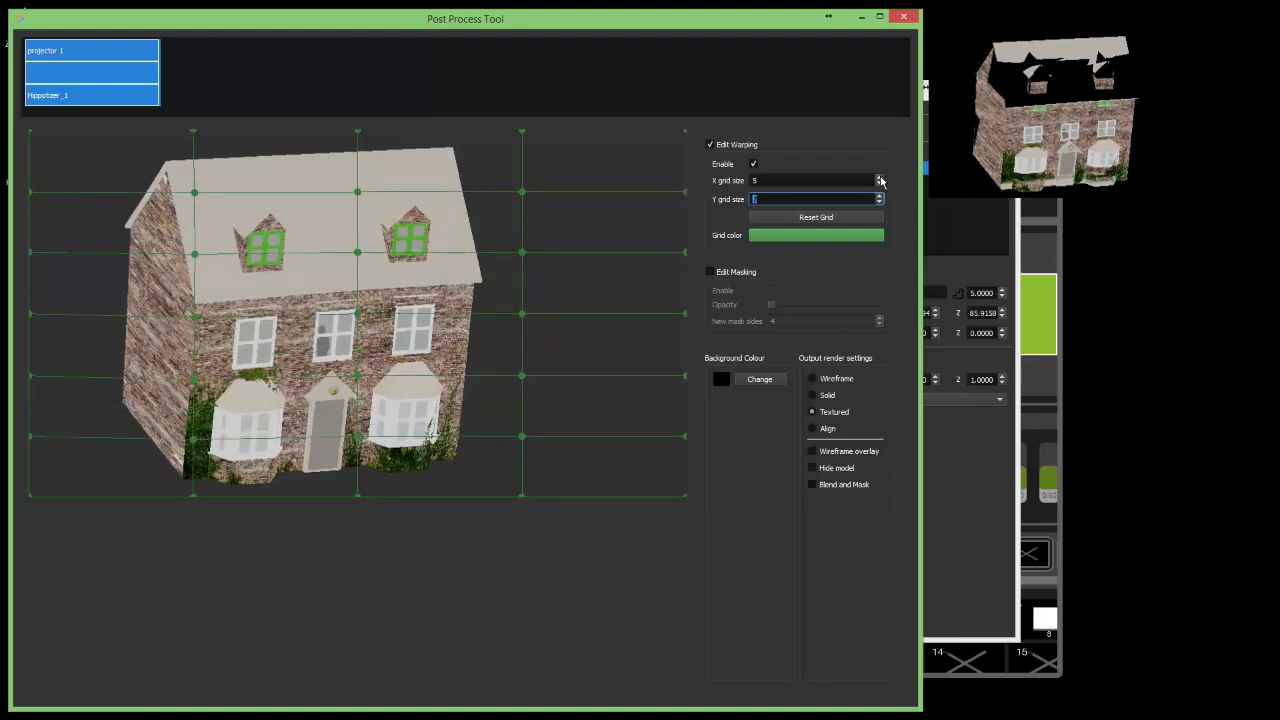
click(880, 176)
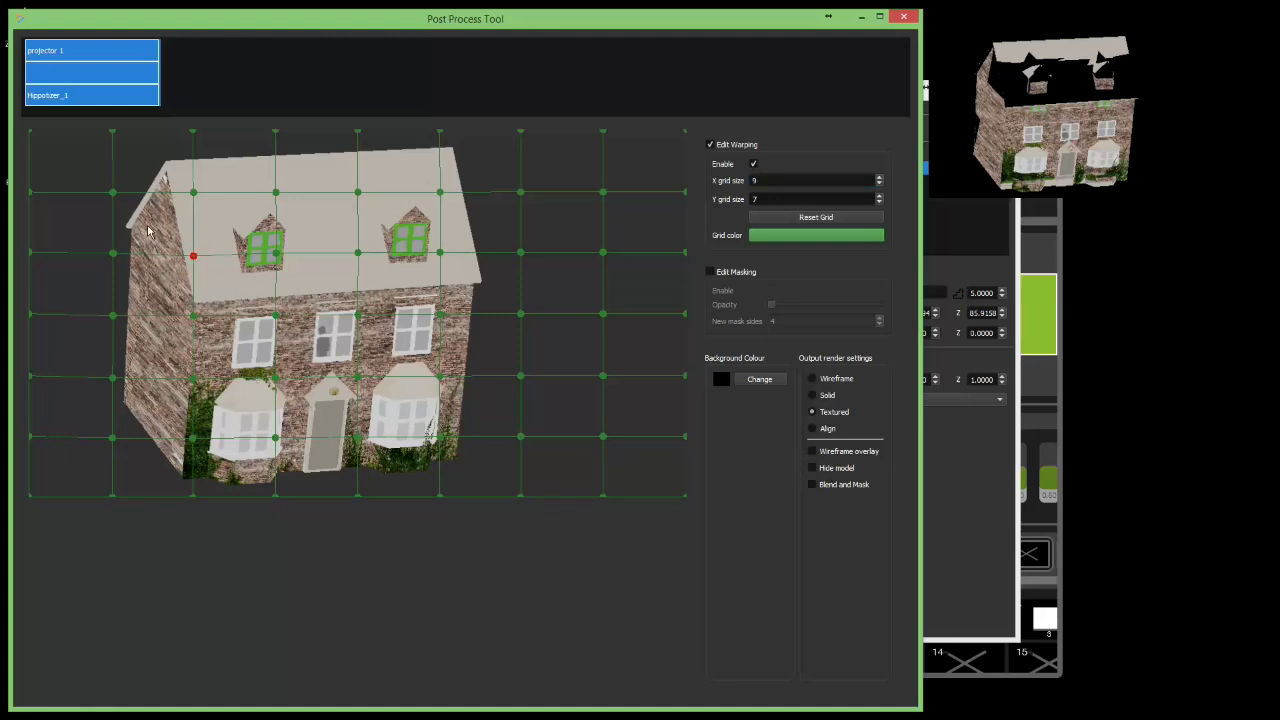
drag(192, 256, 112, 192)
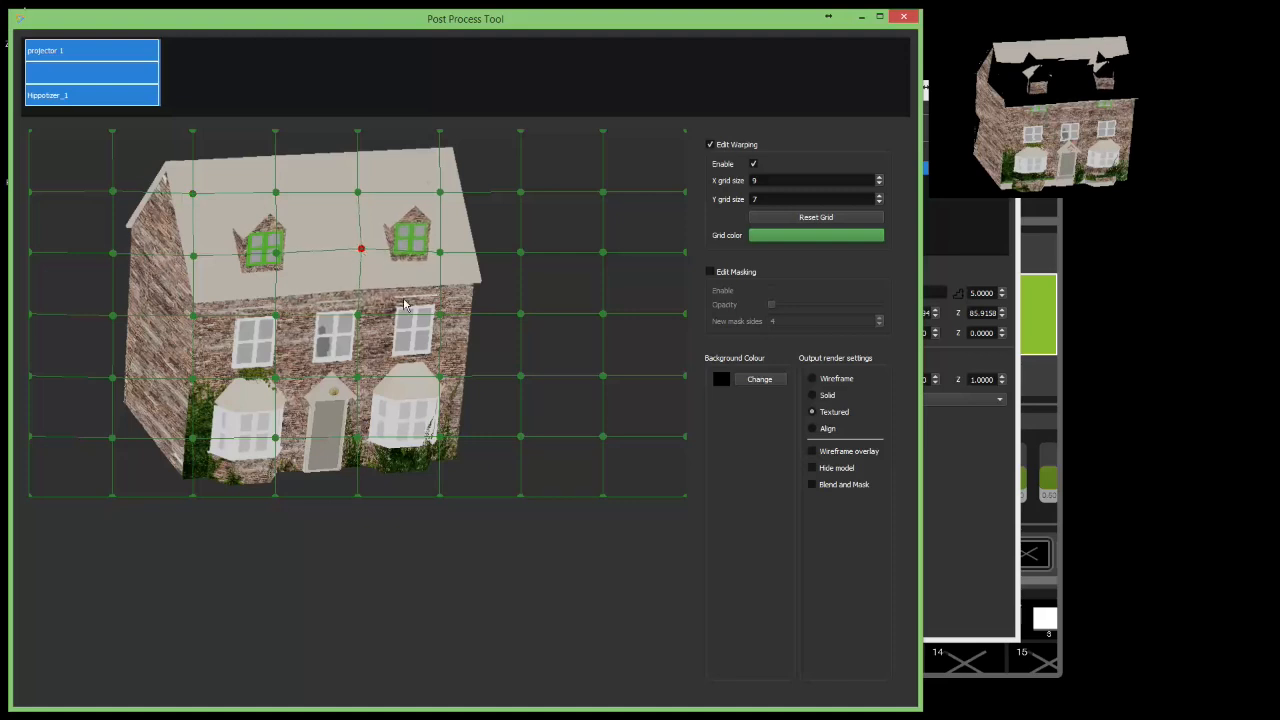
click(752, 164)
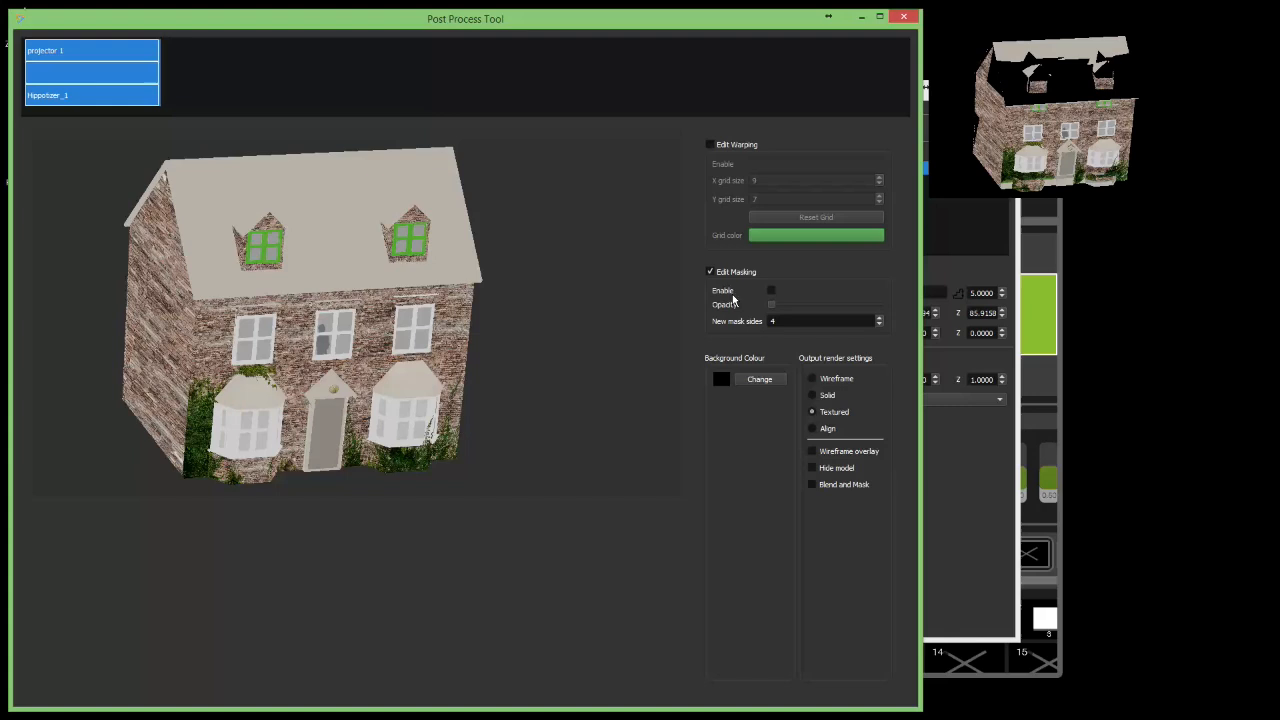
mouse_move(760, 348)
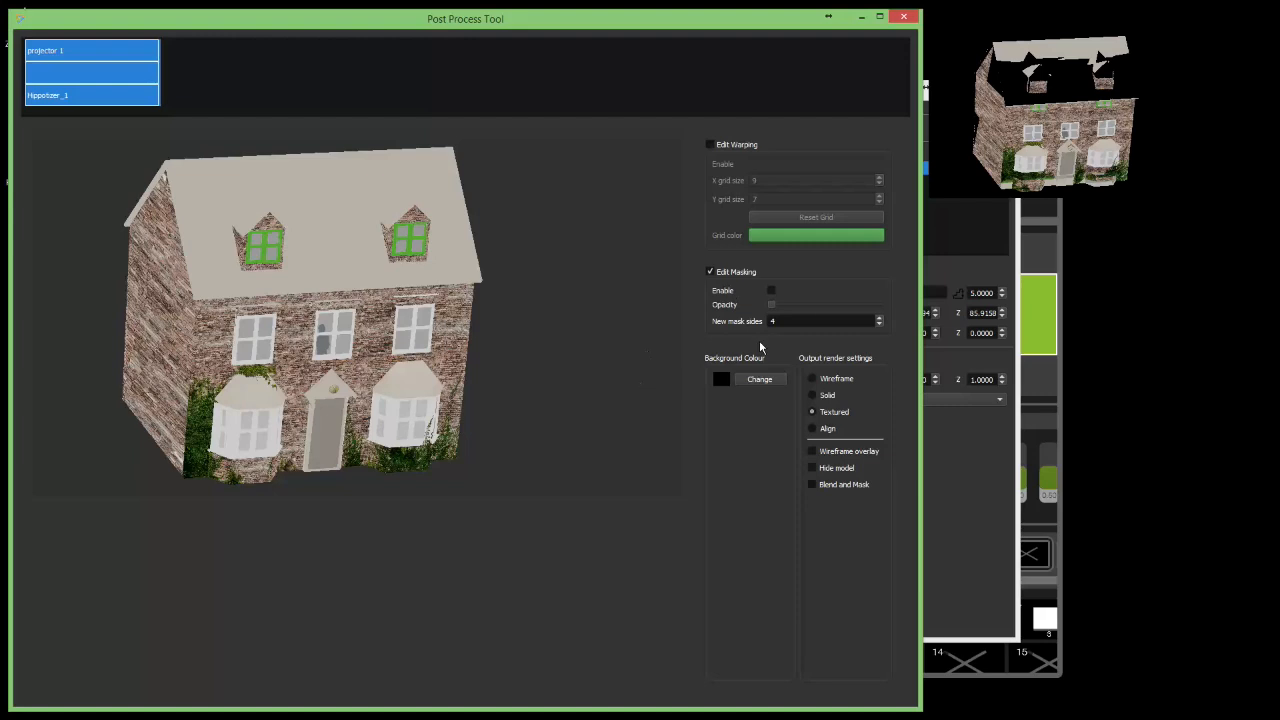
- Enable masking with lowered opacity, toggling it off and back on
click(772, 290)
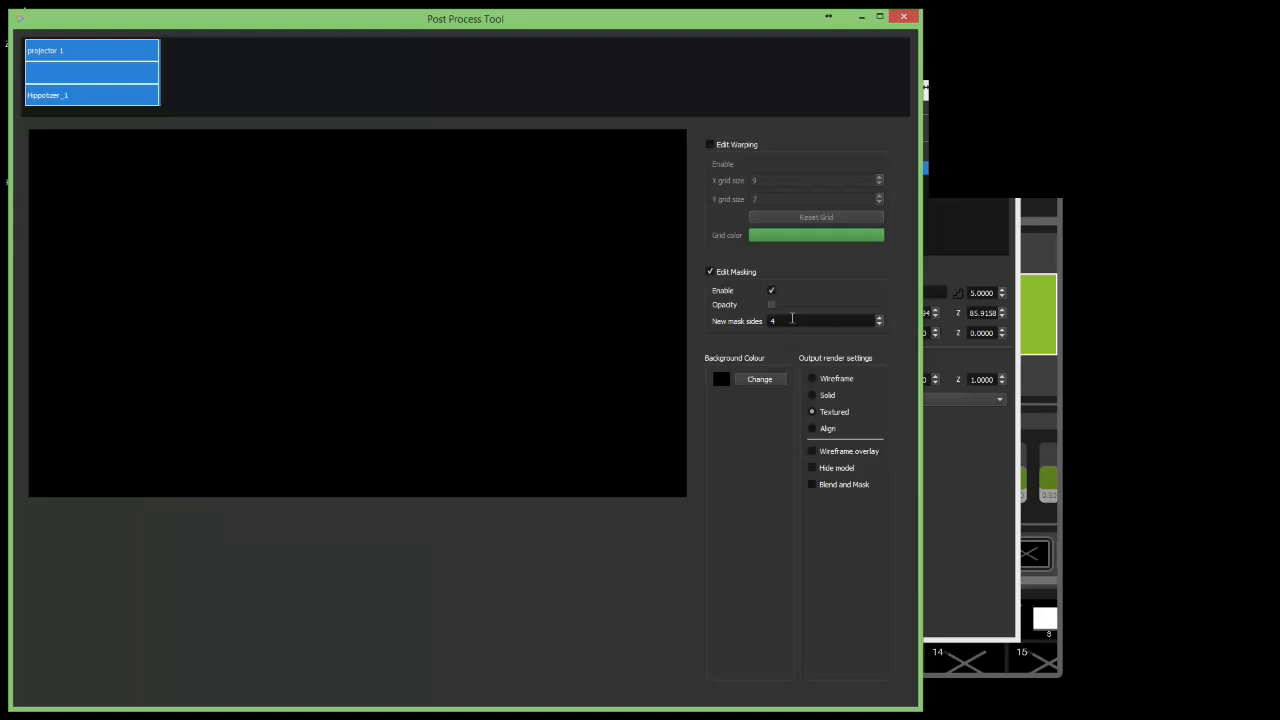
mouse_move(776, 308)
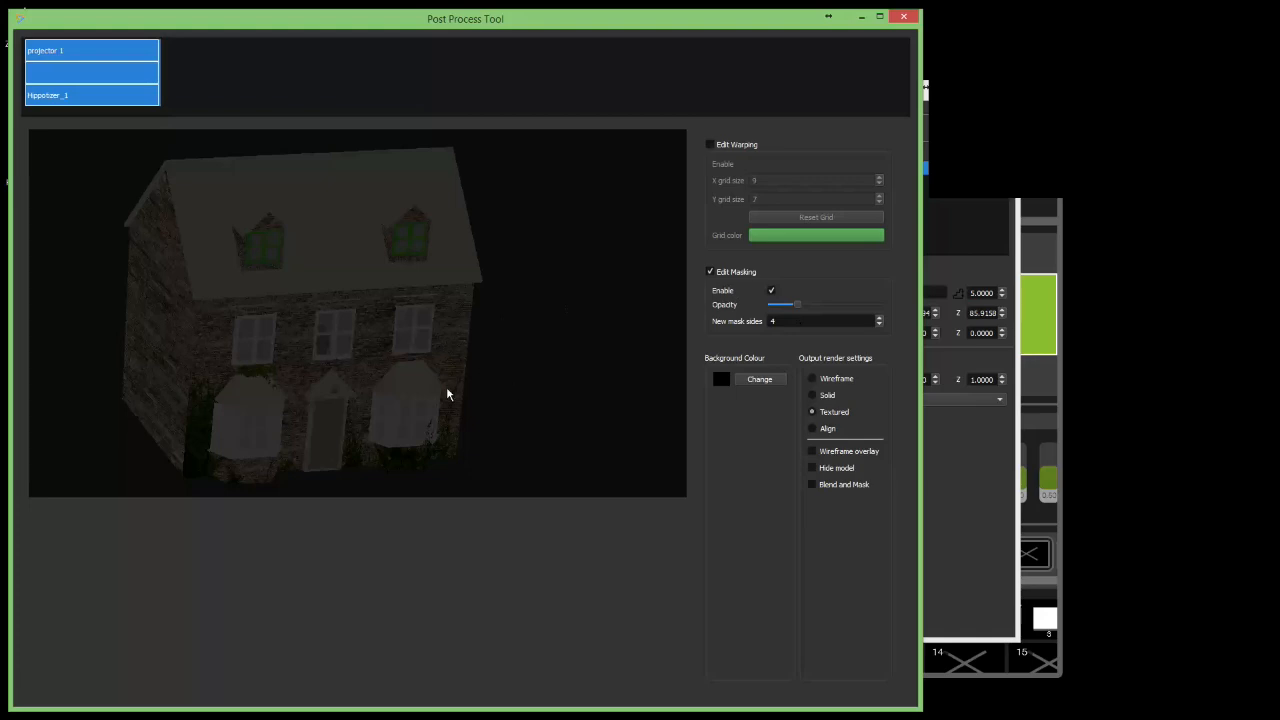
mouse_move(280, 284)
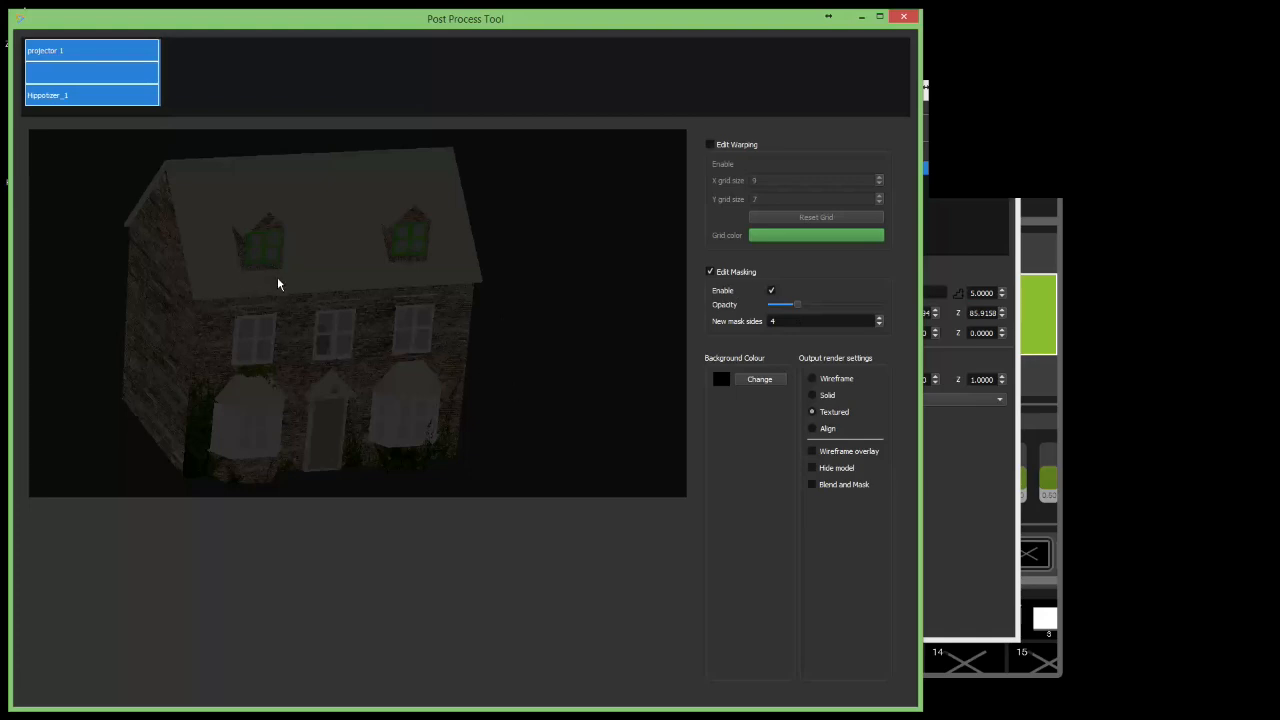
mouse_move(780, 302)
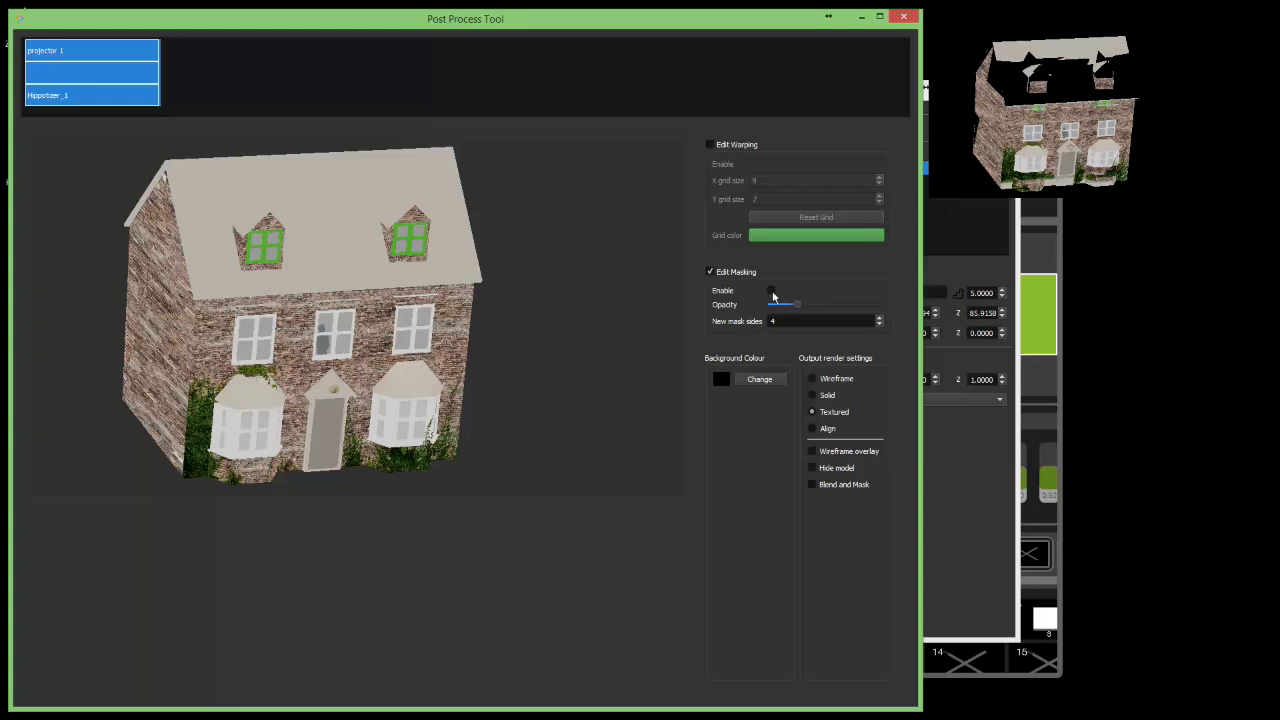
click(772, 290)
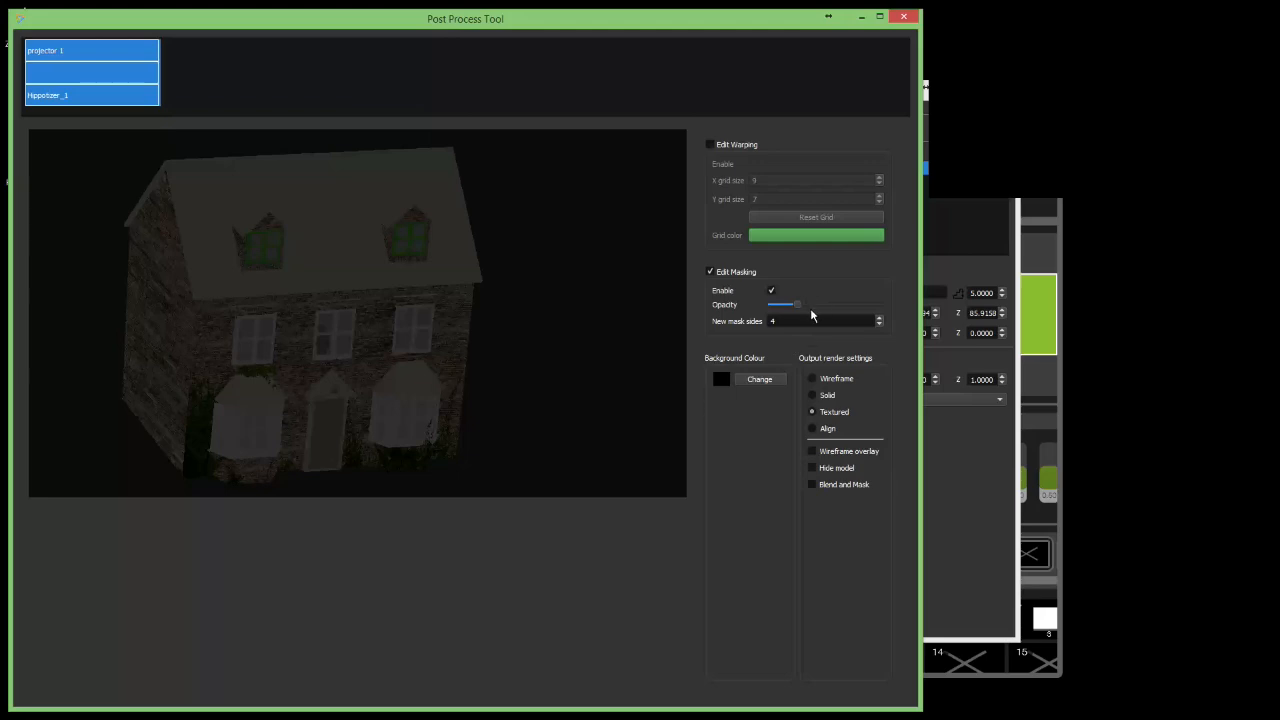
- Add a four-sided mask shape and rough it in over the house's upper-left gable
right_click(236, 228)
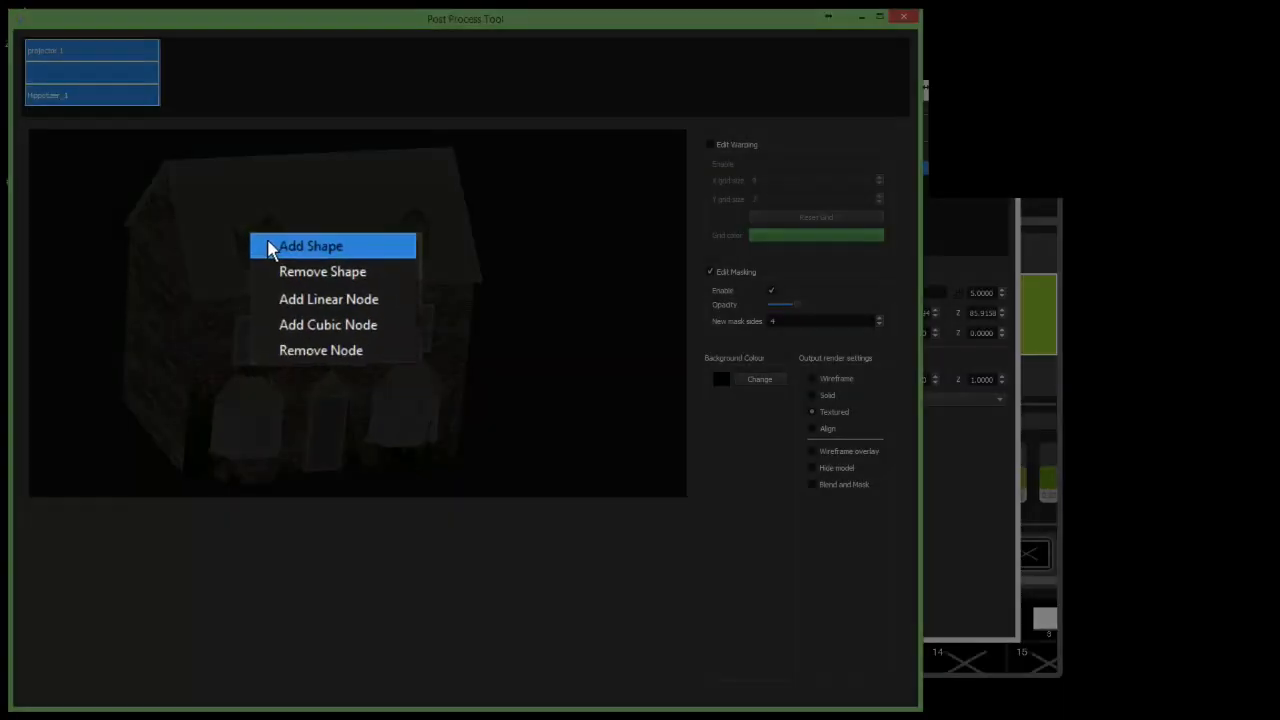
click(310, 246)
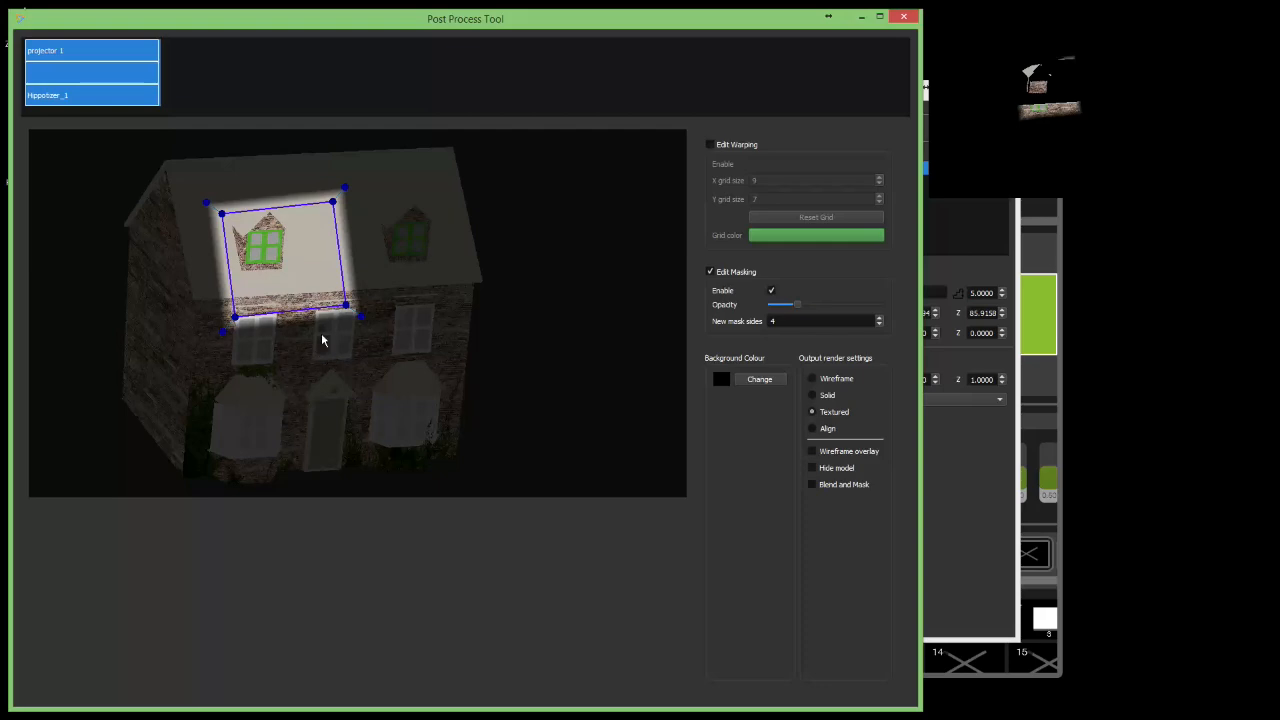
mouse_move(160, 180)
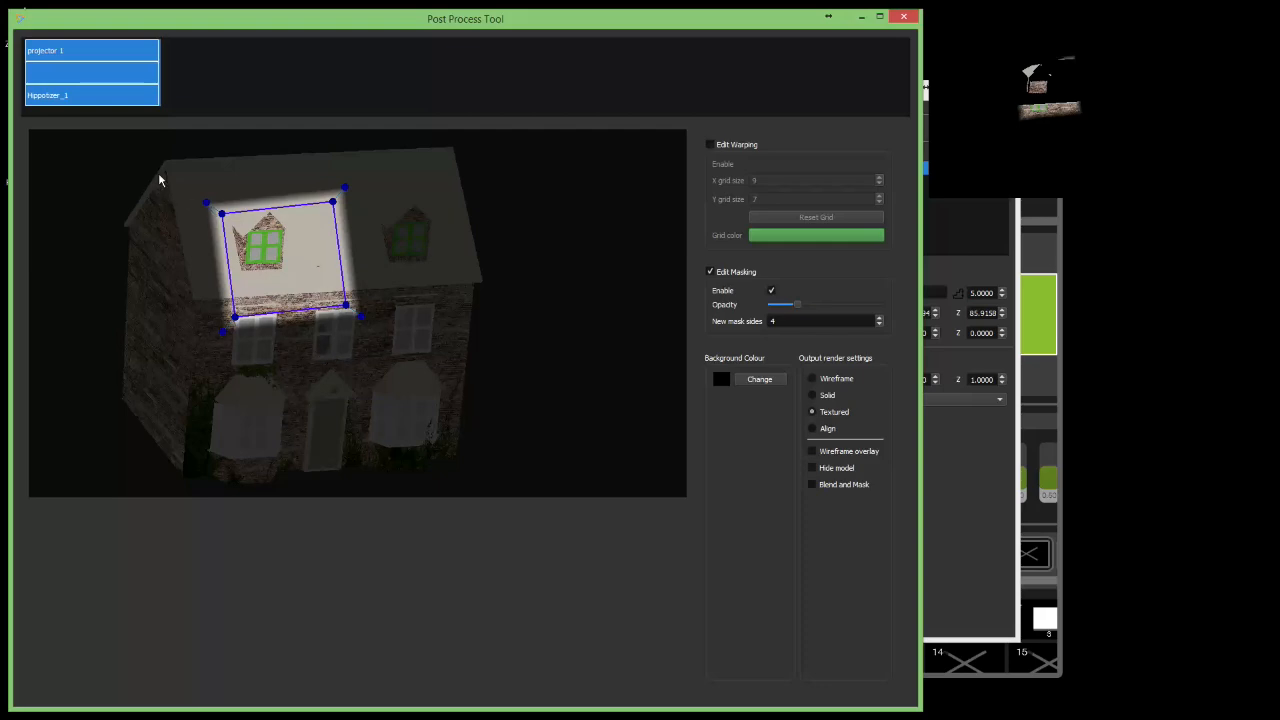
click(350, 312)
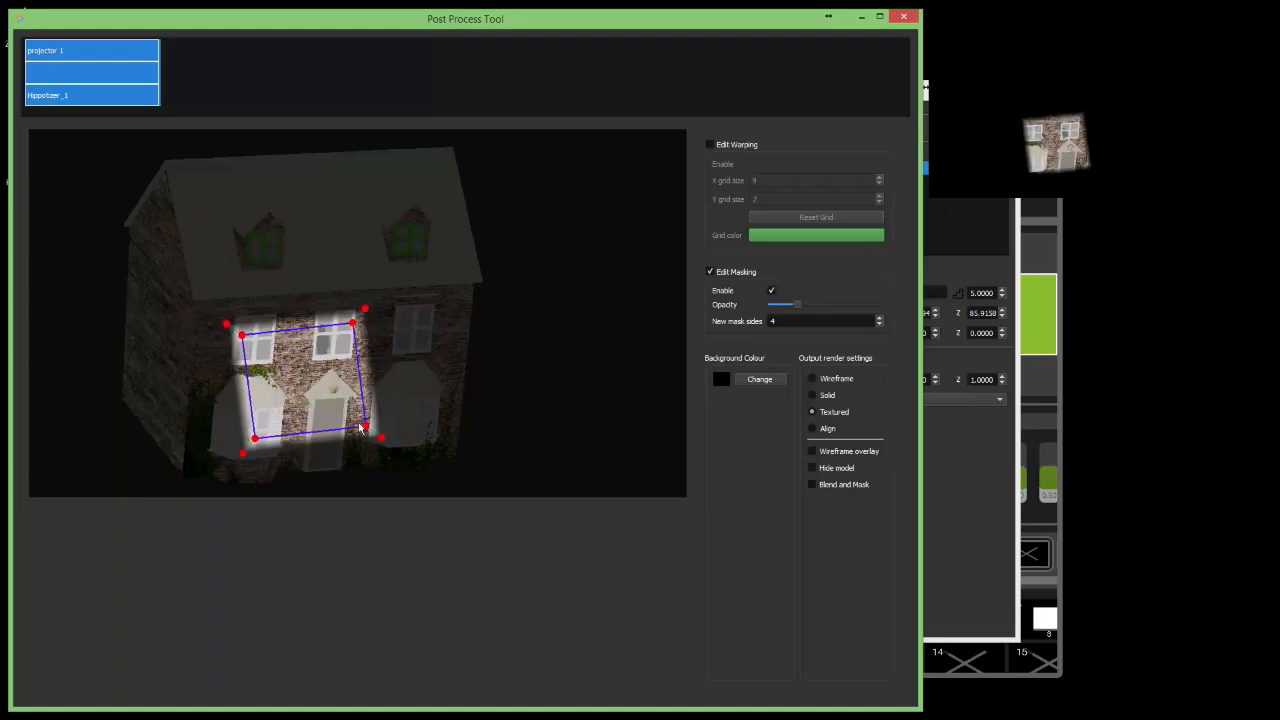
drag(360, 428, 324, 408)
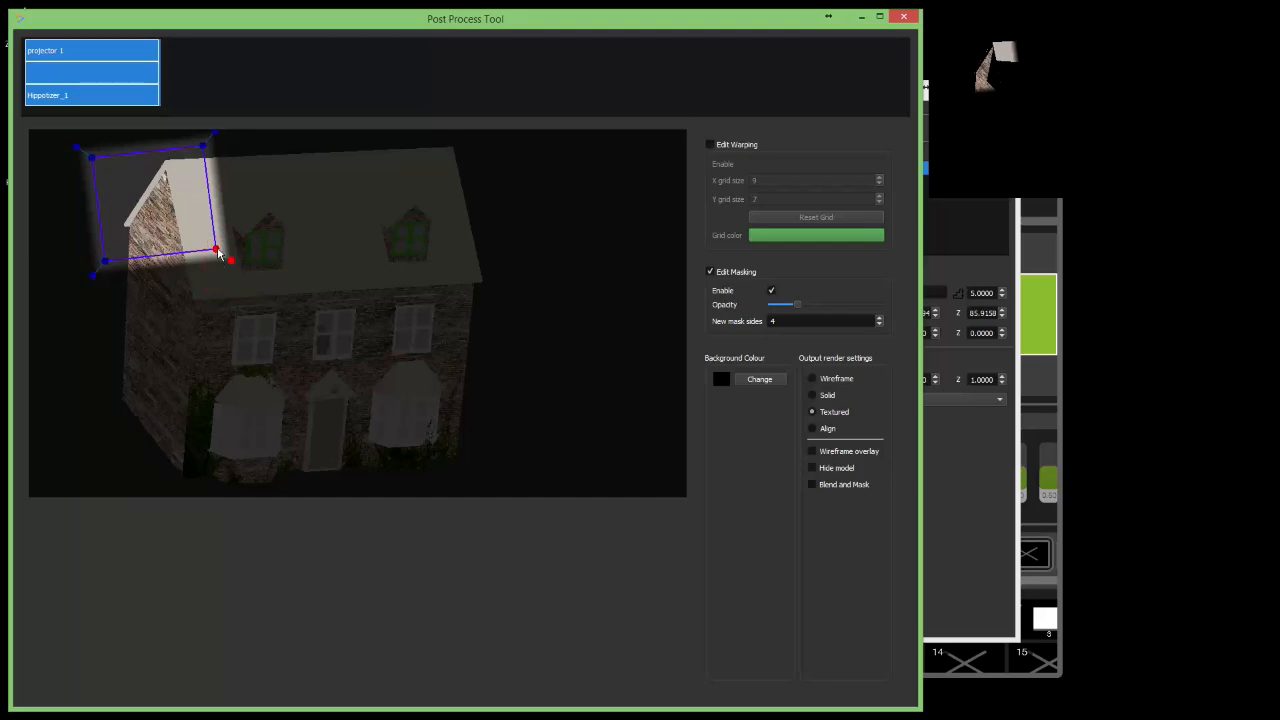
- Pull the mask's lower corners down to the house's base at the left wall and bottom centre
drag(216, 250, 344, 470)
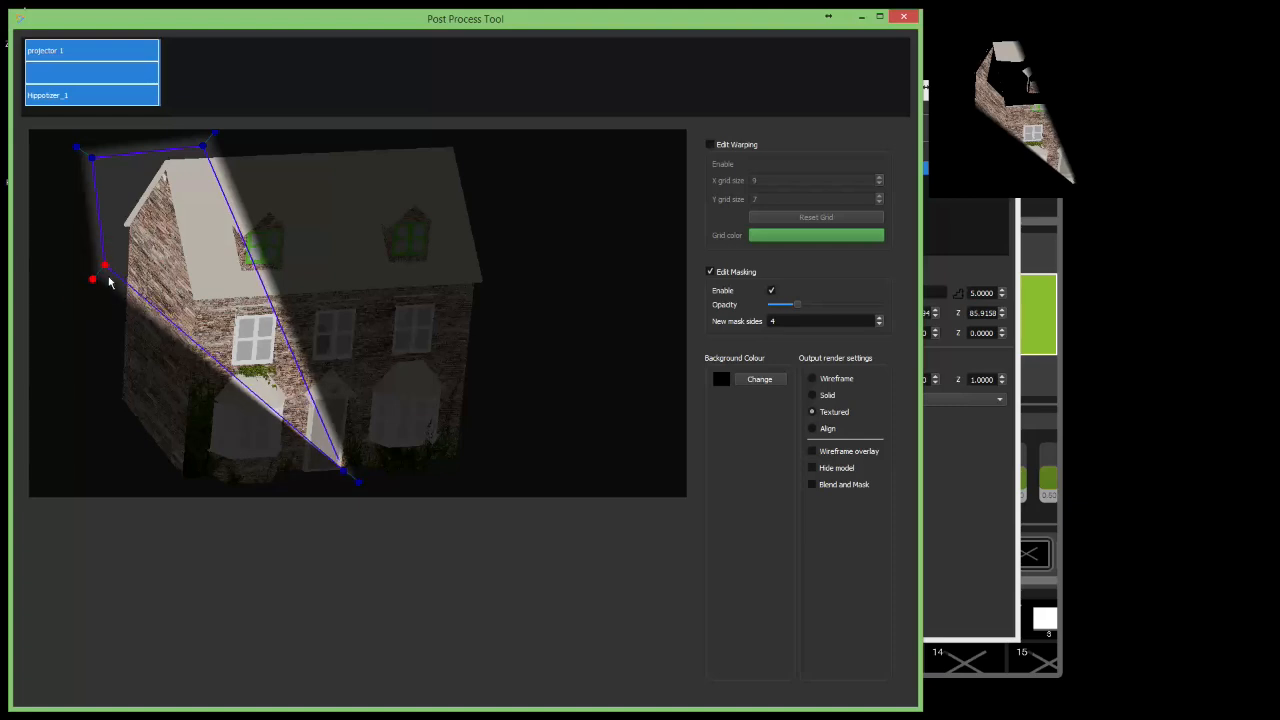
drag(104, 264, 112, 488)
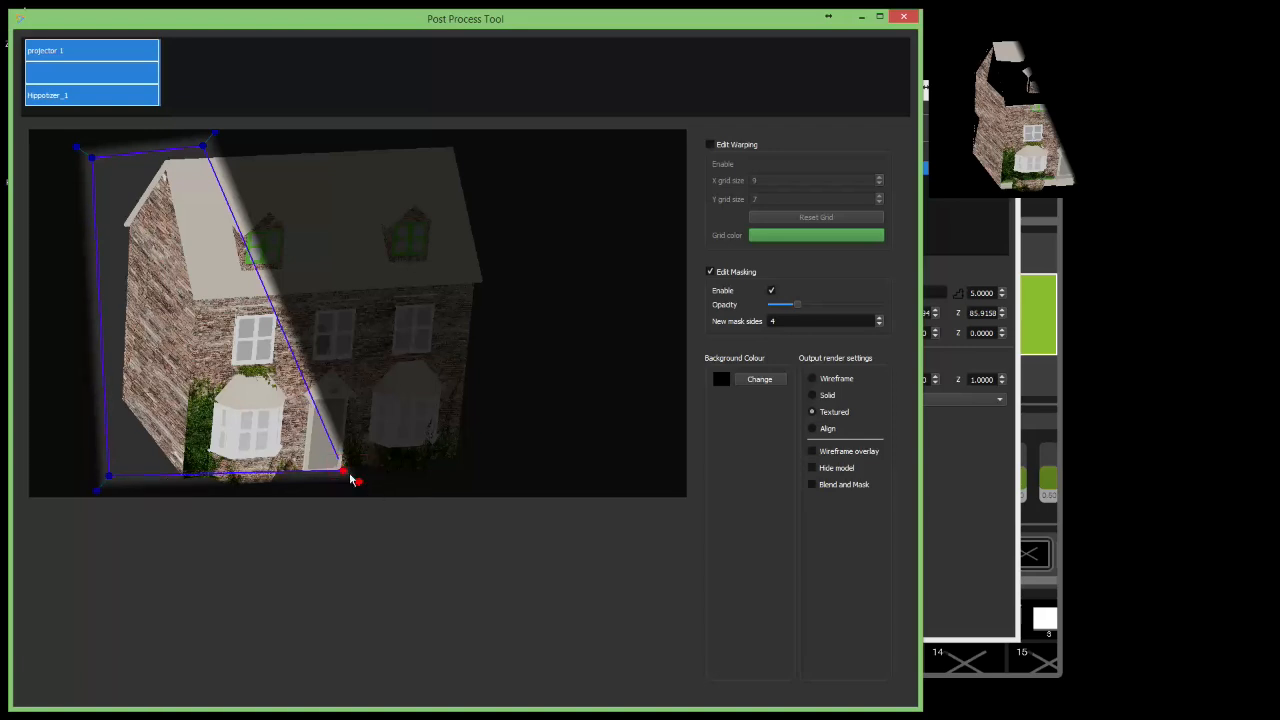
drag(344, 468, 350, 490)
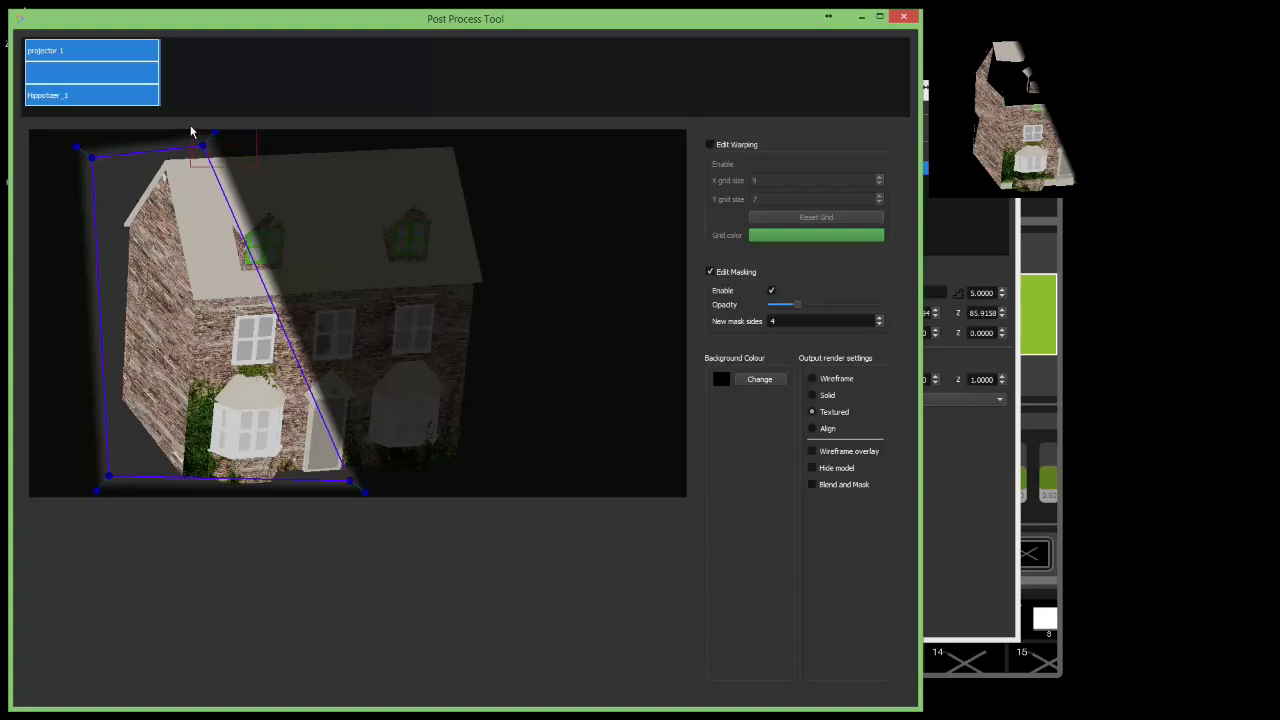
- Move the top right corner onto the roof ridge and refine the bottom right corner on the centre line
drag(202, 148, 284, 156)
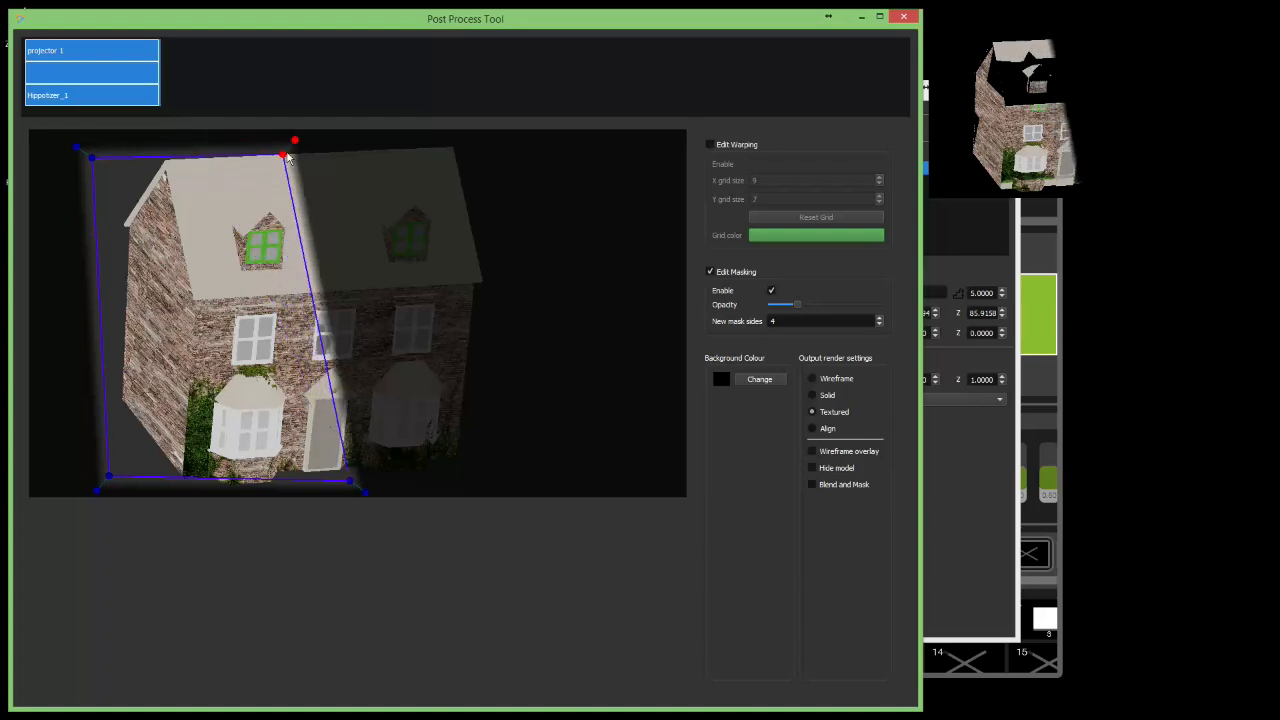
drag(284, 156, 322, 156)
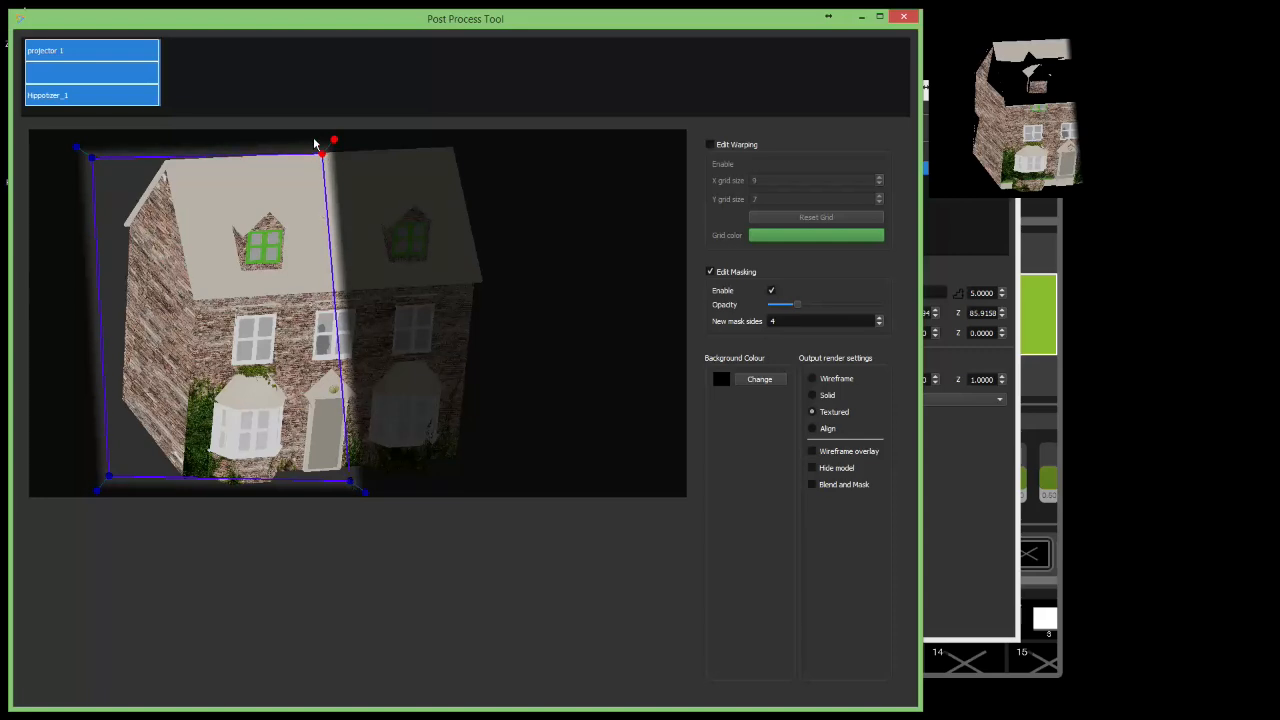
drag(320, 156, 300, 156)
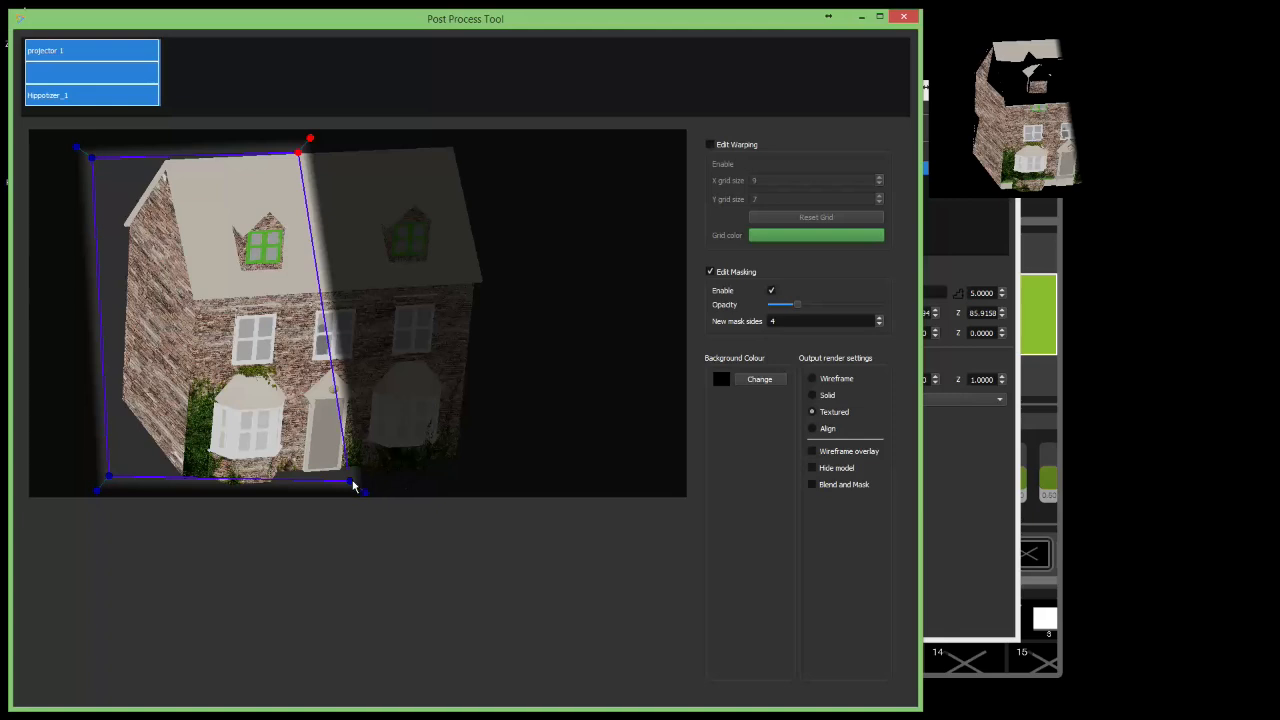
drag(310, 138, 344, 468)
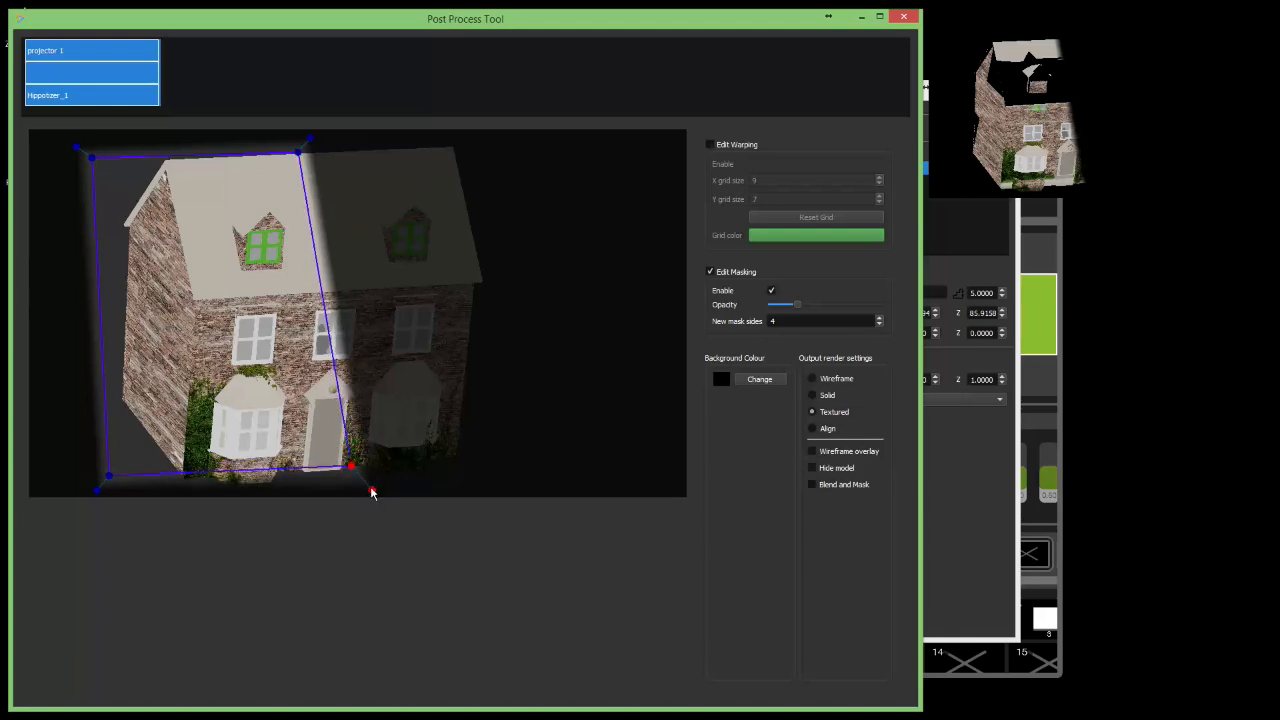
drag(352, 464, 336, 472)
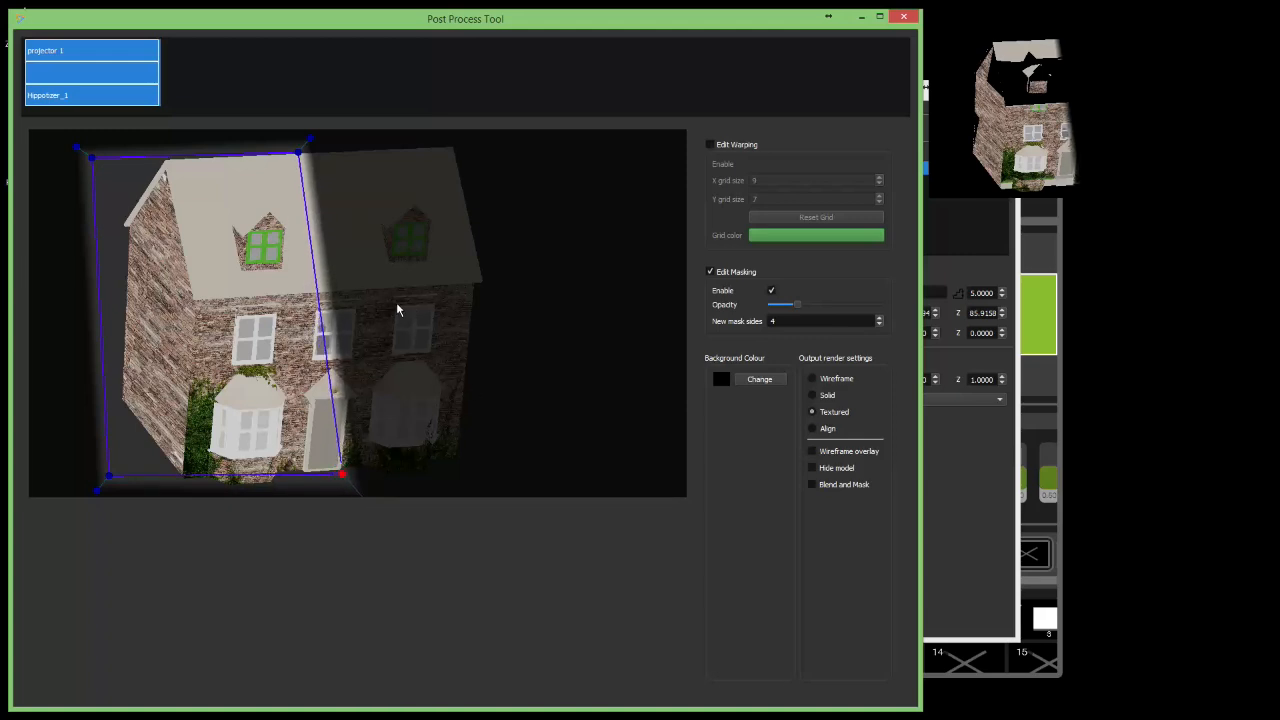
mouse_move(308, 184)
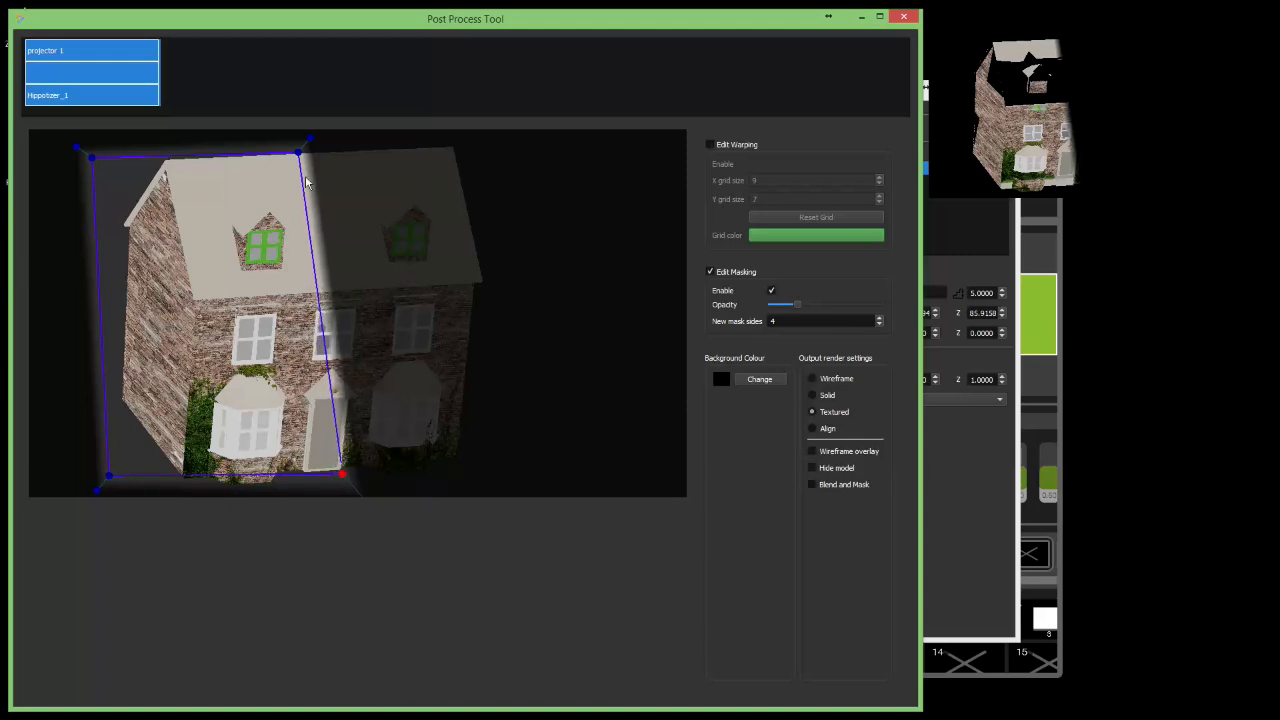
mouse_move(322, 304)
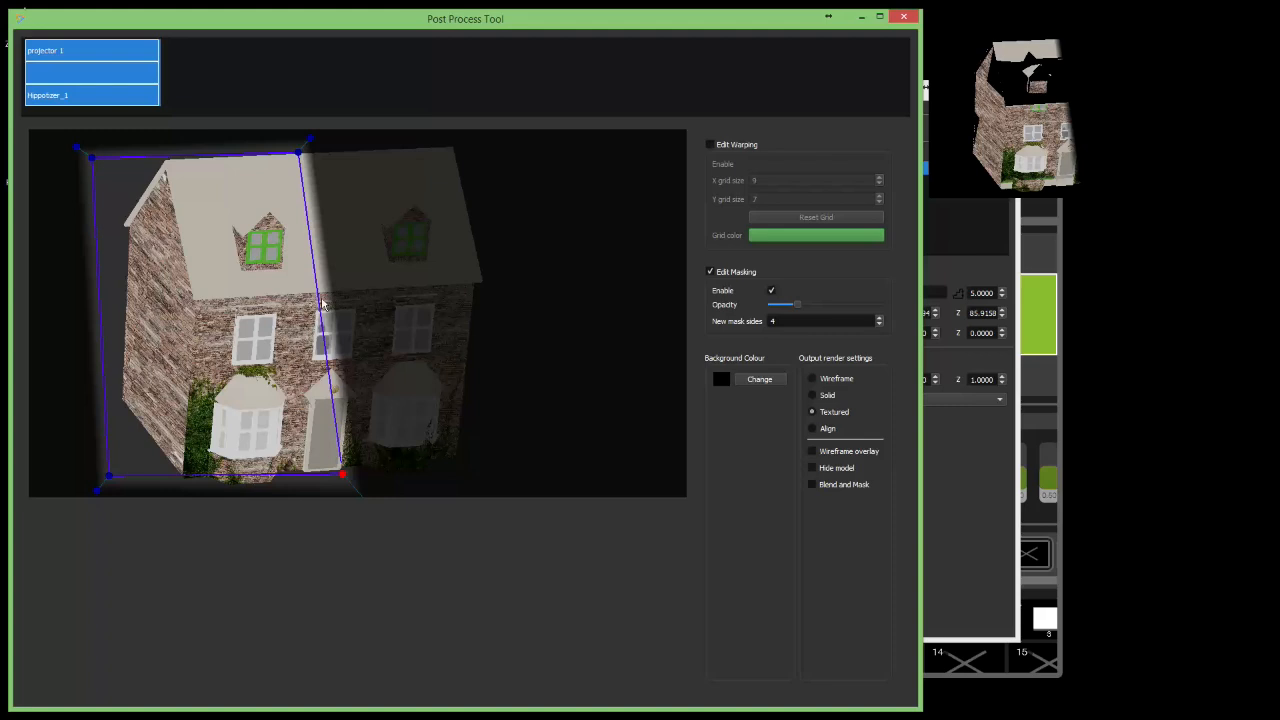
- Add a midpoint to the mask's right edge and align it and the bottom corner to the centre line beside the door
right_click(324, 308)
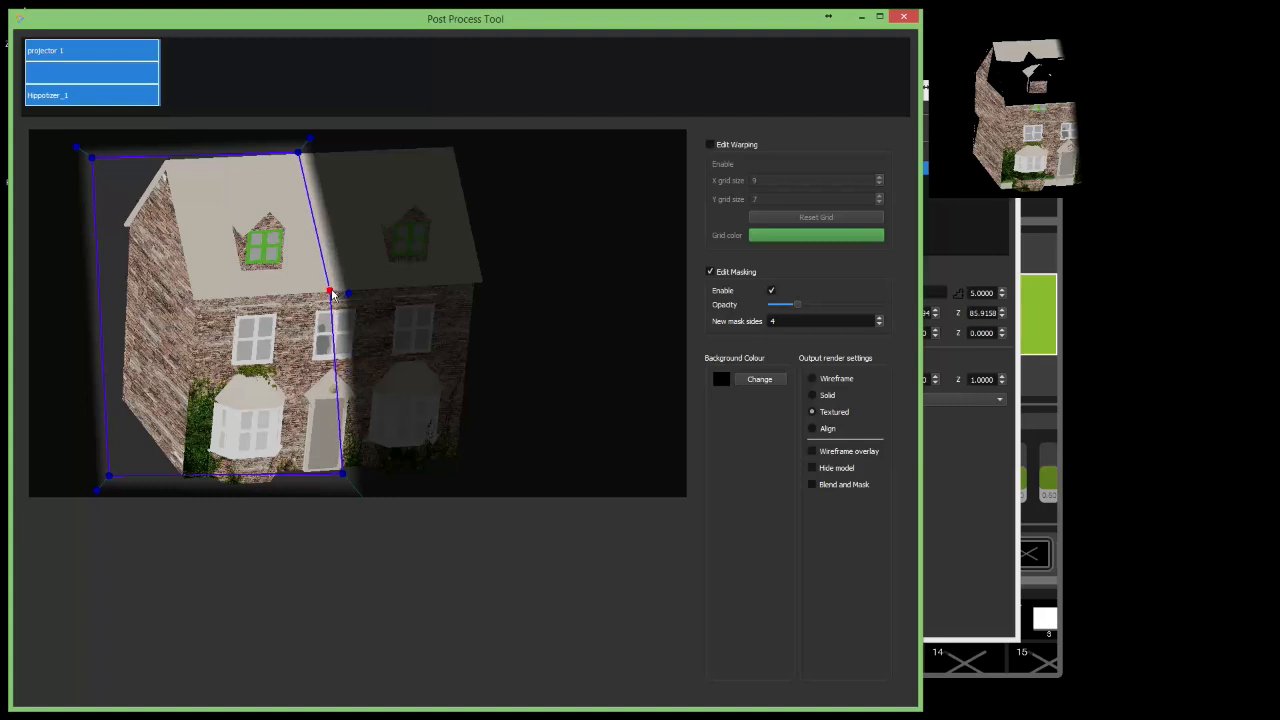
drag(330, 292, 336, 470)
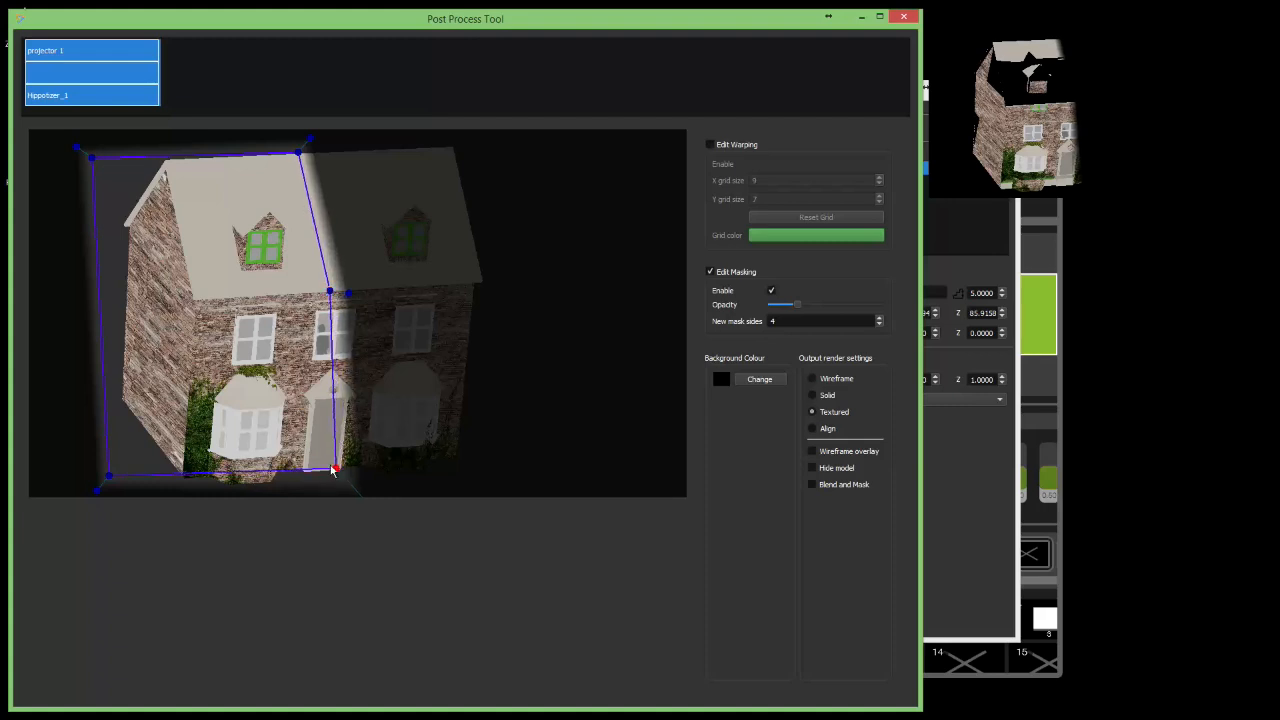
drag(336, 470, 318, 472)
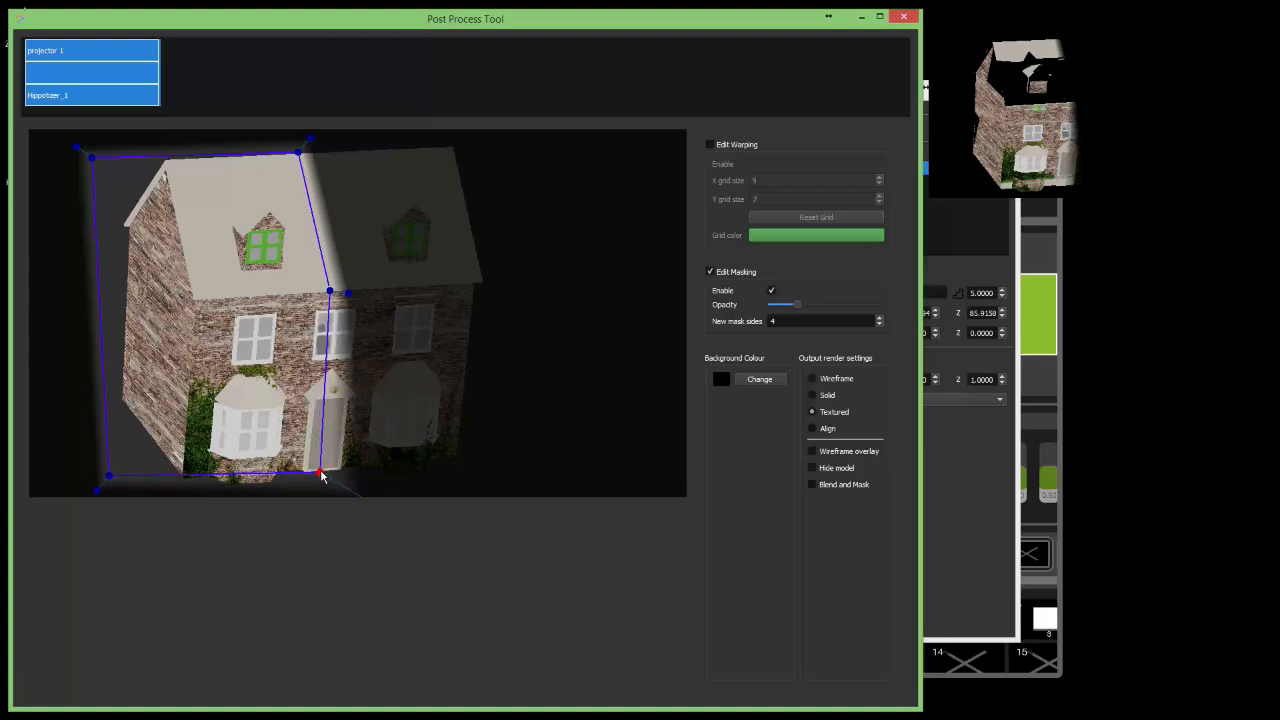
mouse_move(388, 440)
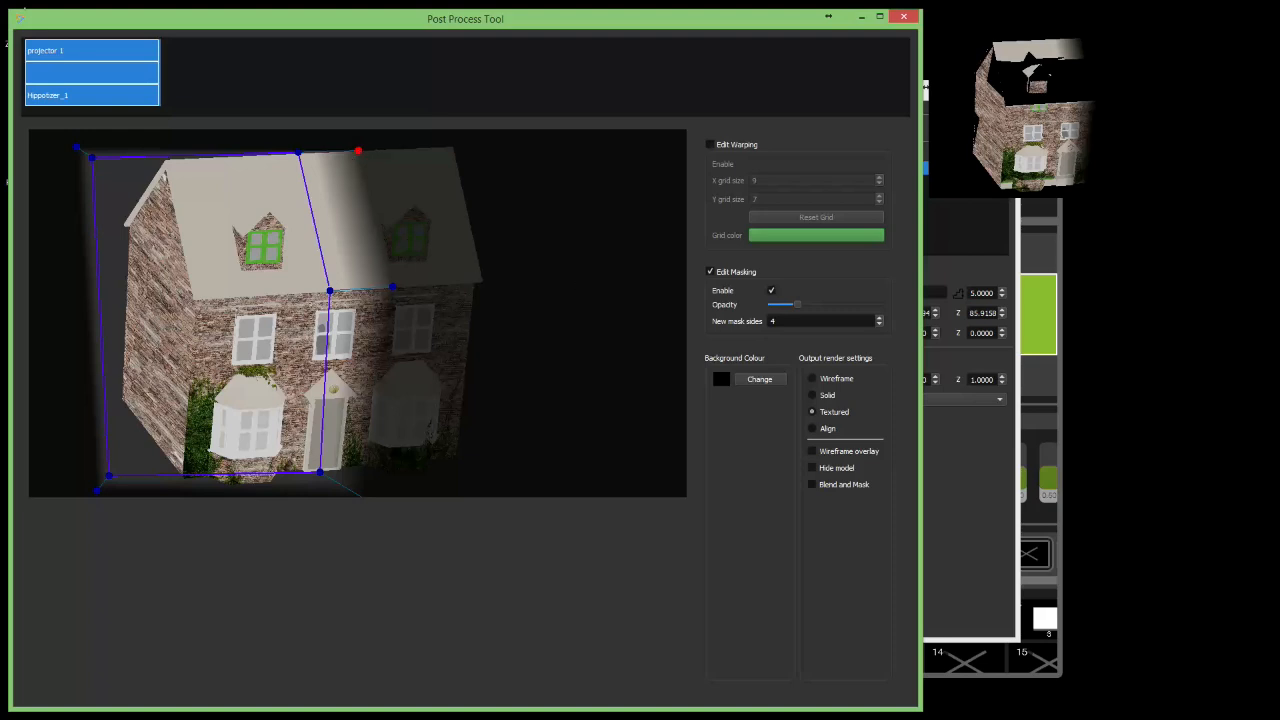
mouse_move(344, 374)
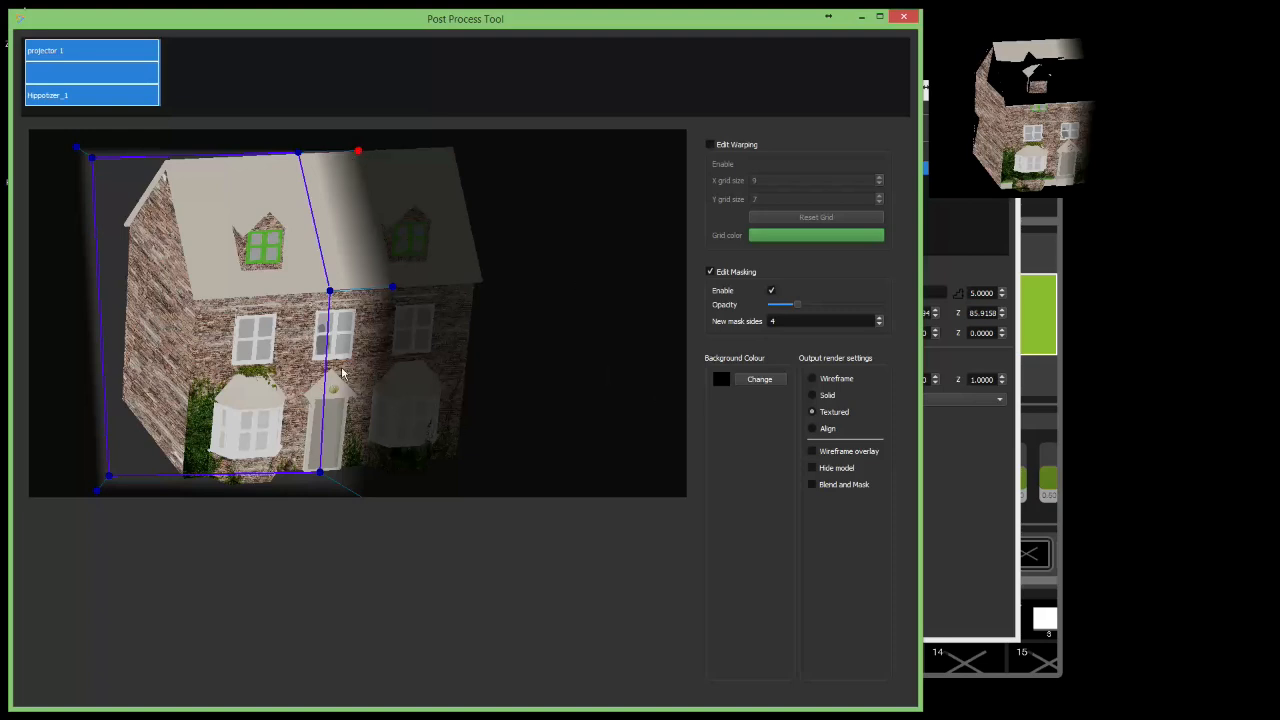
mouse_move(406, 388)
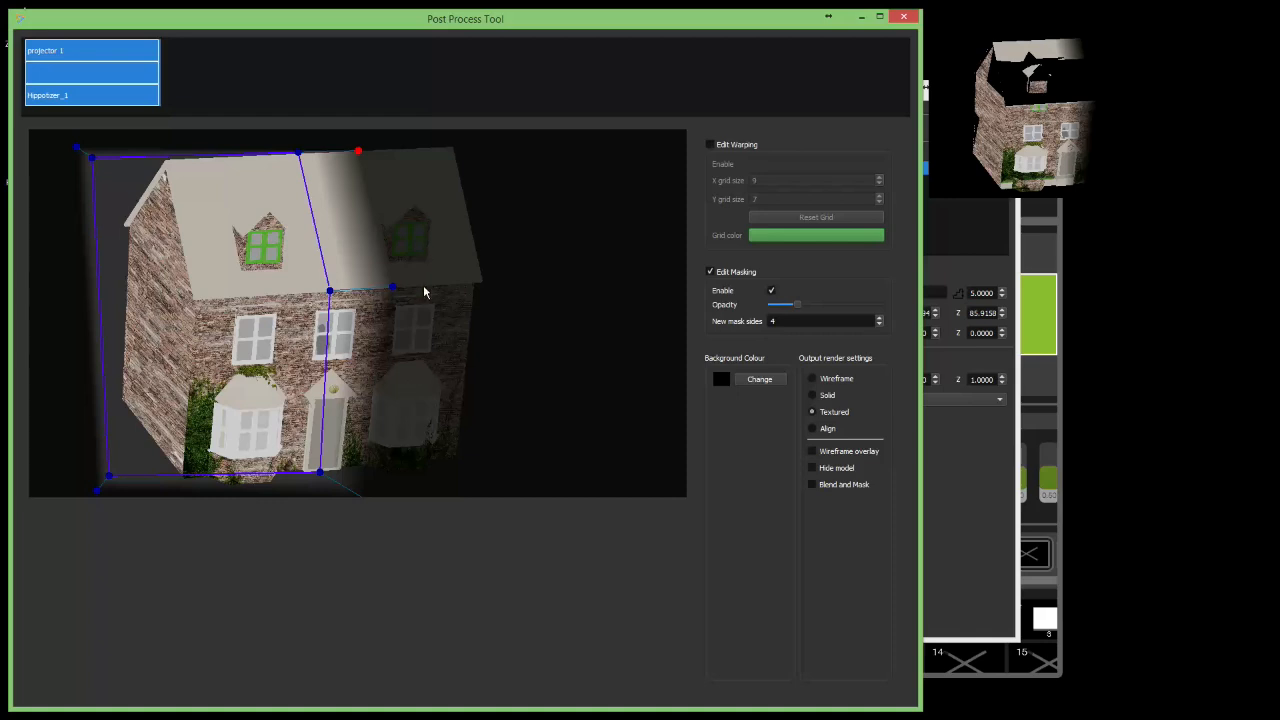
mouse_move(584, 336)
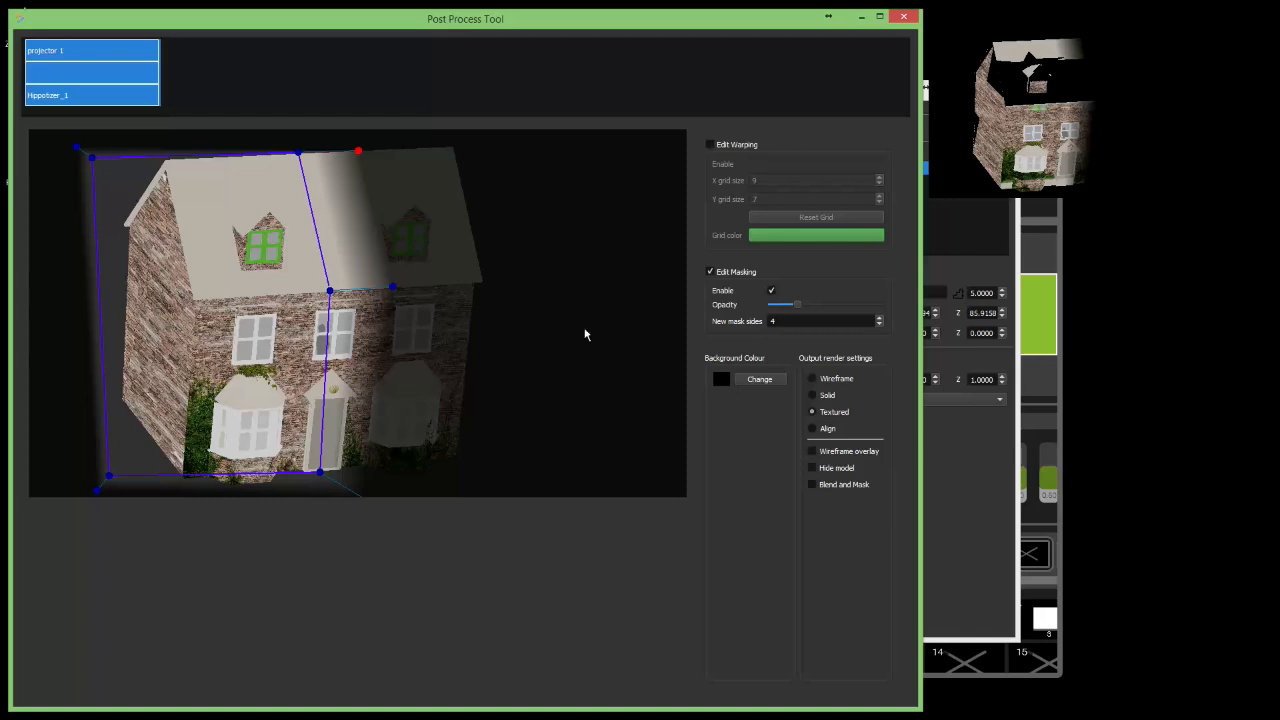
mouse_move(472, 280)
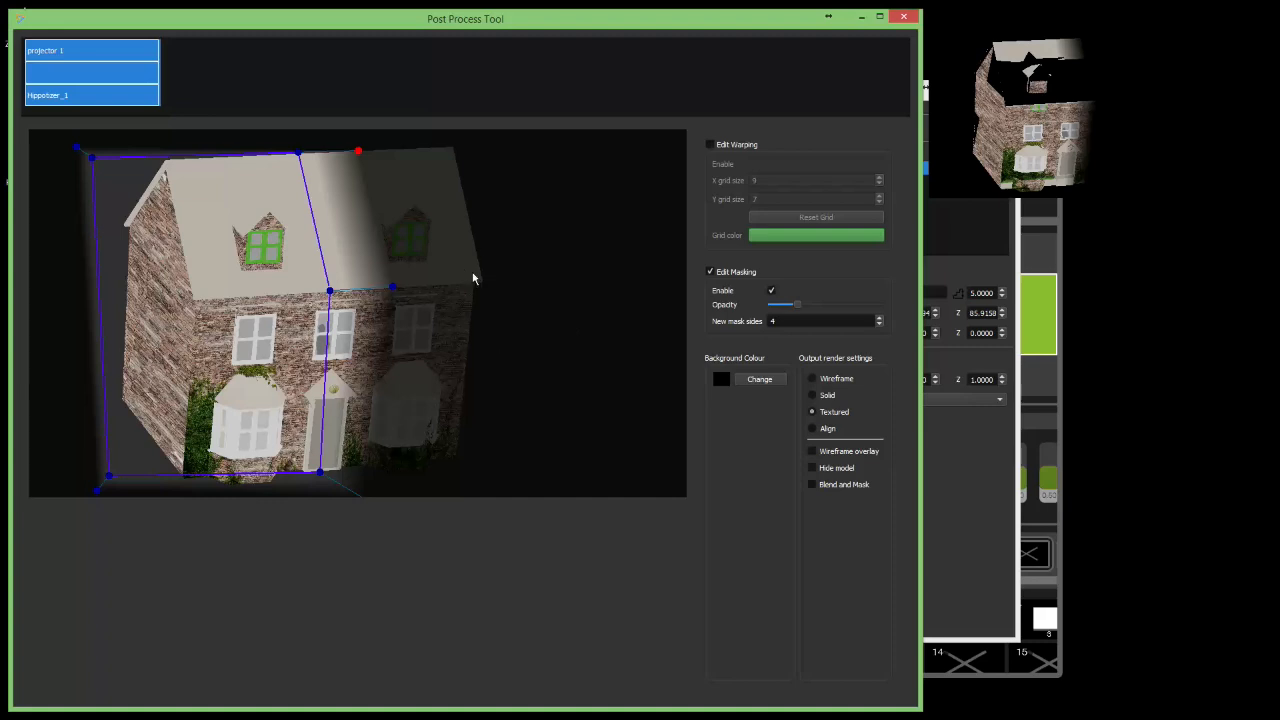
mouse_move(558, 344)
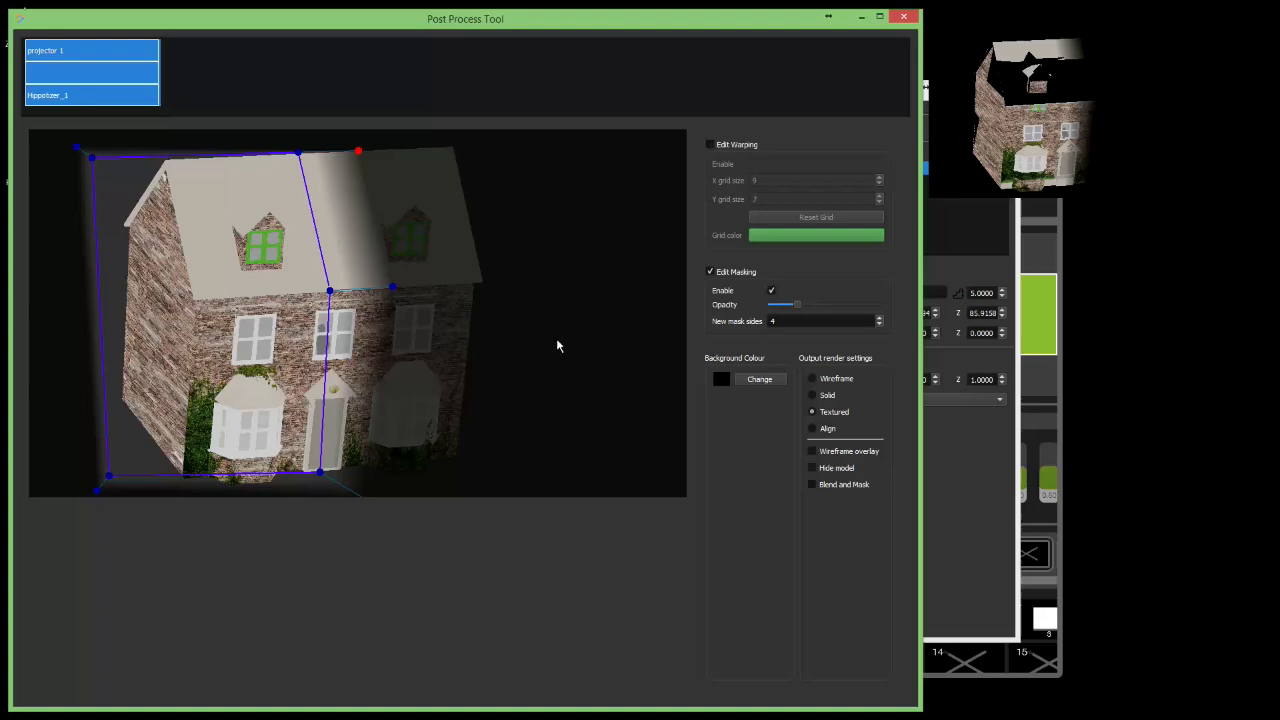
mouse_move(762, 316)
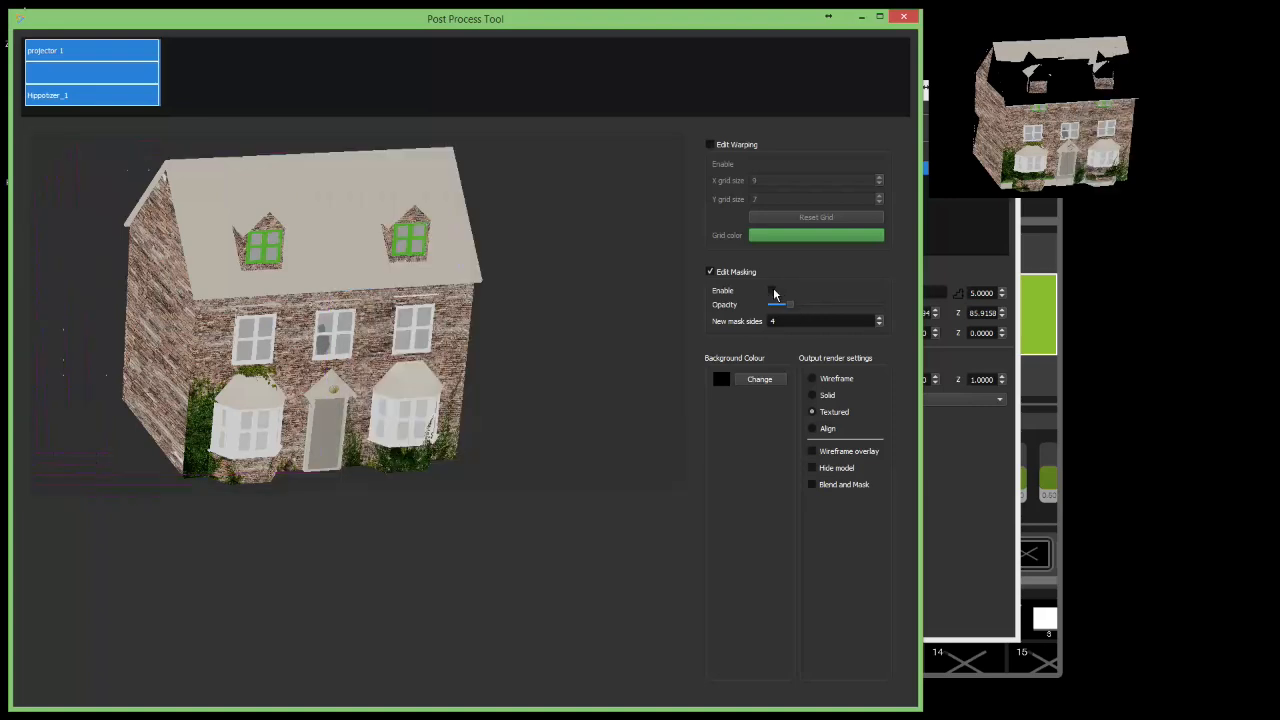
- Re-enable masking so projector 1 shows only the soft-edged left half of the house
click(772, 292)
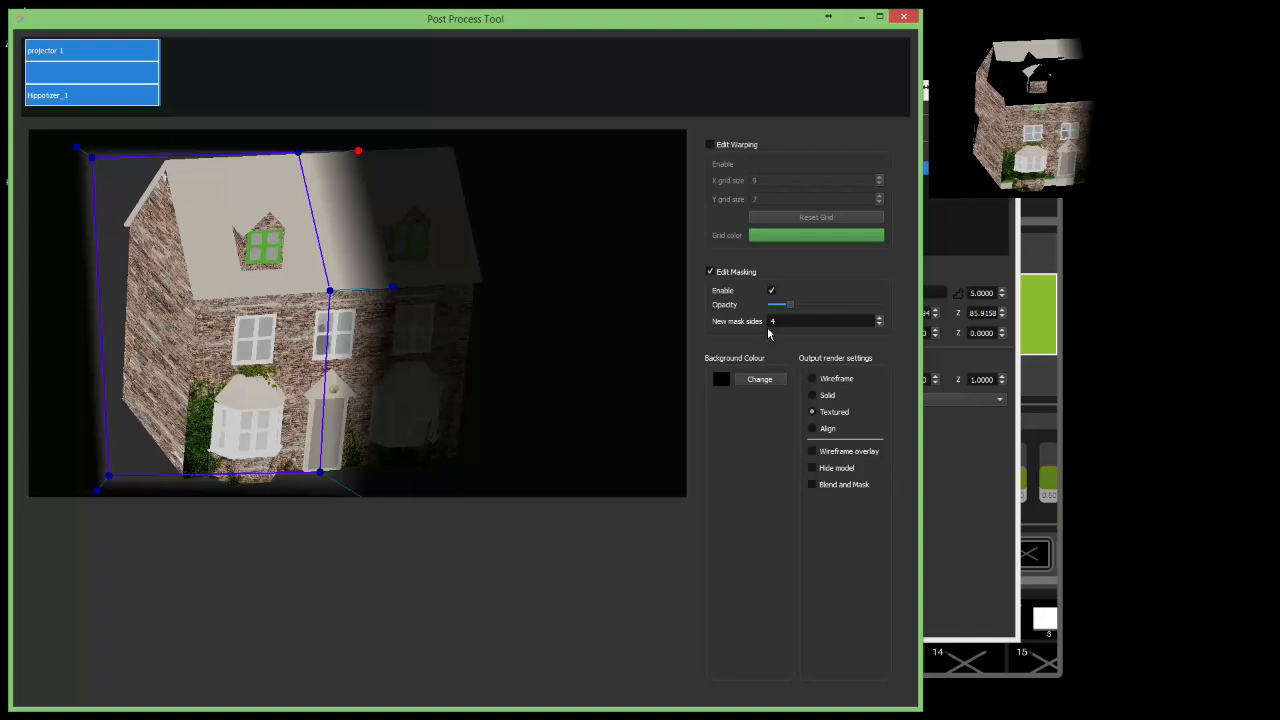
mouse_move(716, 156)
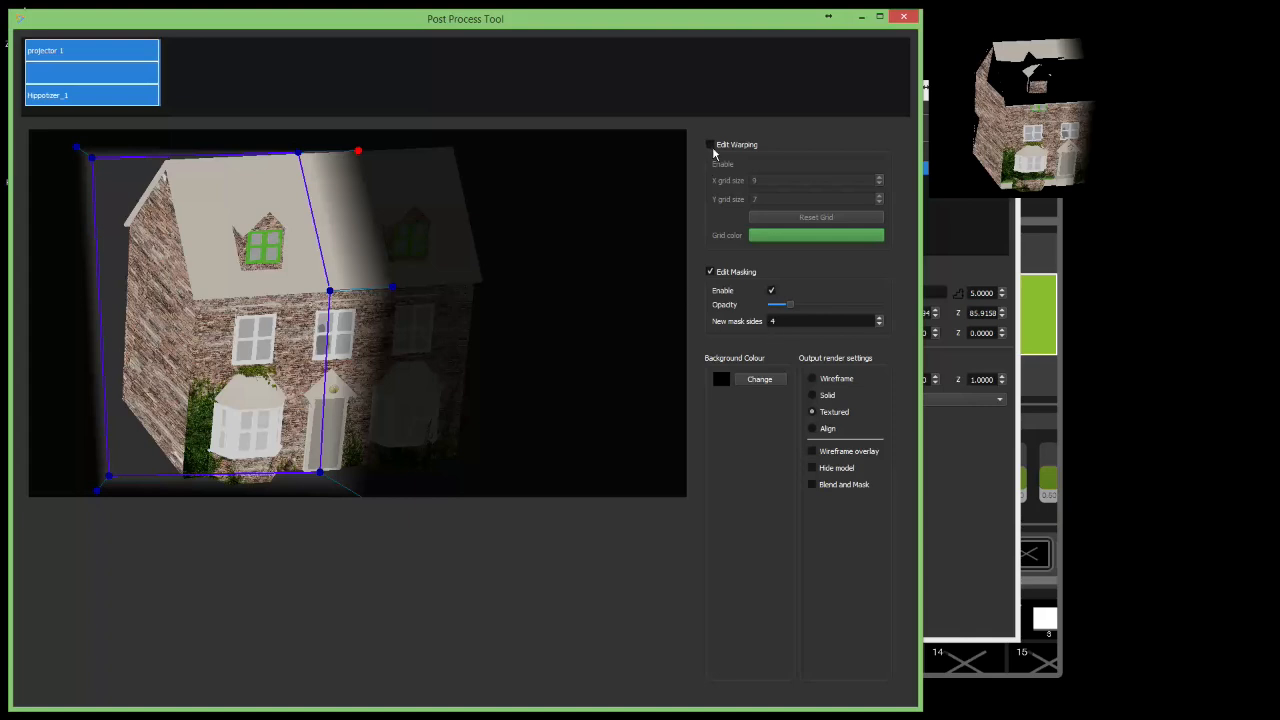
mouse_move(228, 112)
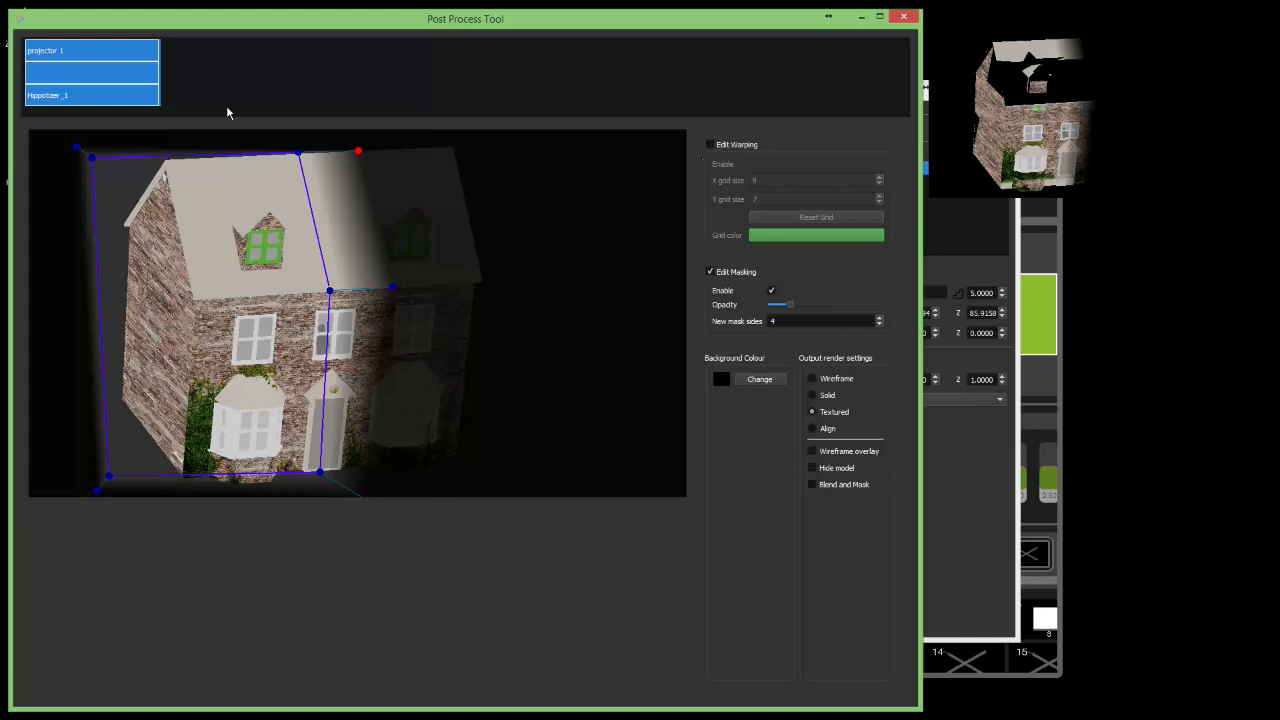